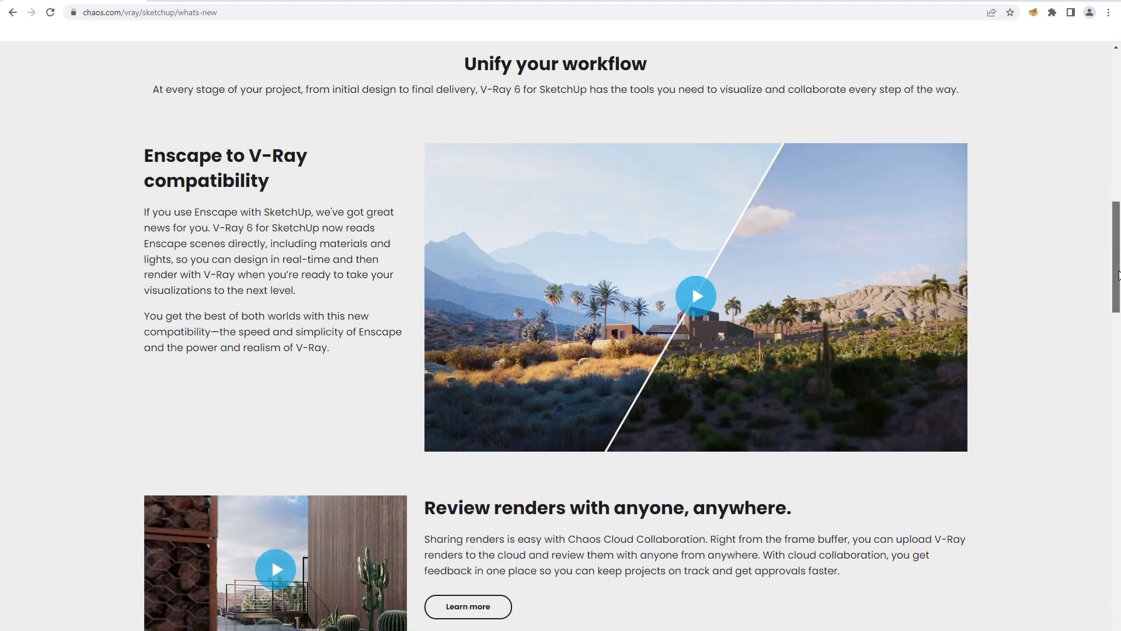
# Scroll past Enscape compatibility to the Procedural clouds, Enmesh and Finite Dome cards
pyautogui.scroll(-3)
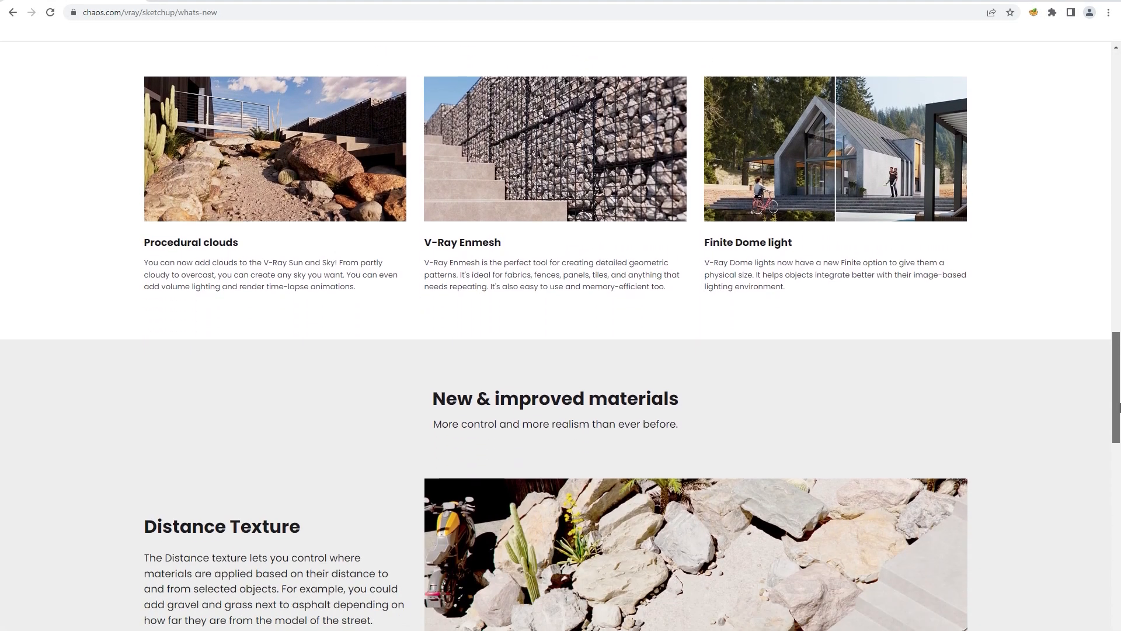
pyautogui.scroll(-3)
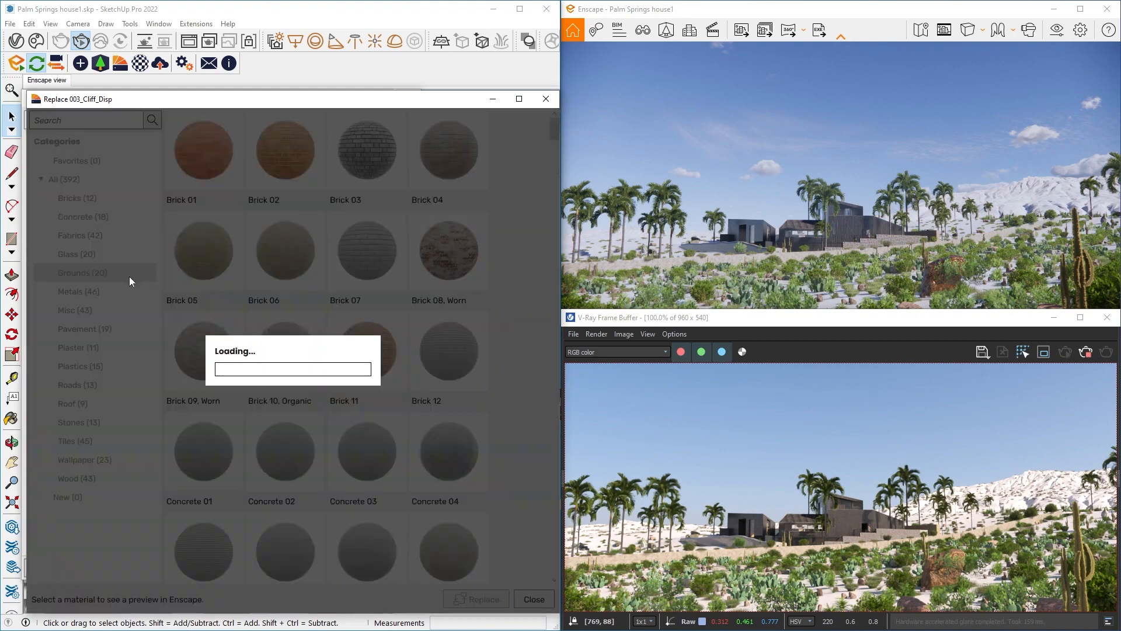
# Open the Grounds category and preview the Soil 04 swatch on the cliff terrain
pyautogui.click(366, 451)
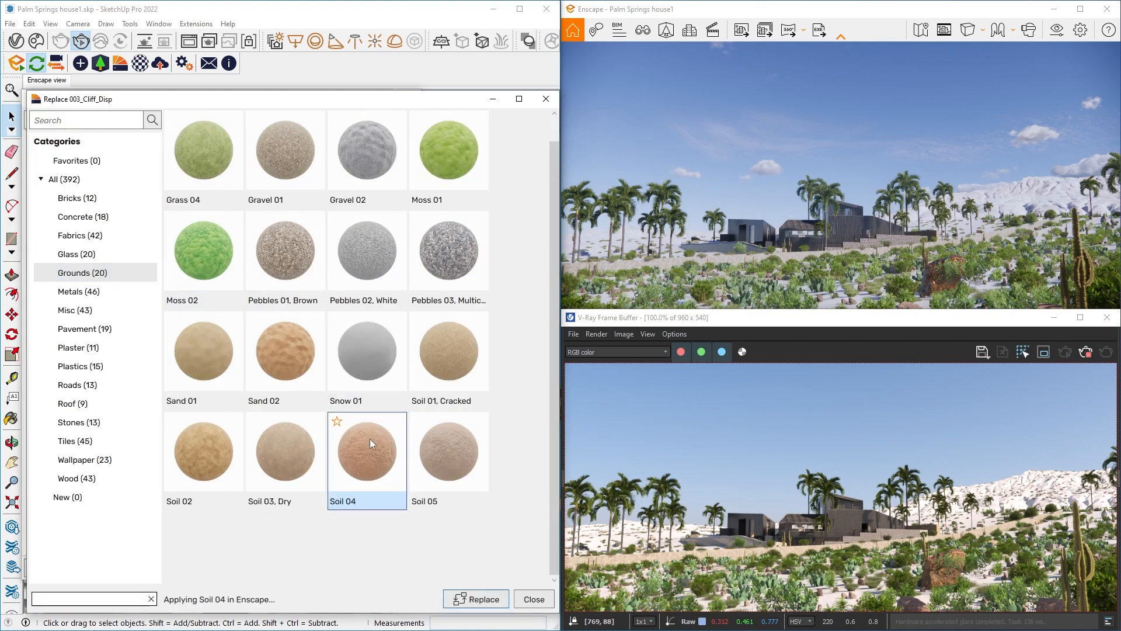
pyautogui.click(475, 598)
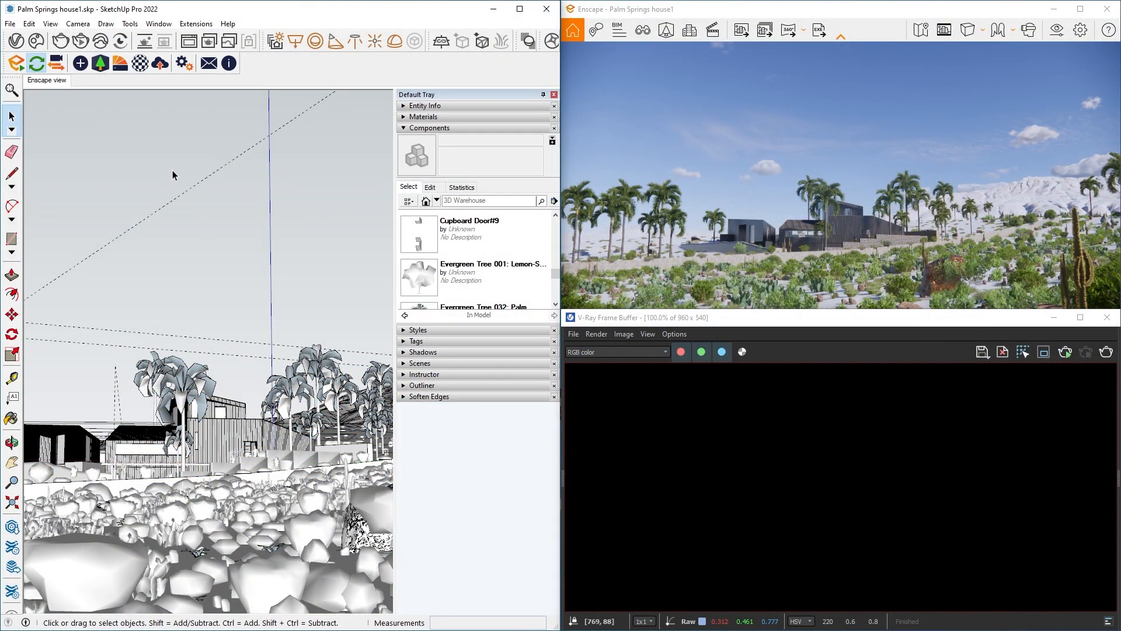
pyautogui.moveTo(163, 175)
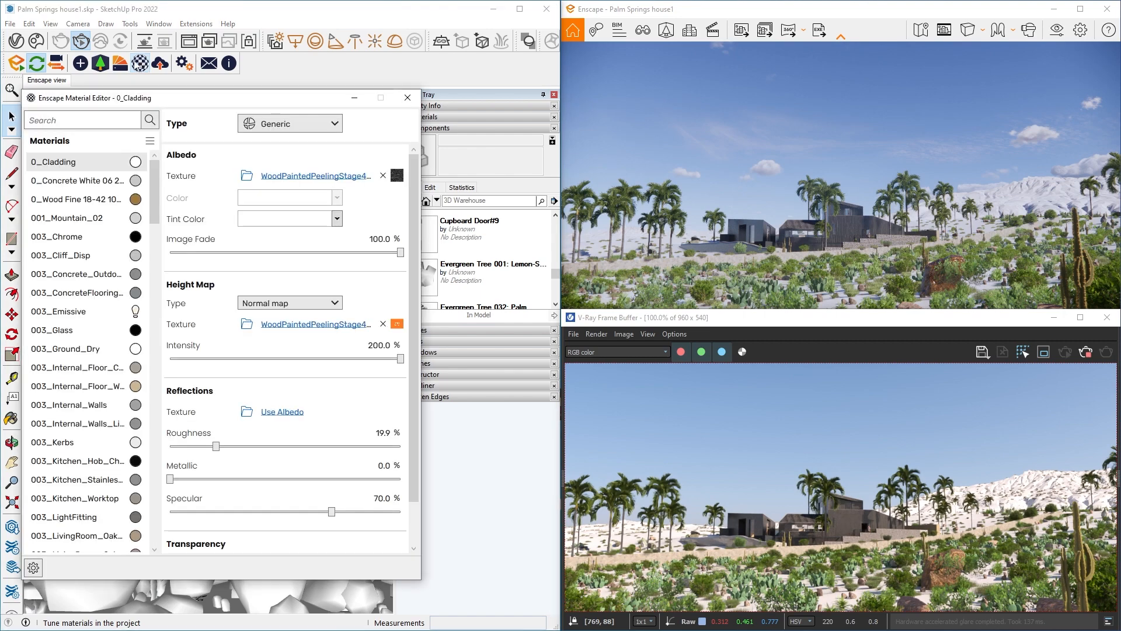
# Replace 003_Cliff_Disp with the Enscape Grounds material Soil 04
pyautogui.rightClick(61, 256)
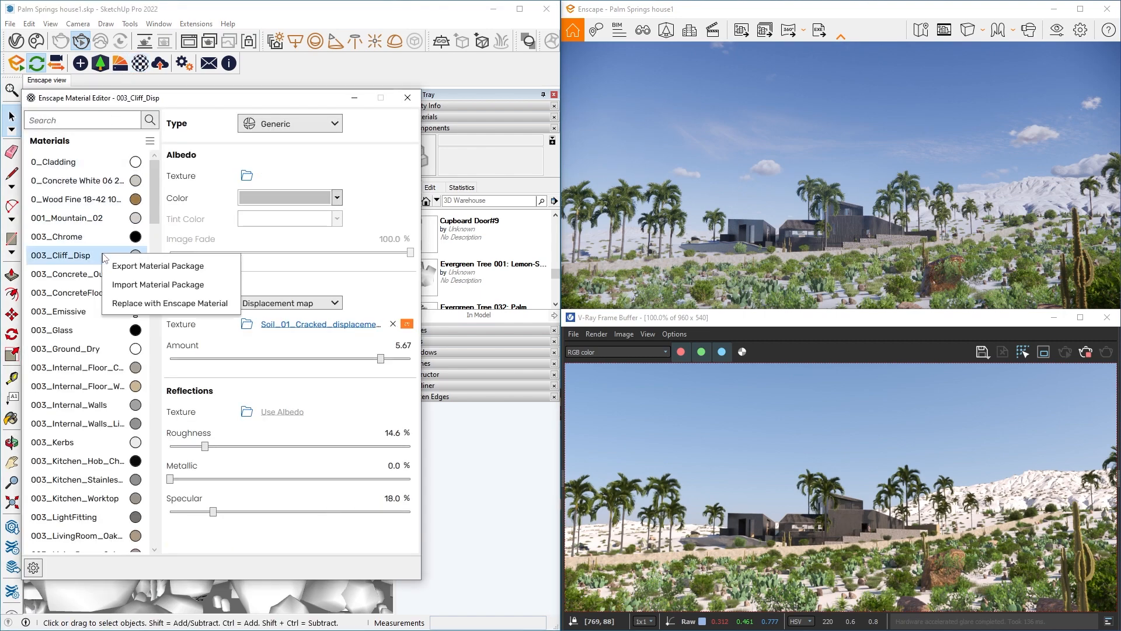
pyautogui.click(168, 303)
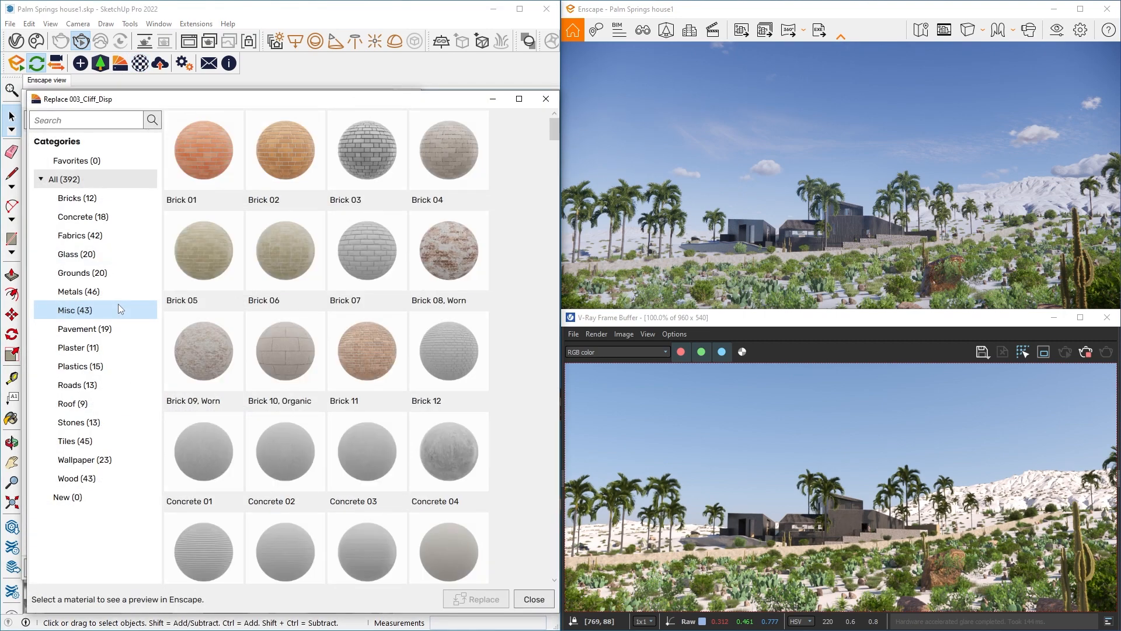
pyautogui.click(81, 273)
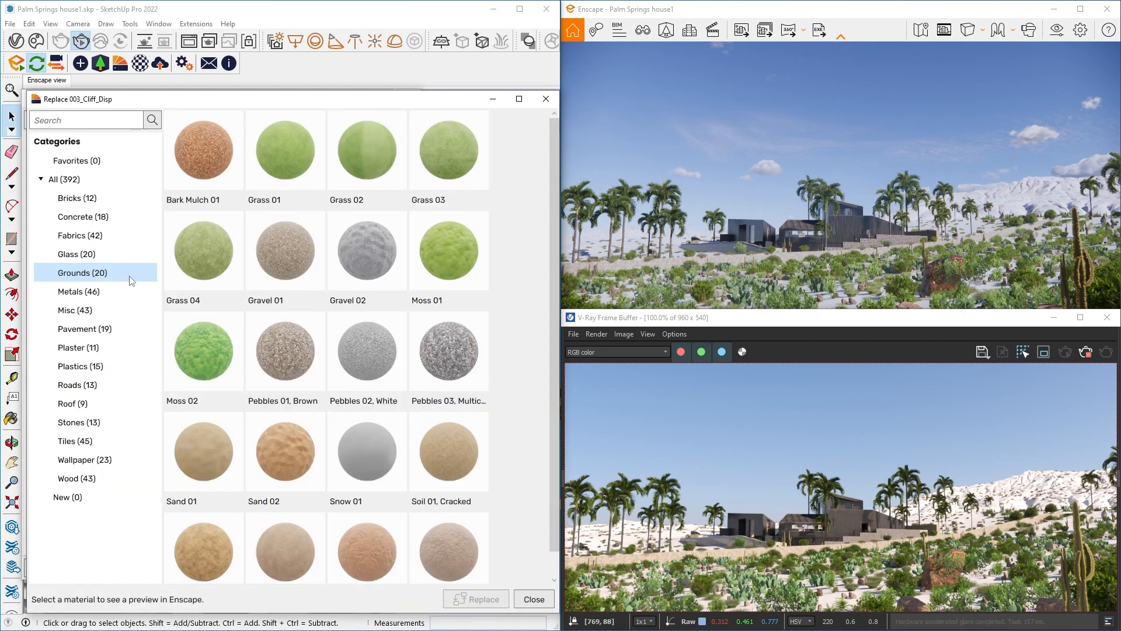
pyautogui.click(366, 450)
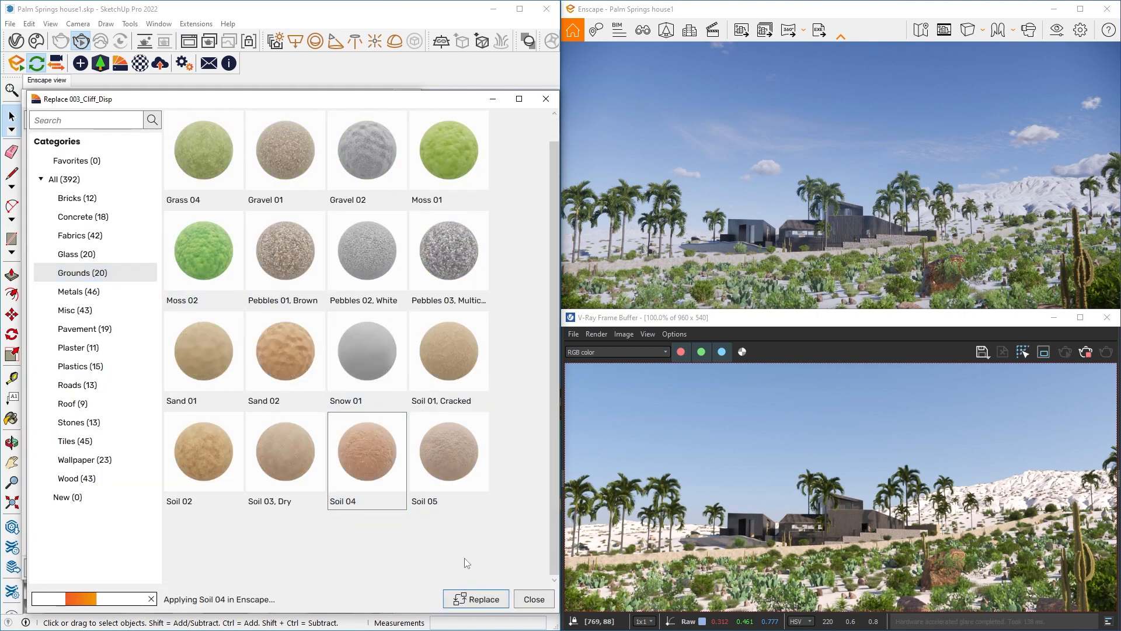
pyautogui.click(475, 599)
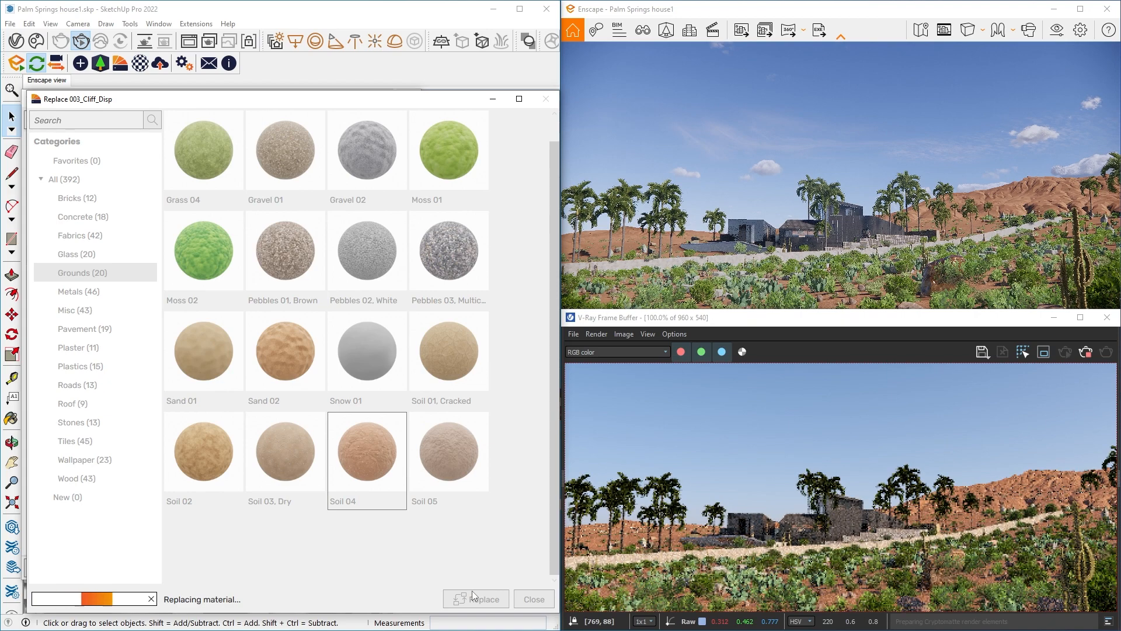
pyautogui.click(476, 598)
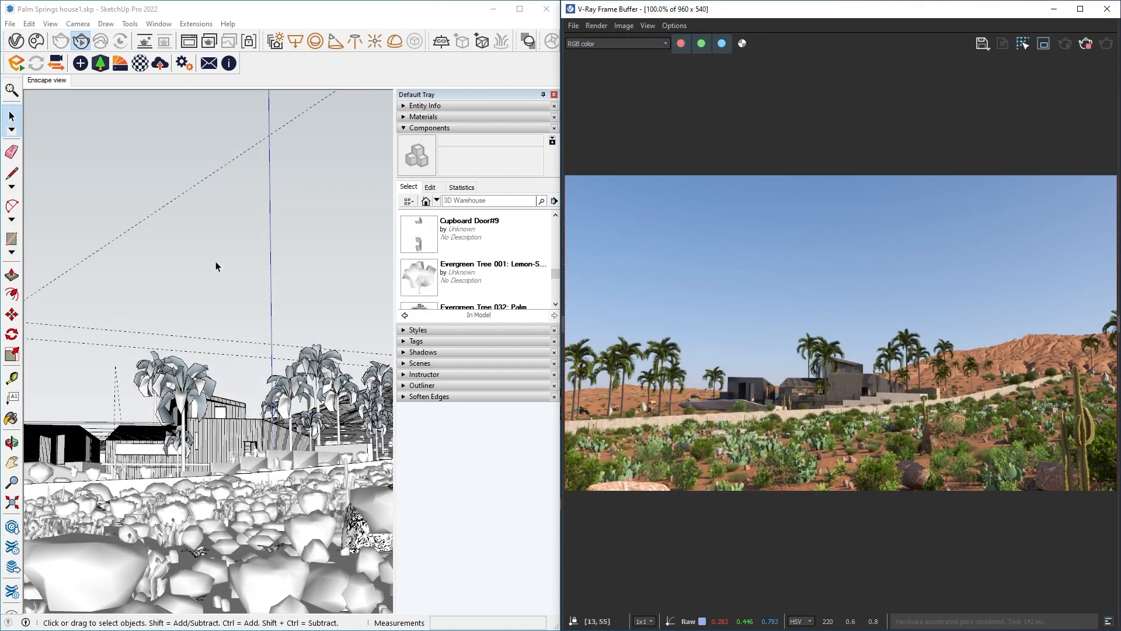
# Convert 003_Cliff_Disp to a V-Ray material in the Asset Editor and launch Chaos Cosmos
pyautogui.click(15, 42)
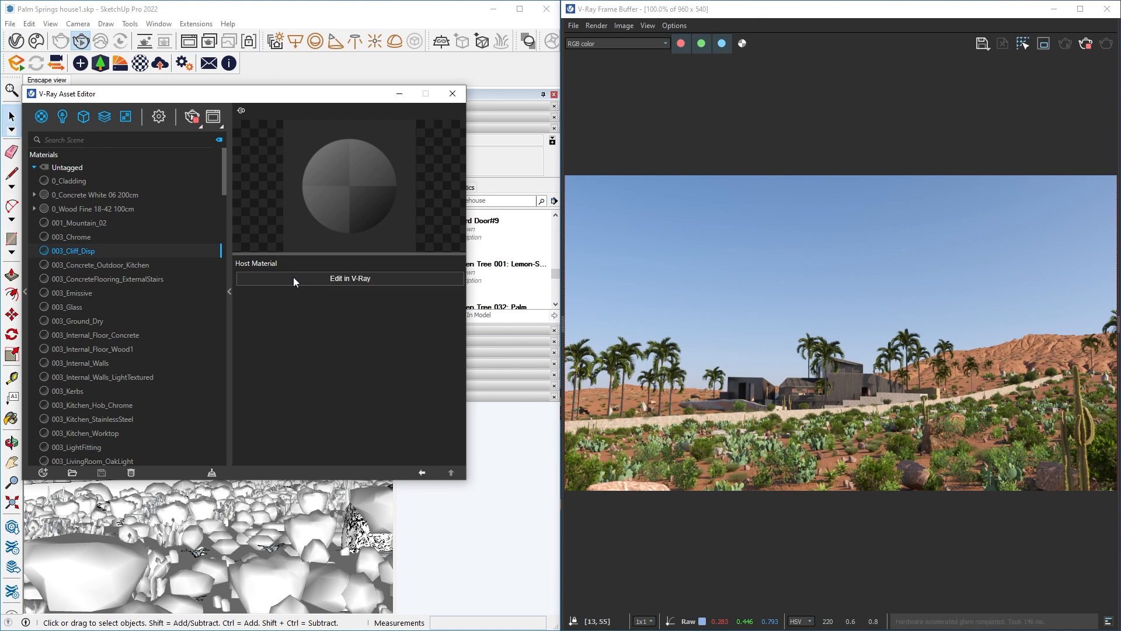
pyautogui.click(350, 278)
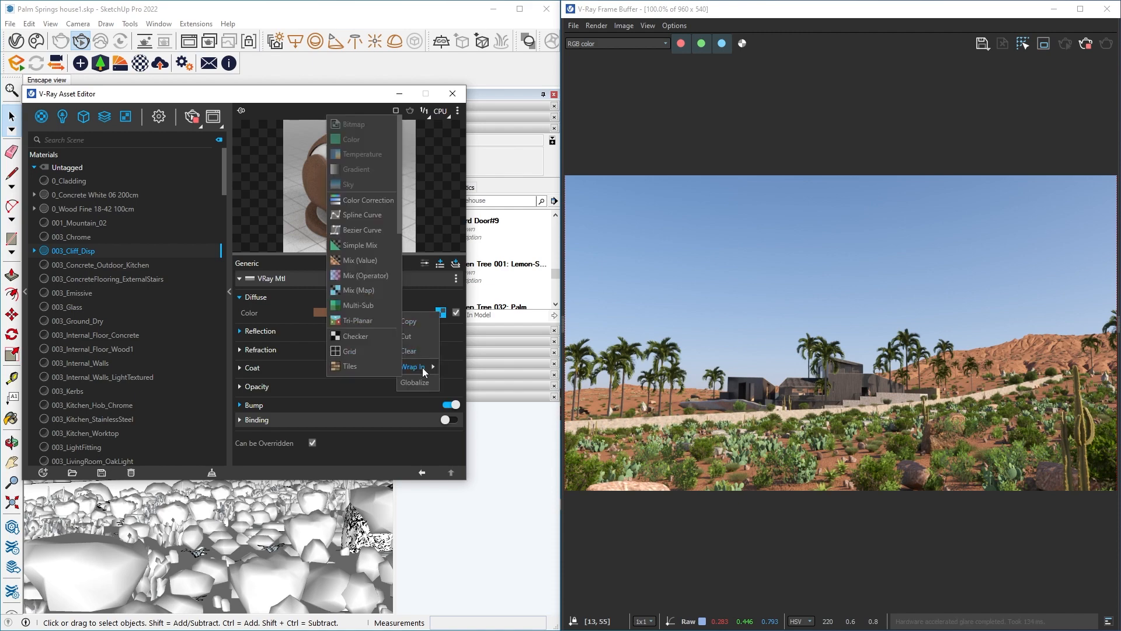
pyautogui.click(367, 199)
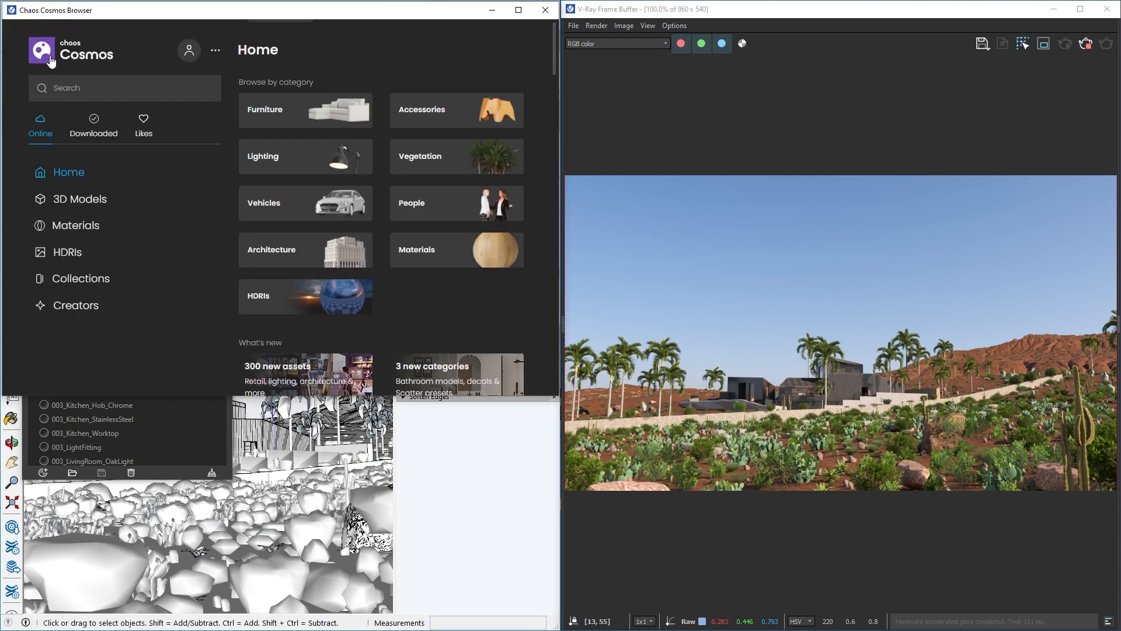
# Browse the Cosmos Ground materials and import Dirt Grey Stones 06
pyautogui.click(75, 225)
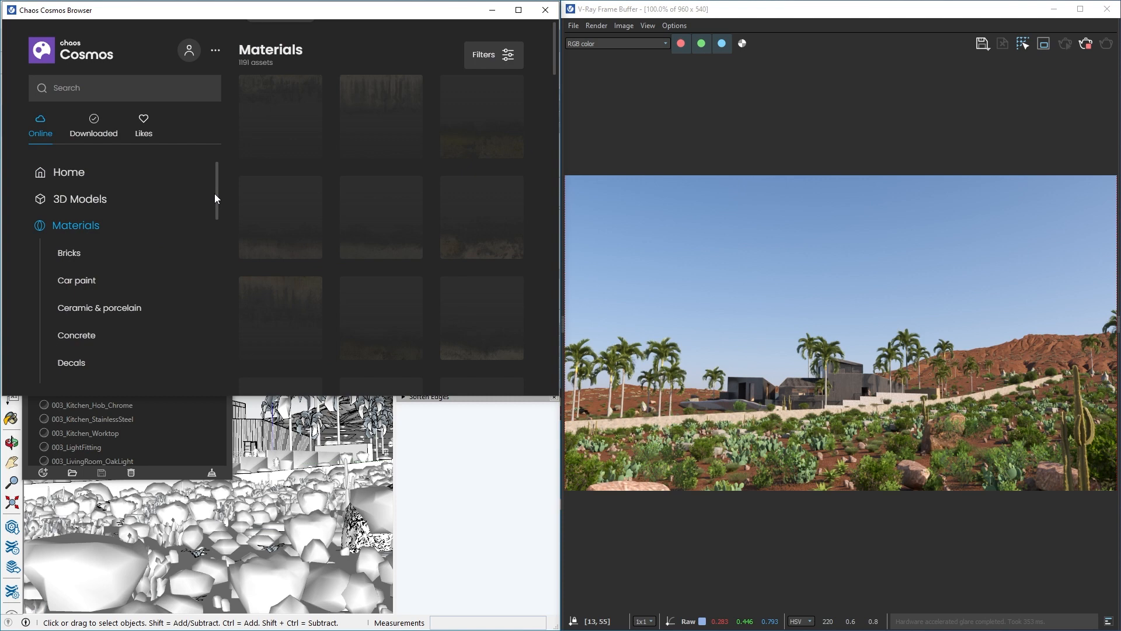
pyautogui.scroll(-3)
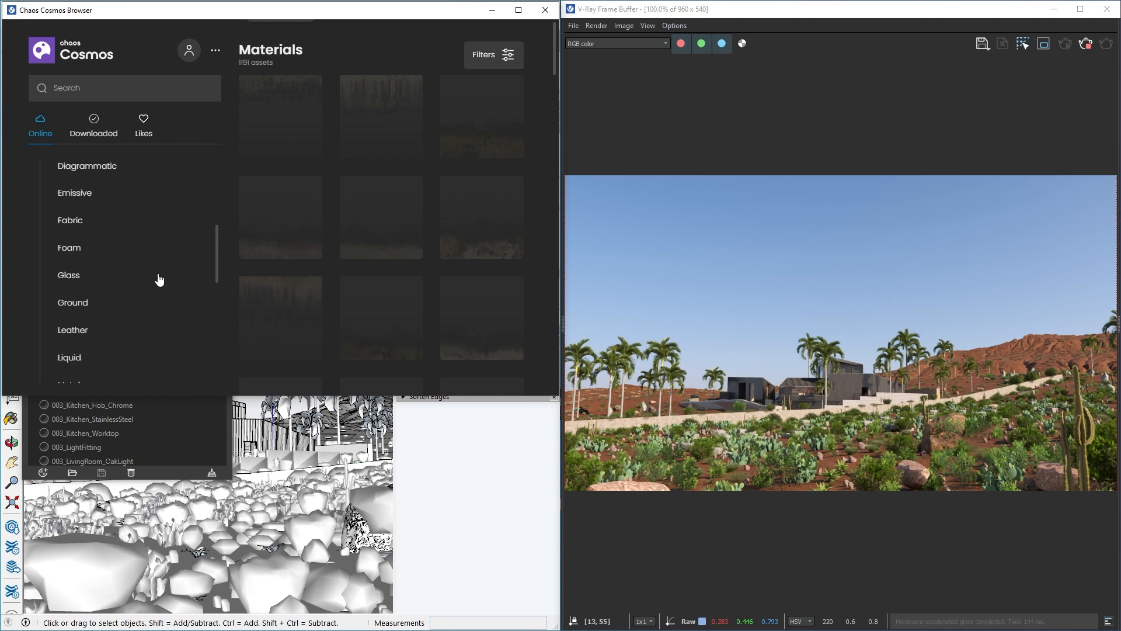
pyautogui.click(73, 302)
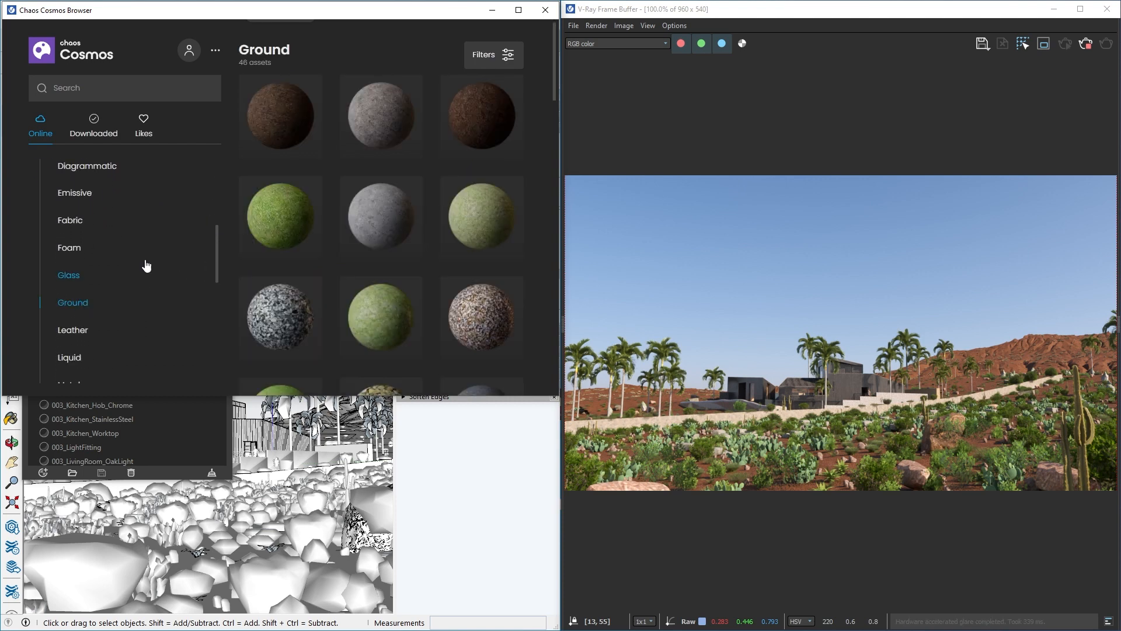
pyautogui.scroll(-3)
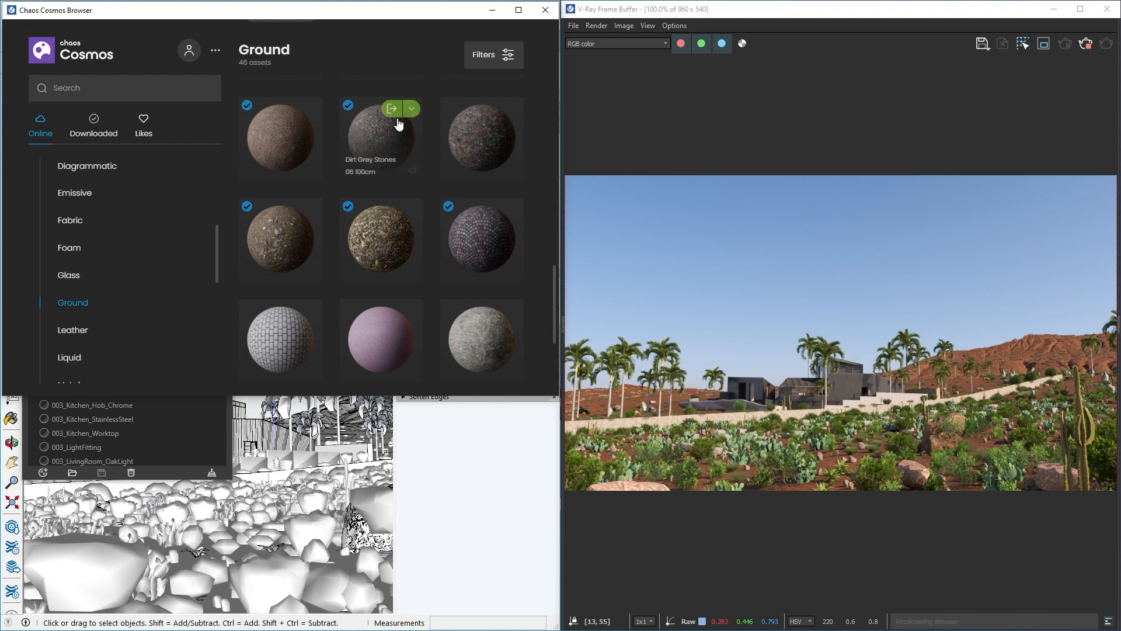
pyautogui.click(391, 109)
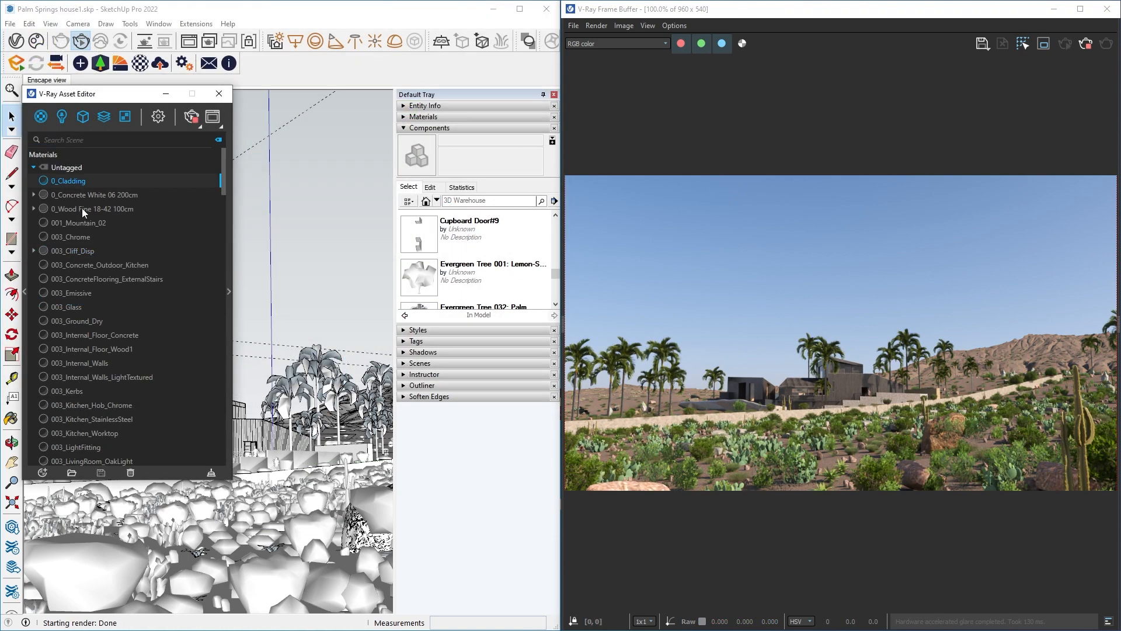
# Put the selected cladding, concrete and wood materials under a new 'House' tag
pyautogui.rightClick(93, 207)
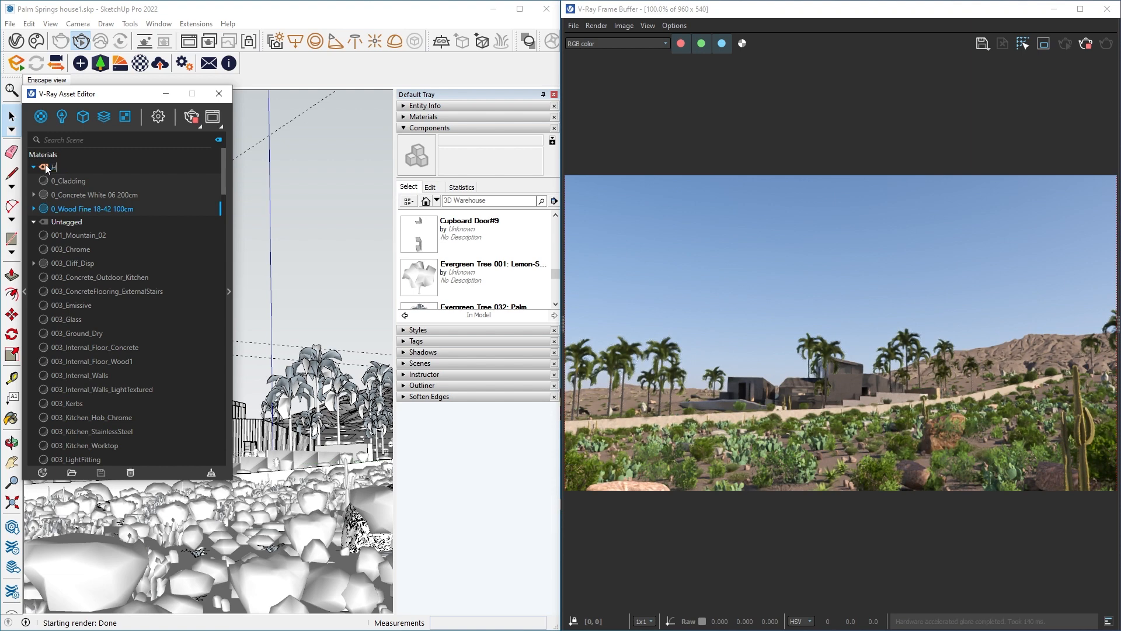
pyautogui.write('House')
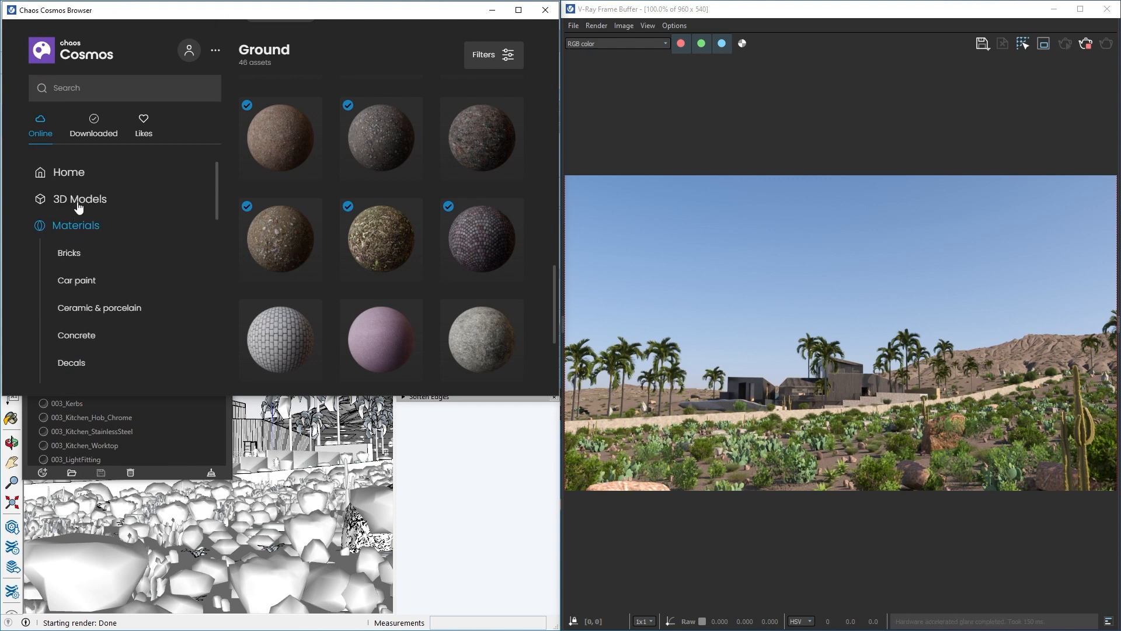
# Search Cosmos 3D models for 'palm' and filter to downloaded models
pyautogui.click(79, 199)
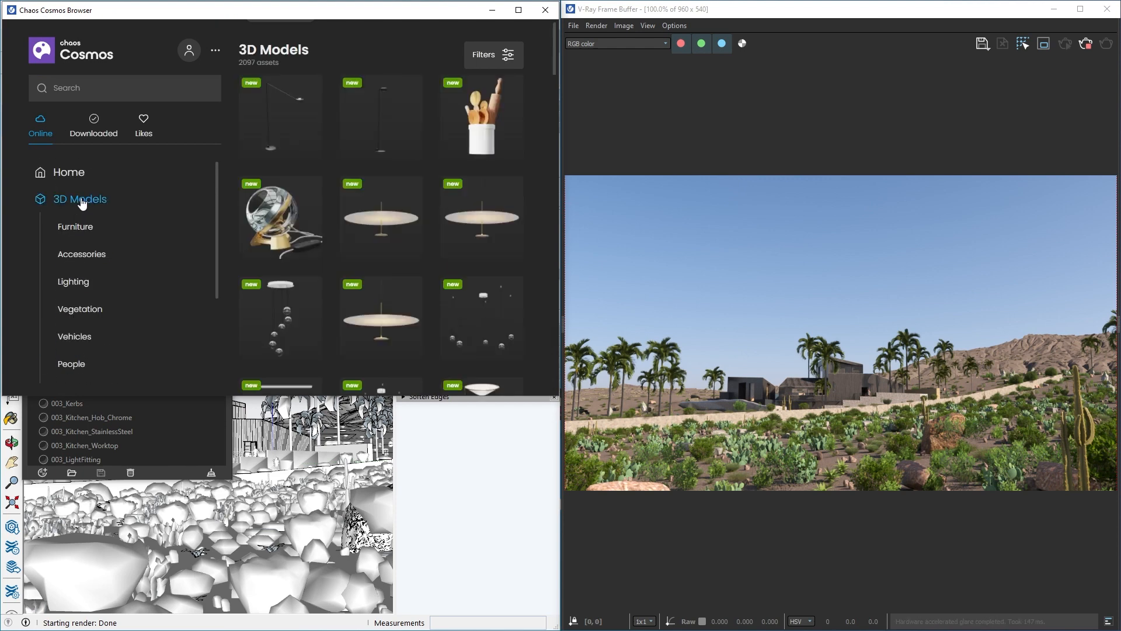
pyautogui.click(124, 87)
pyautogui.write('palm')
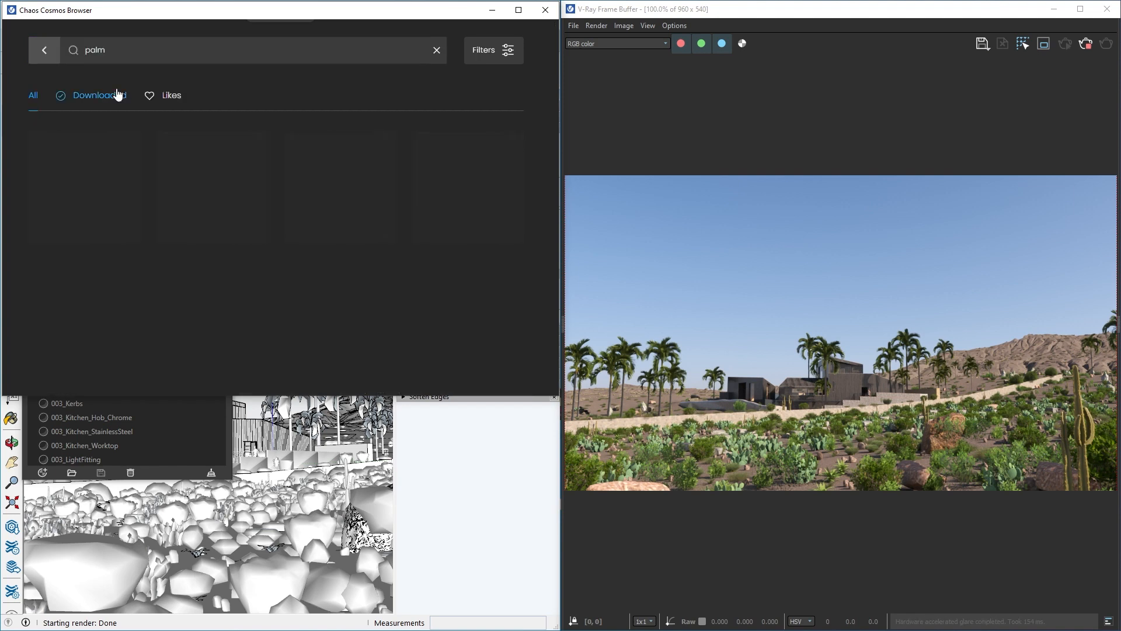
pyautogui.click(90, 95)
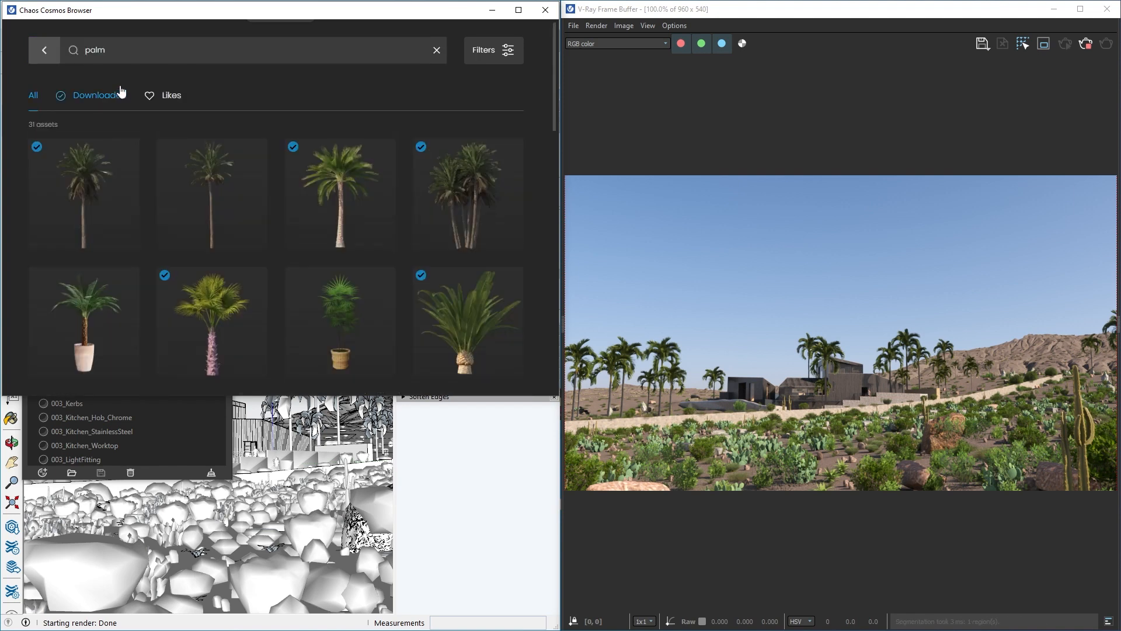
pyautogui.moveTo(255, 150)
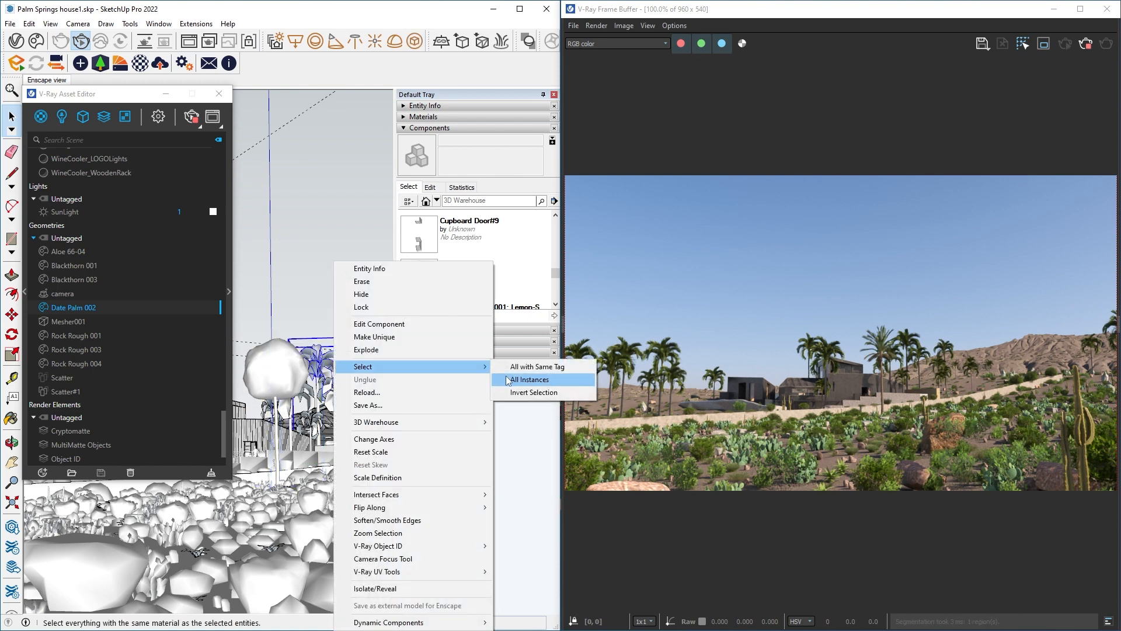
# Select every instance of Date Palm 002 in the viewport
pyautogui.click(529, 379)
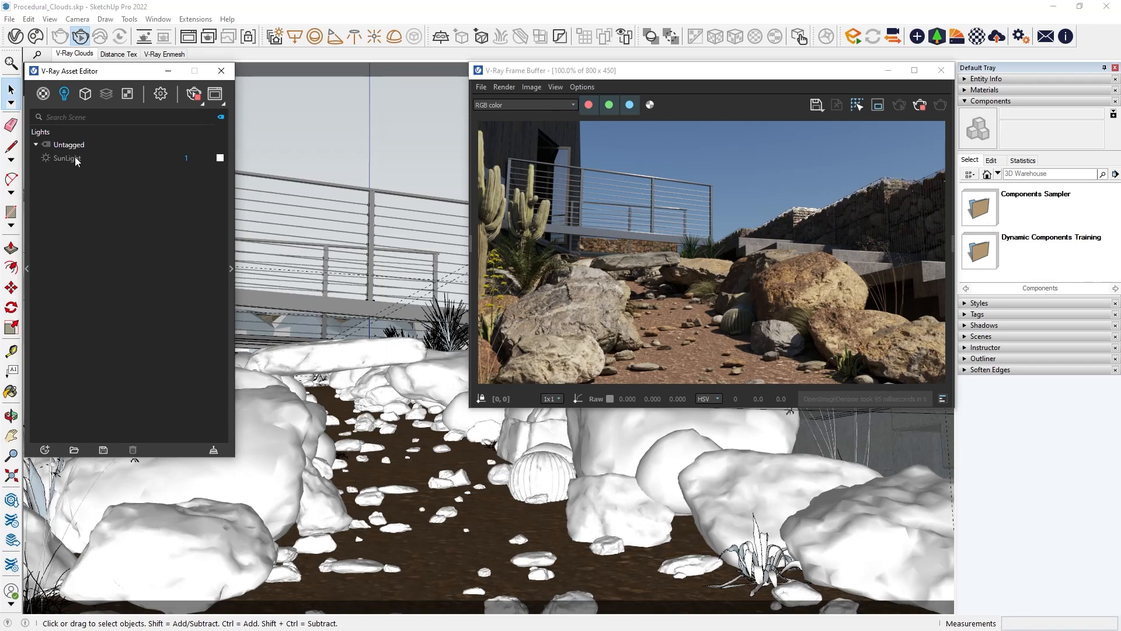
# Select the SunLight and turn on procedural clouds
pyautogui.click(67, 158)
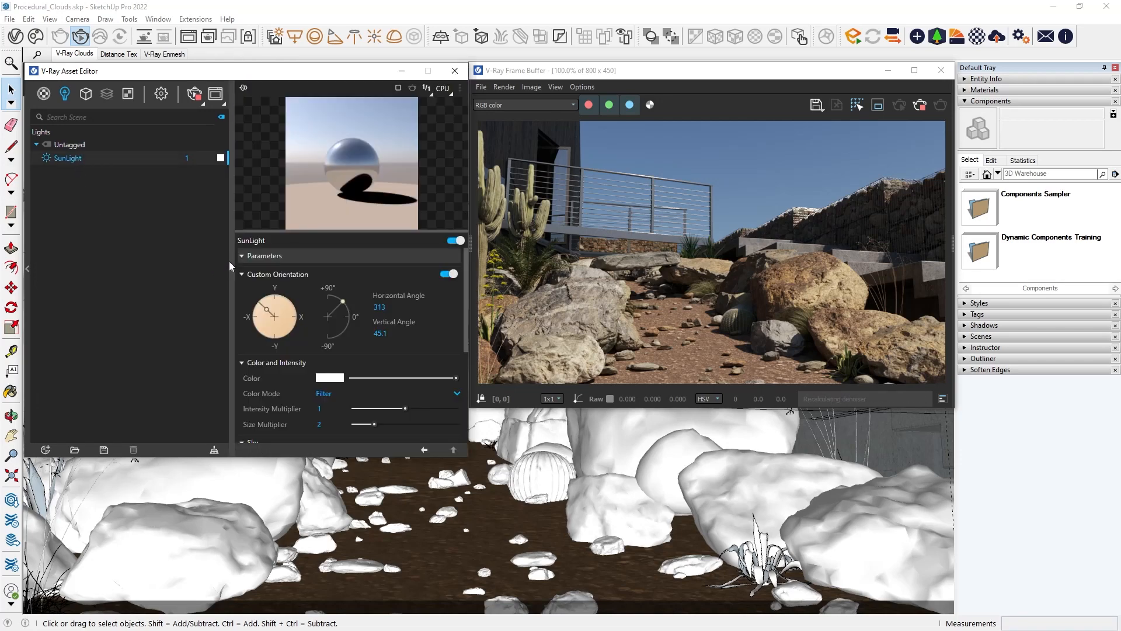
pyautogui.scroll(-3)
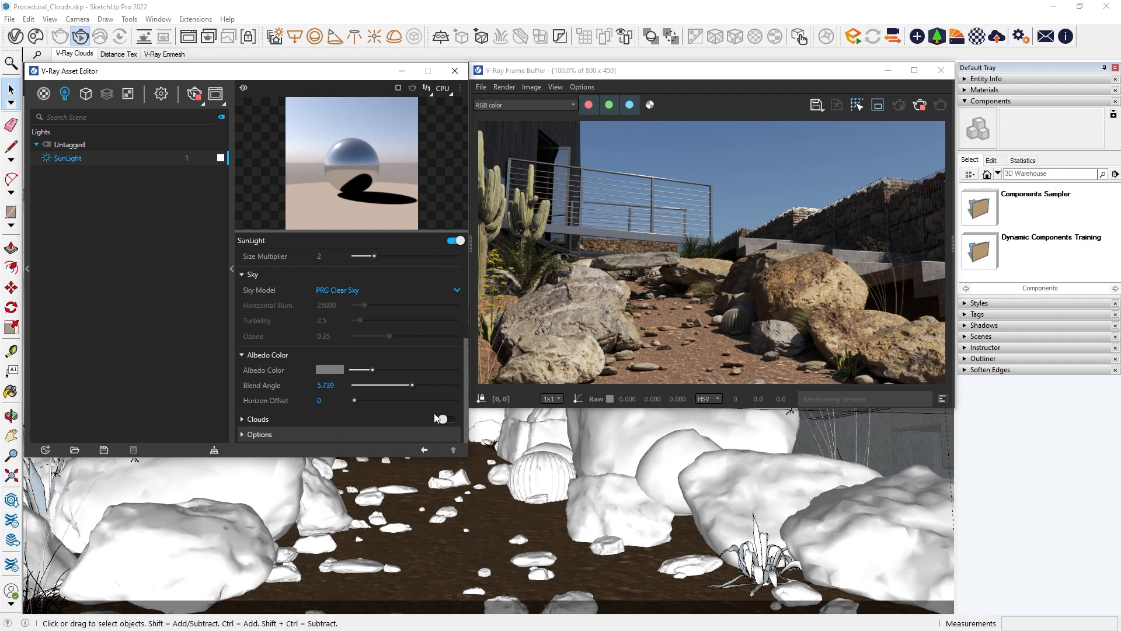
pyautogui.click(445, 419)
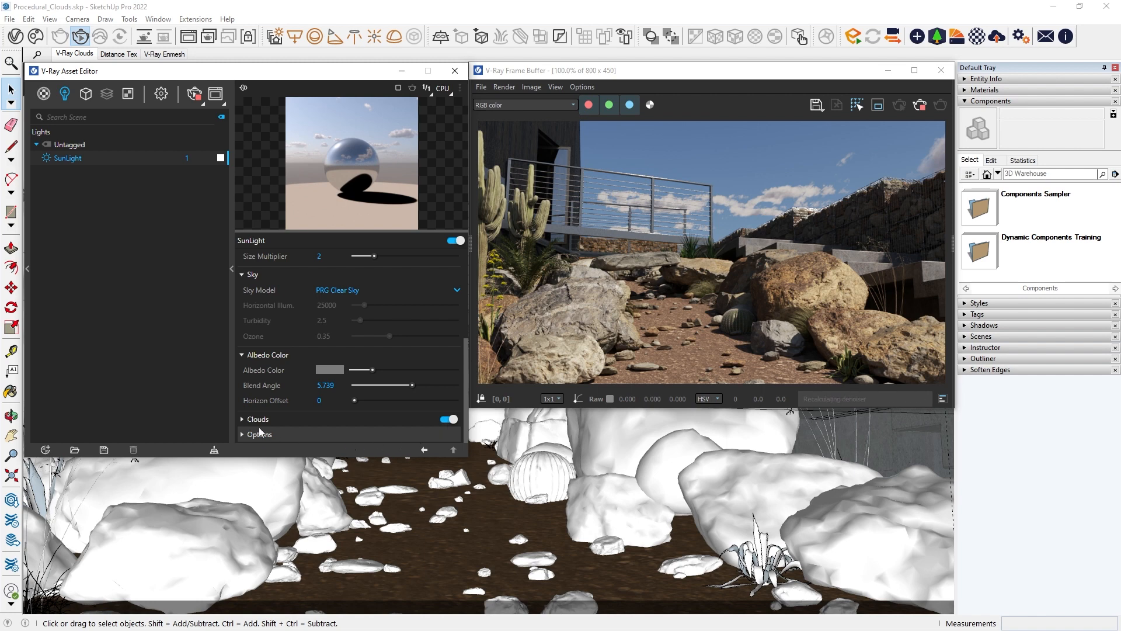
pyautogui.scroll(-3)
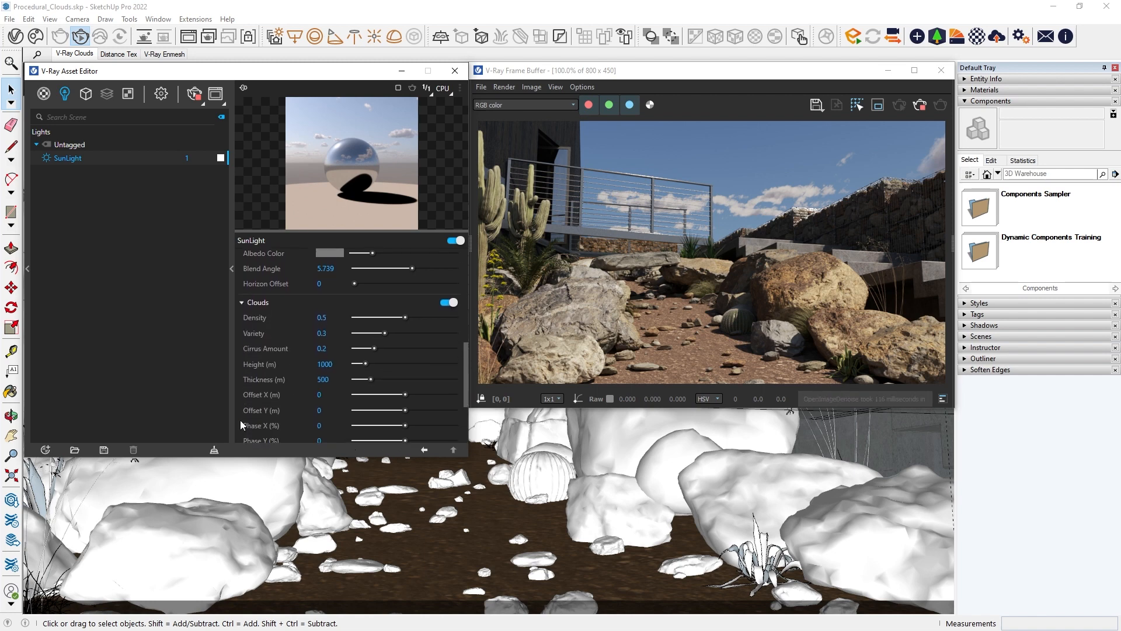
# Set cloud Density 0.78, Variety 0.77, Cirrus 0.07 and Thickness 3000 m
pyautogui.moveTo(371, 318); pyautogui.dragTo(420, 318)
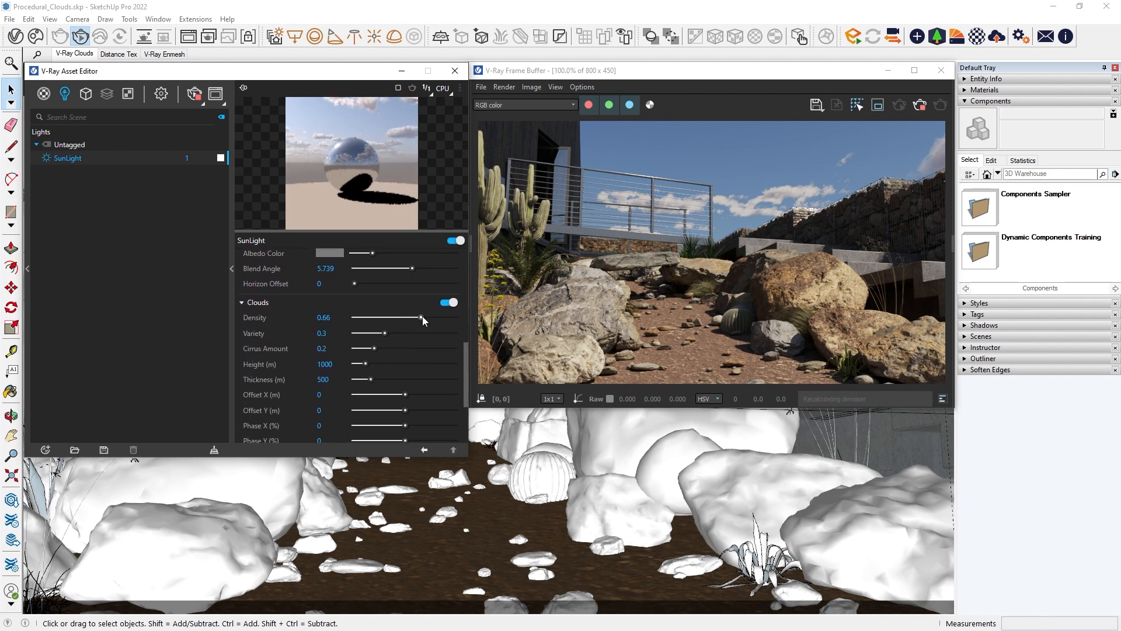
pyautogui.moveTo(420, 318); pyautogui.dragTo(434, 317)
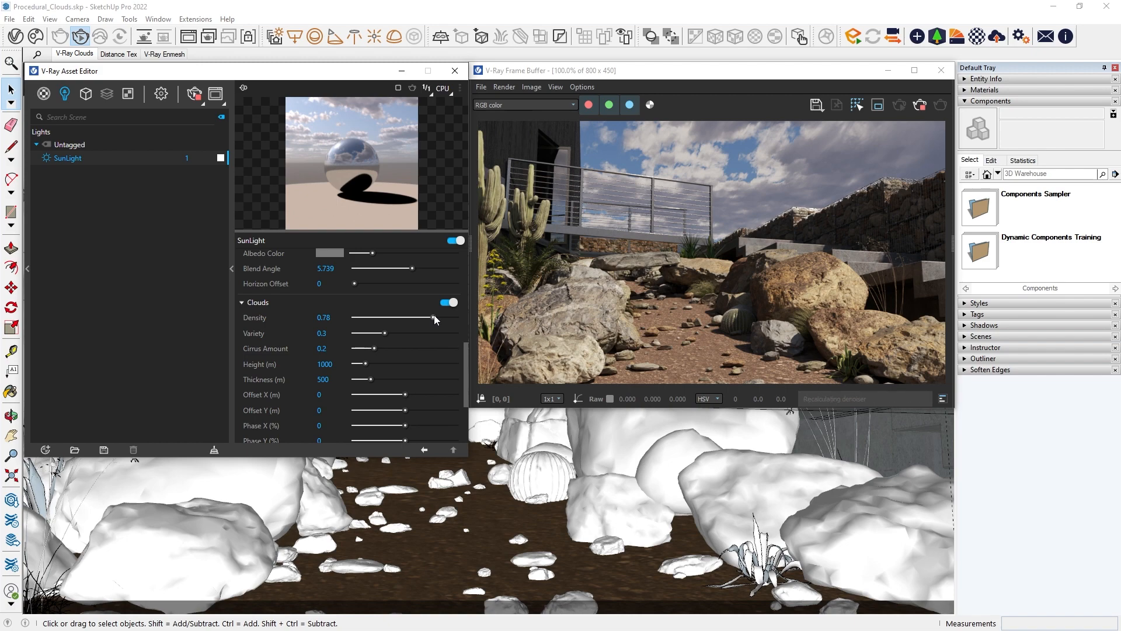
pyautogui.moveTo(370, 333); pyautogui.dragTo(434, 334)
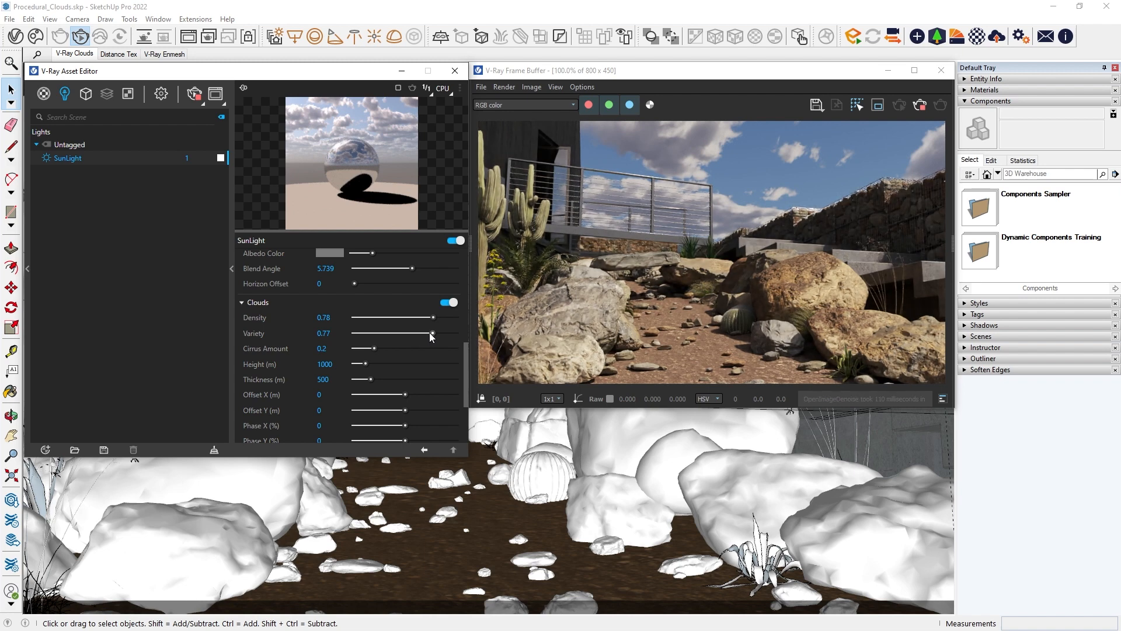
pyautogui.moveTo(363, 348); pyautogui.dragTo(450, 348)
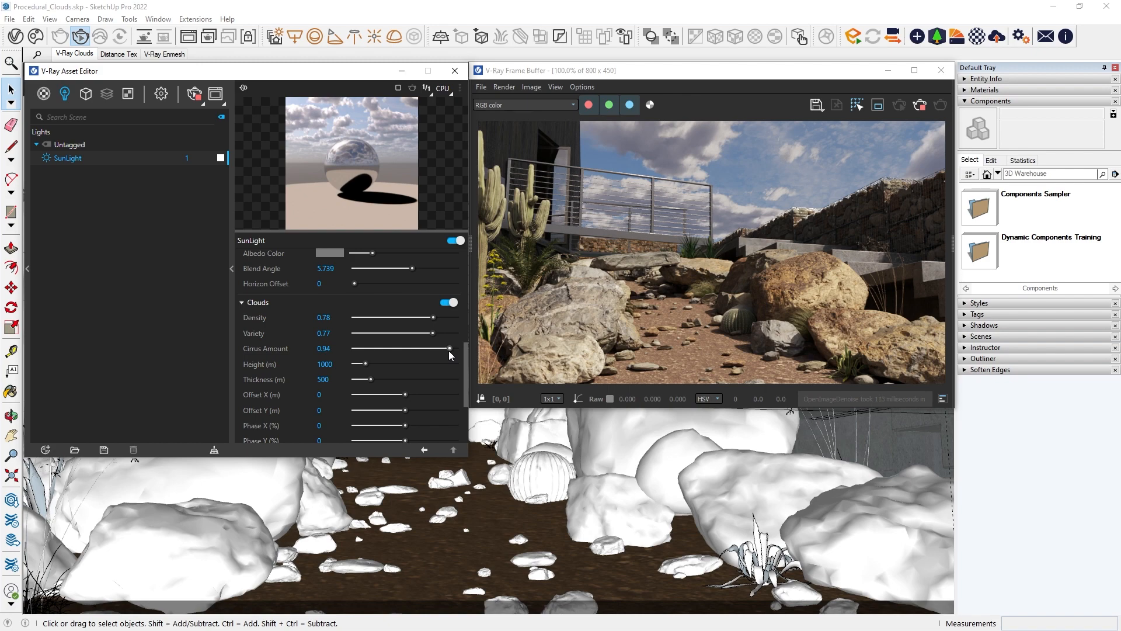
pyautogui.moveTo(450, 348); pyautogui.dragTo(361, 348)
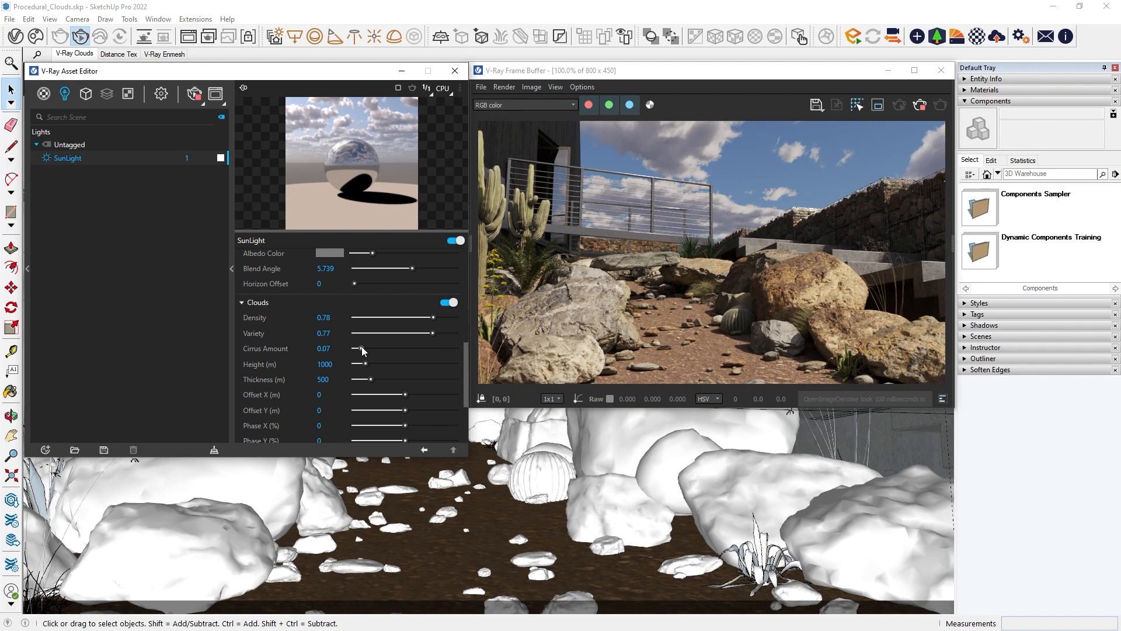
pyautogui.moveTo(361, 379); pyautogui.dragTo(391, 379)
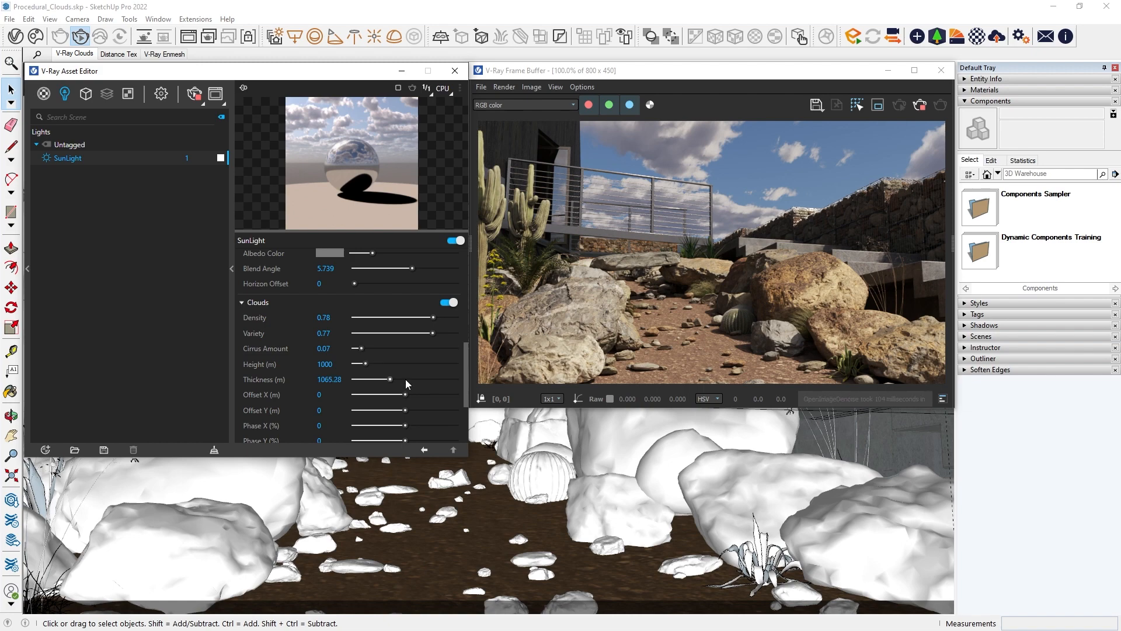
pyautogui.moveTo(392, 379); pyautogui.dragTo(461, 378)
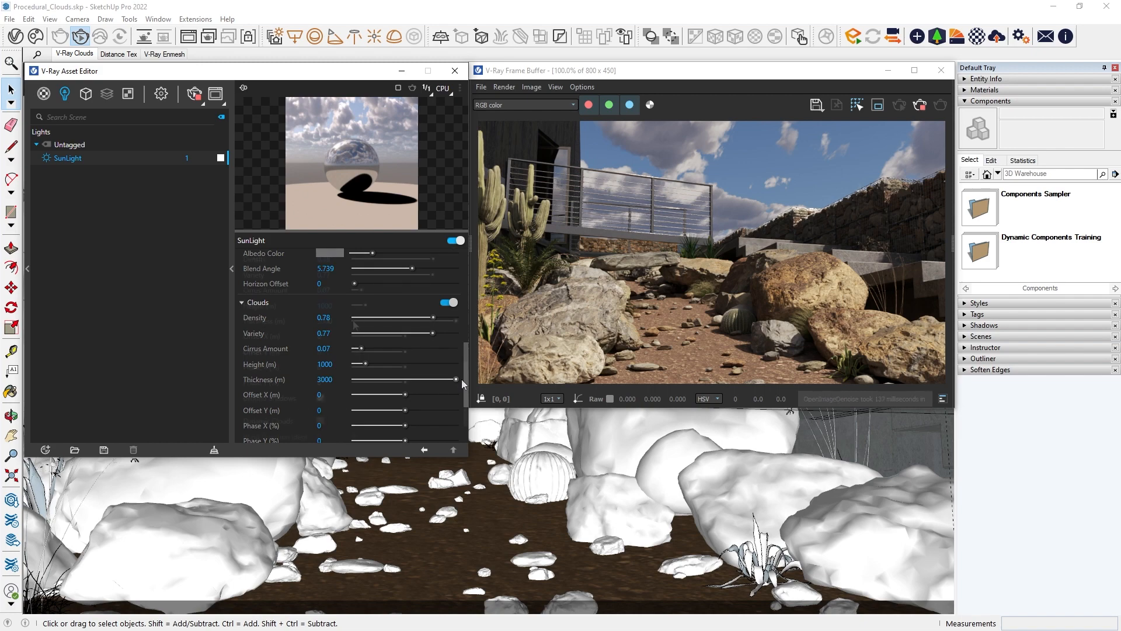
# Lower cloud height to about 511 m and enable dynamic clouds with 18.09 m/s wind
pyautogui.scroll(-3)
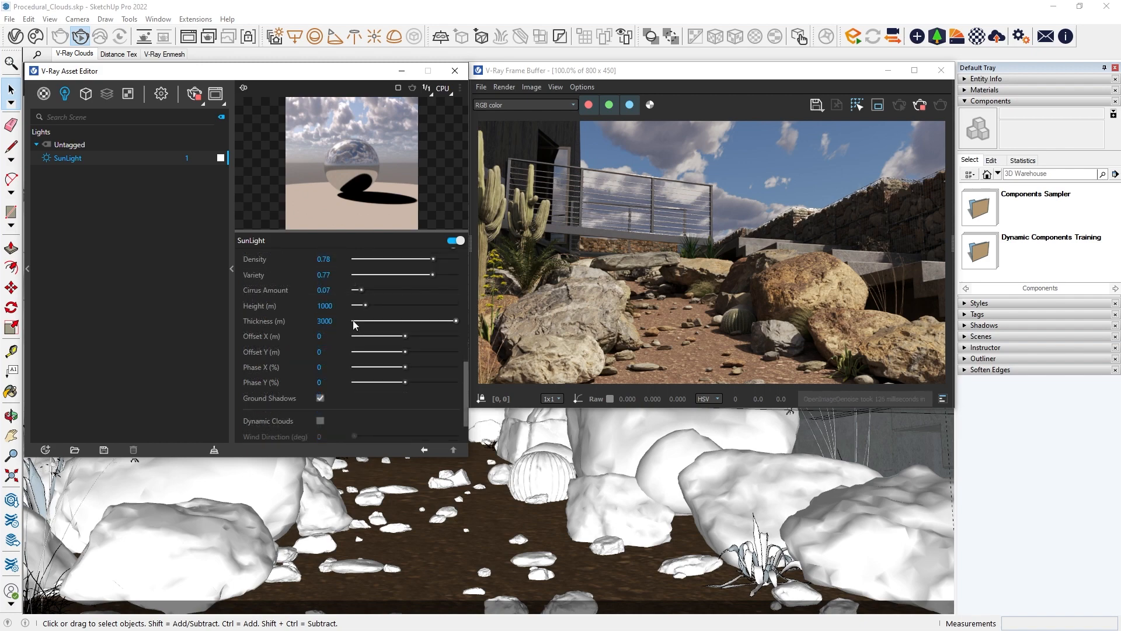
pyautogui.moveTo(454, 305); pyautogui.dragTo(358, 306)
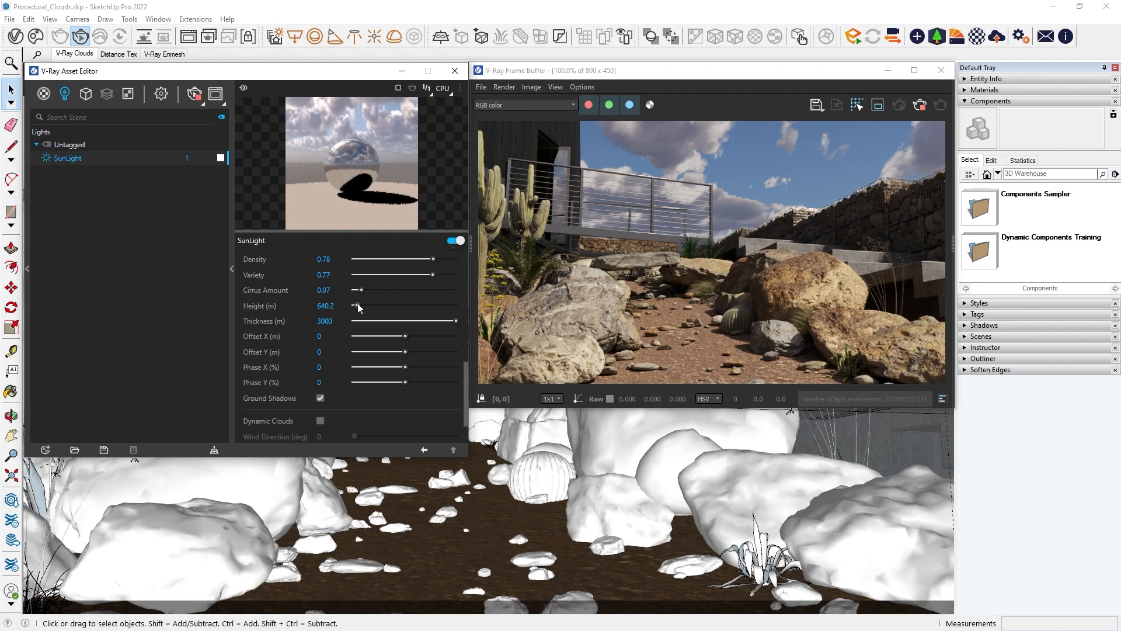
pyautogui.moveTo(357, 305); pyautogui.dragTo(351, 306)
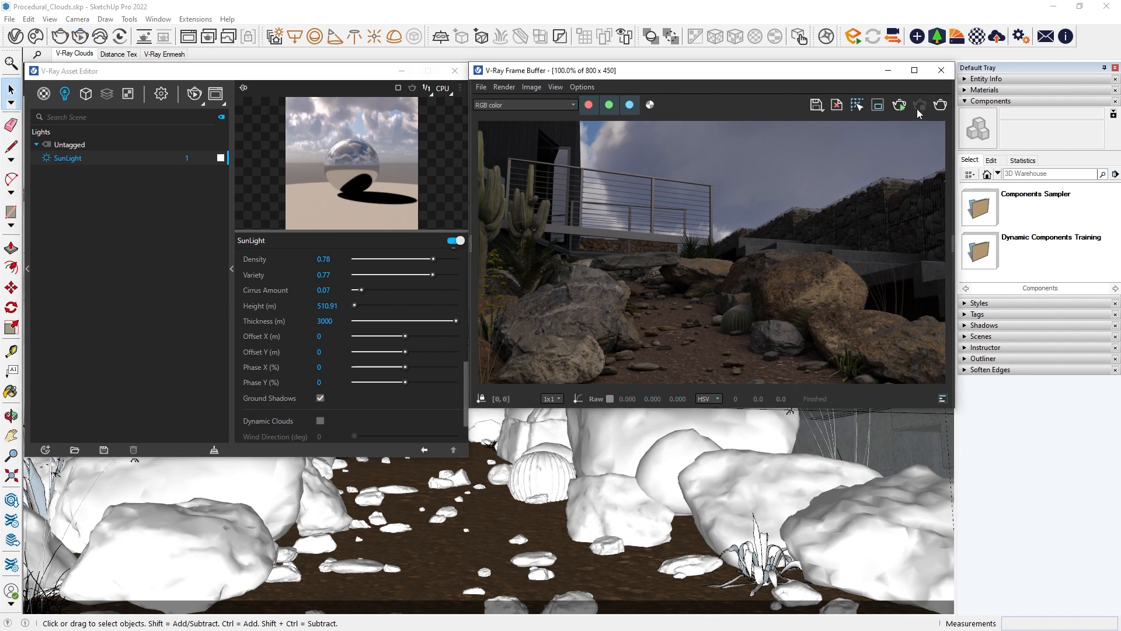
pyautogui.scroll(-3)
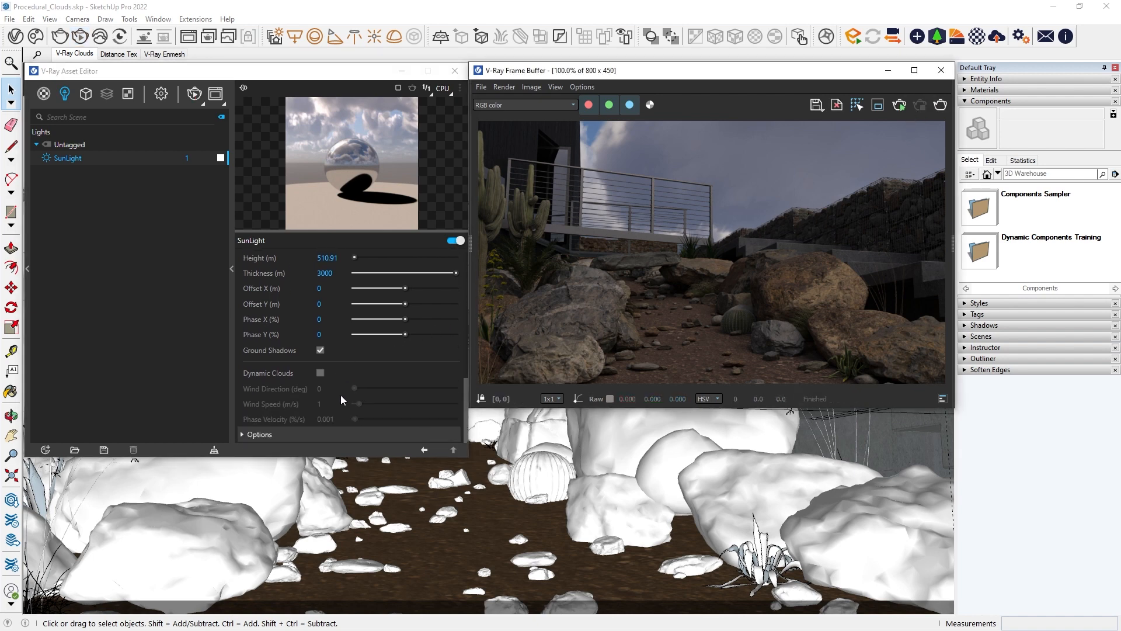
pyautogui.click(319, 373)
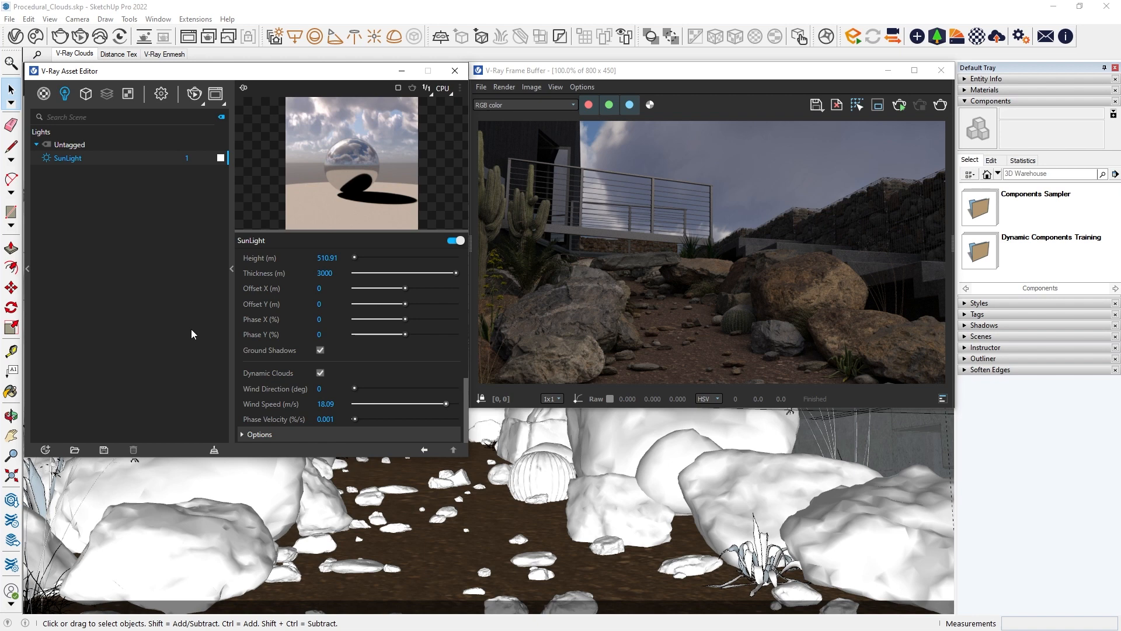
pyautogui.moveTo(184, 269)
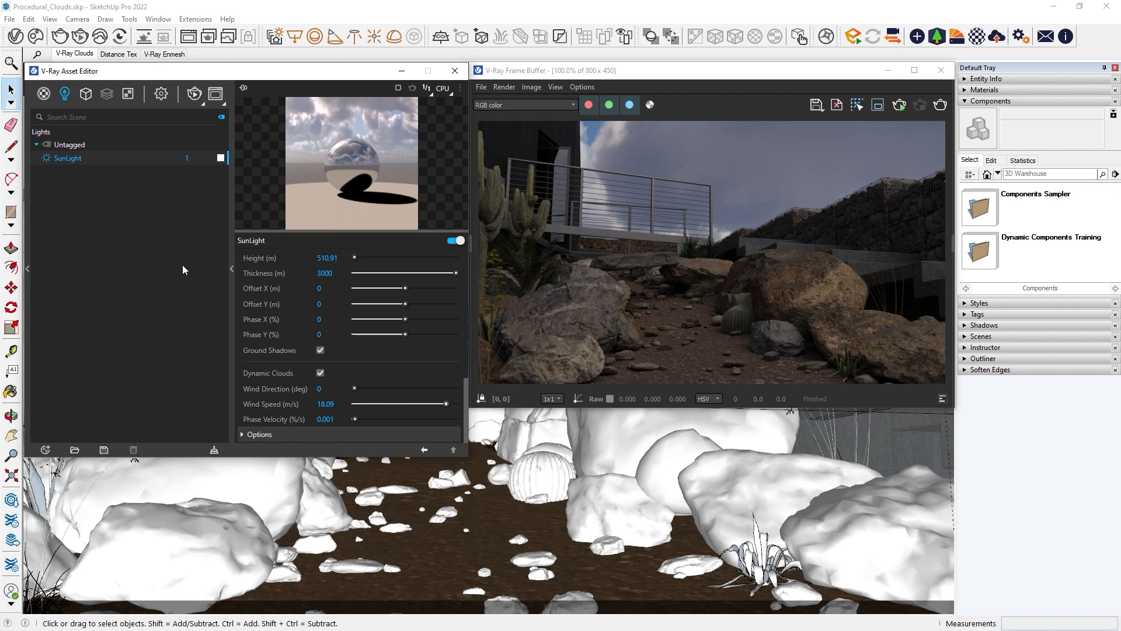
pyautogui.click(160, 94)
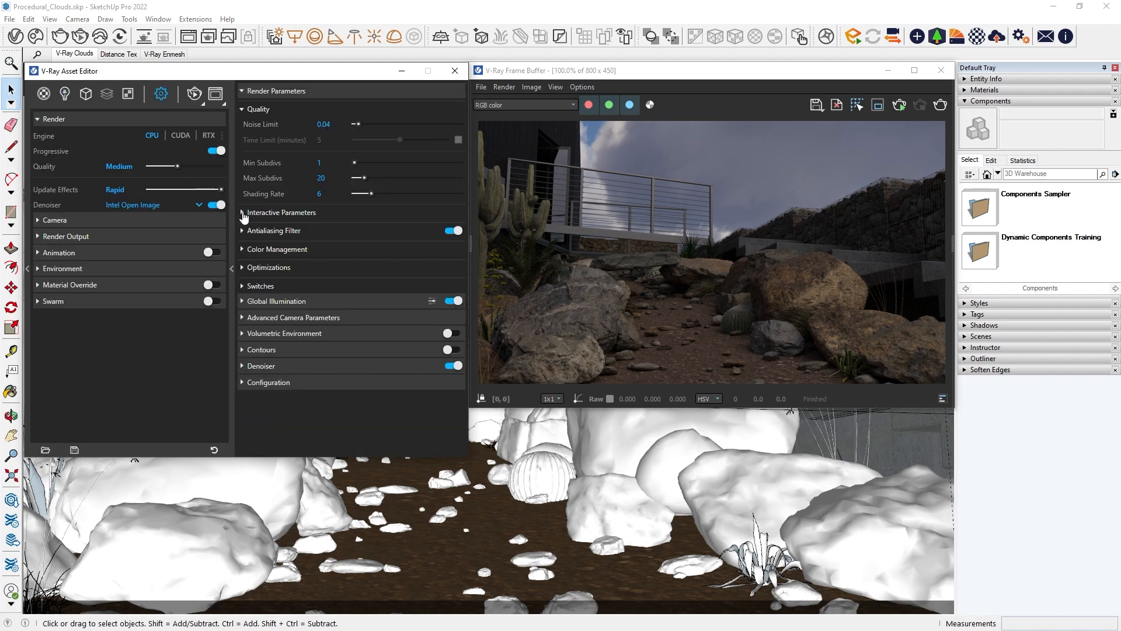
# Tick Allow Interactive LC under Interactive Parameters and restart interactive rendering
pyautogui.click(242, 213)
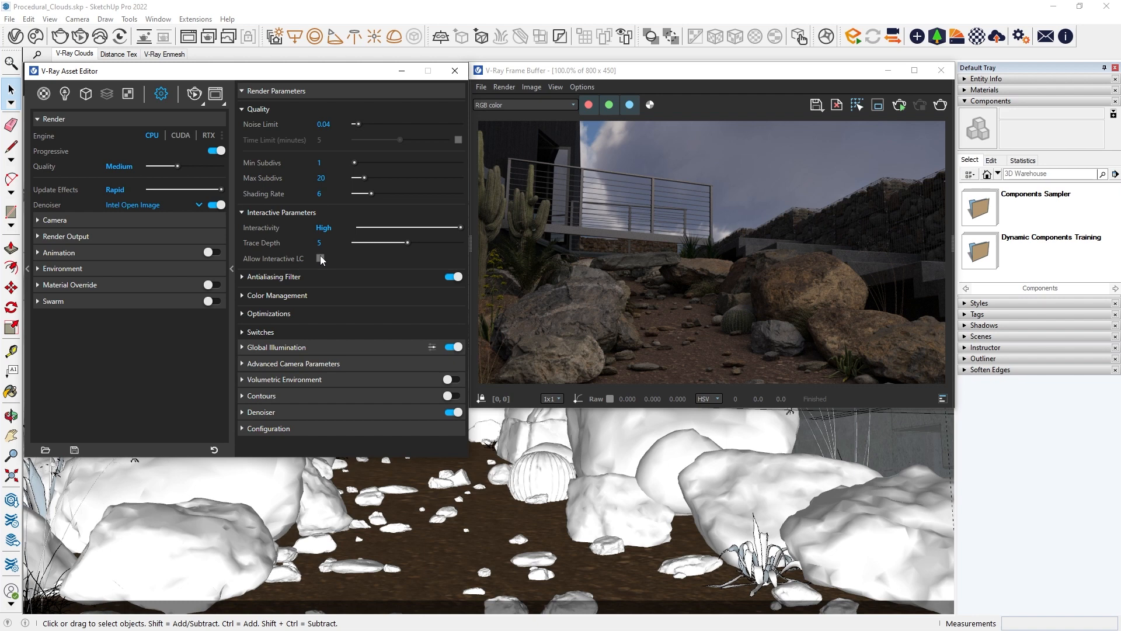
pyautogui.click(53, 220)
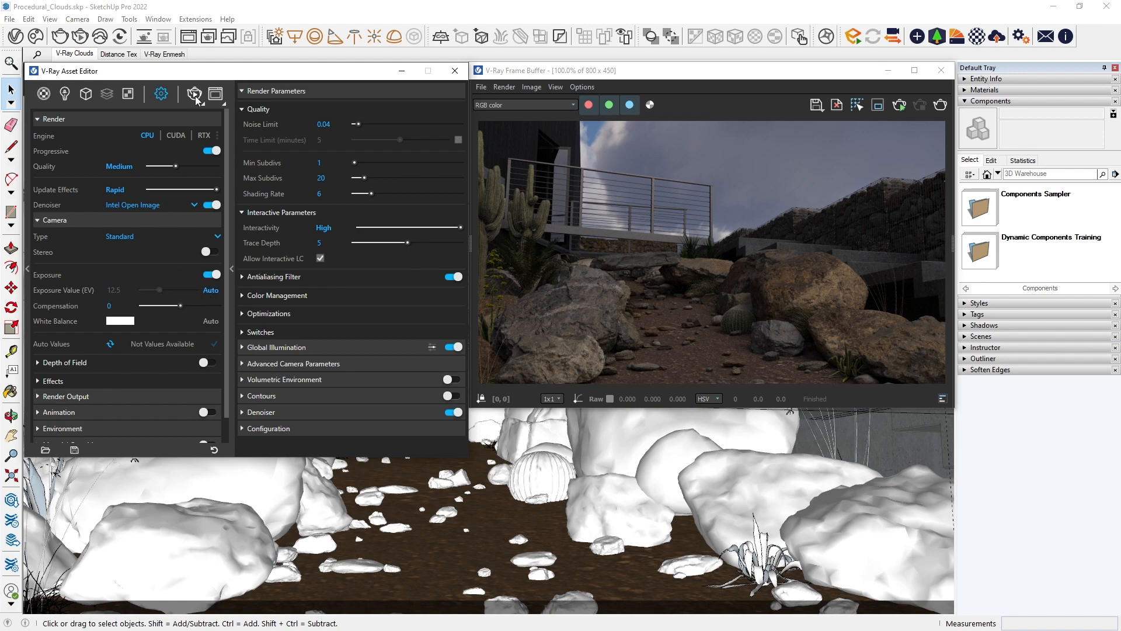
pyautogui.click(194, 93)
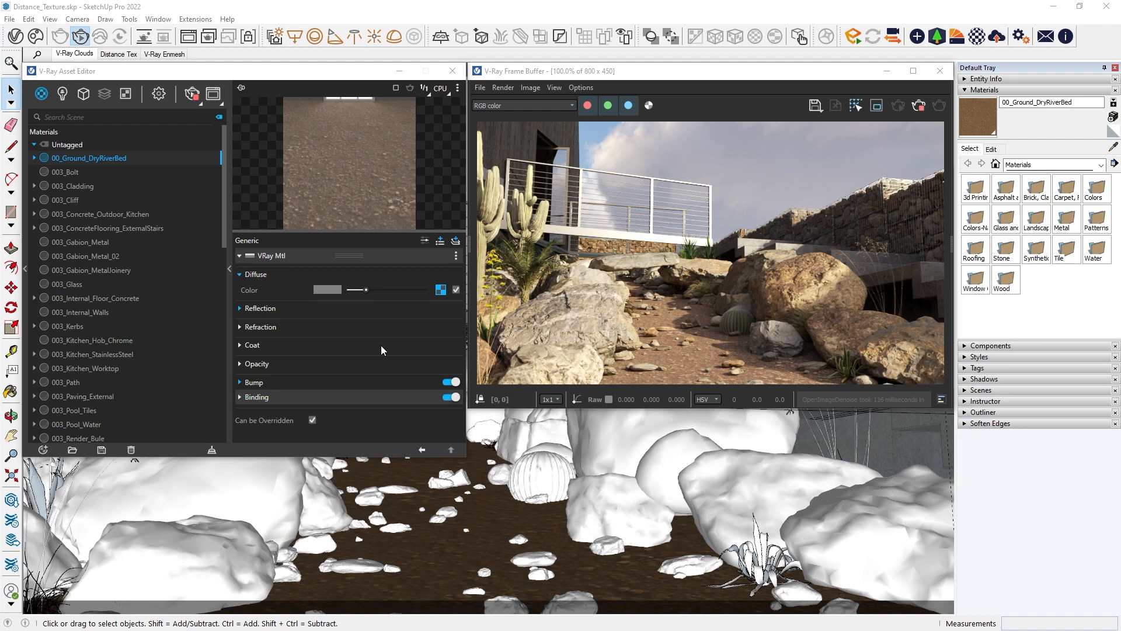
# Add a Displacement layer to 00_Ground_DryRiverBed and choose a Distance texture for its slot
pyautogui.click(440, 240)
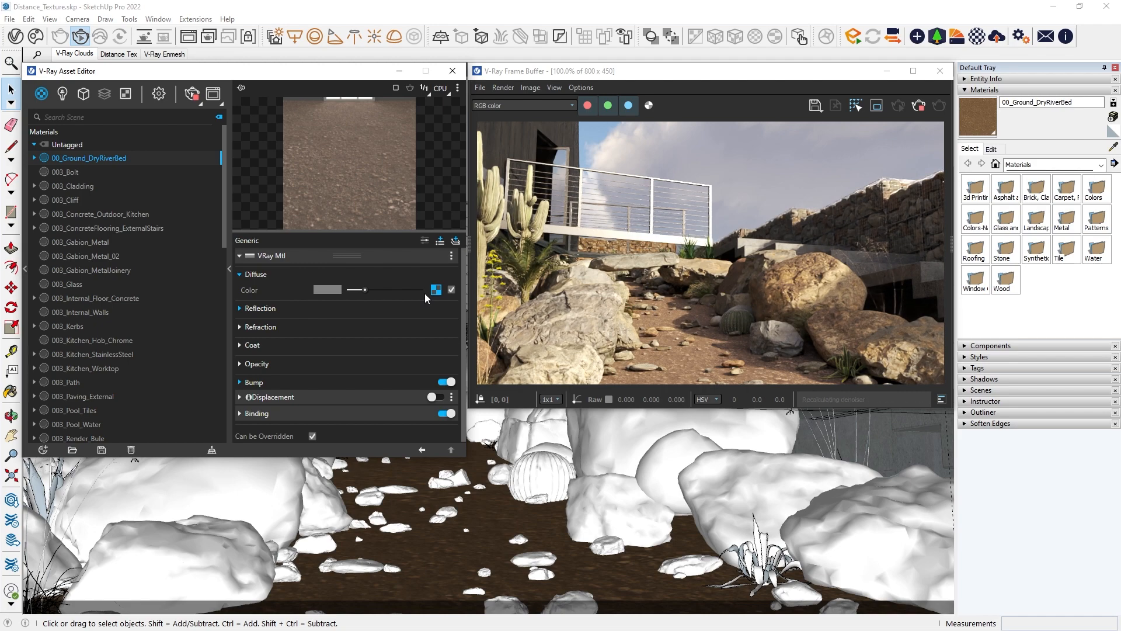
pyautogui.moveTo(418, 298)
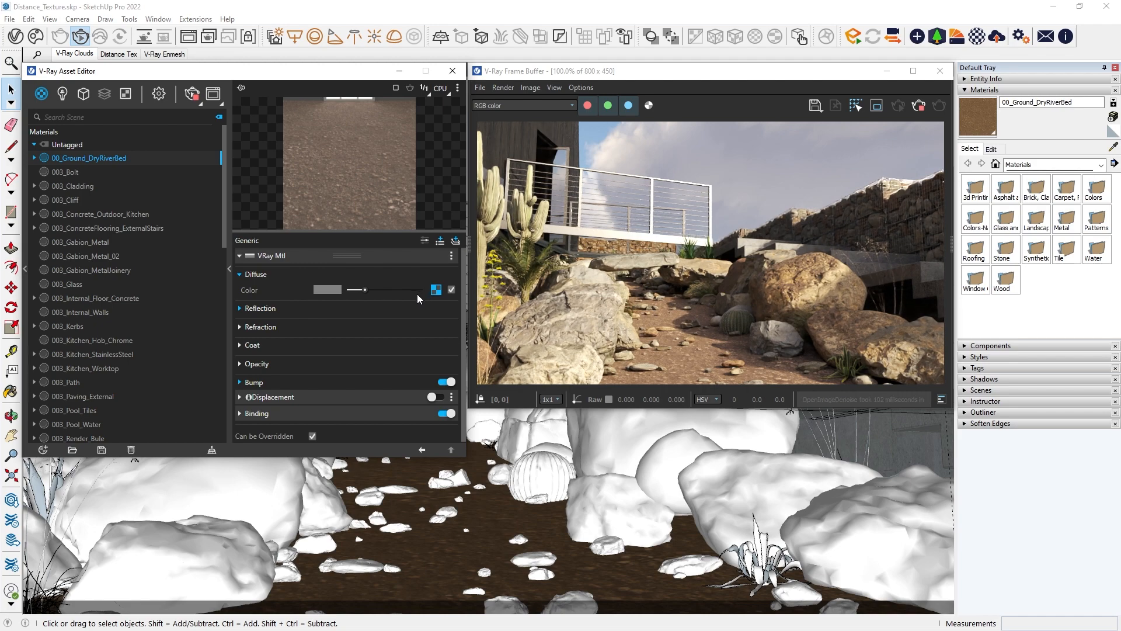
pyautogui.click(448, 397)
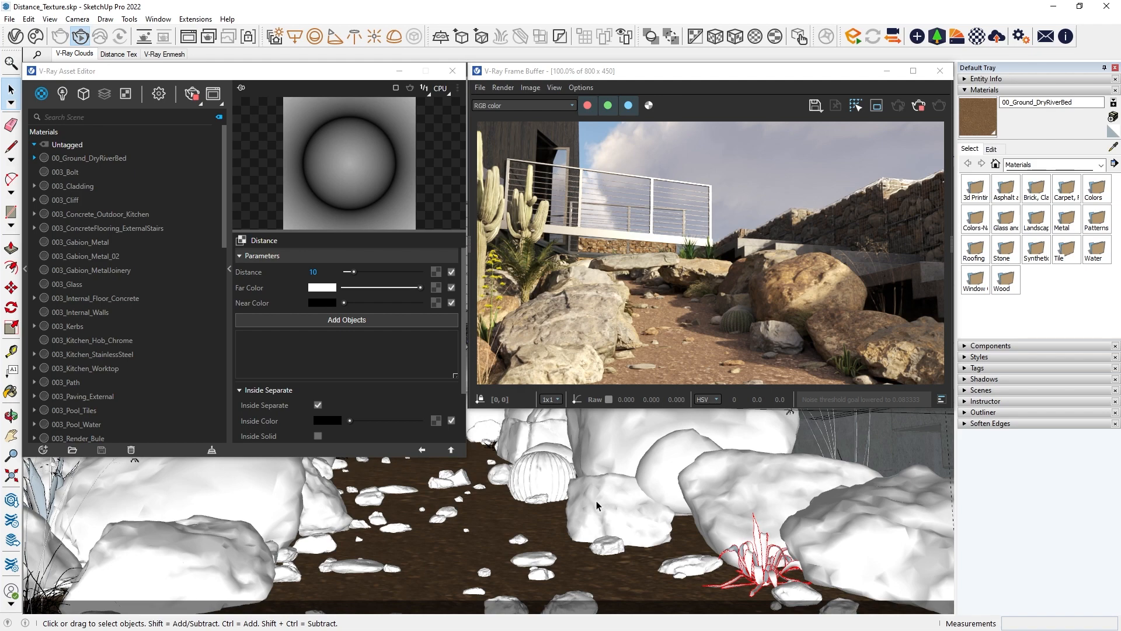
pyautogui.click(346, 319)
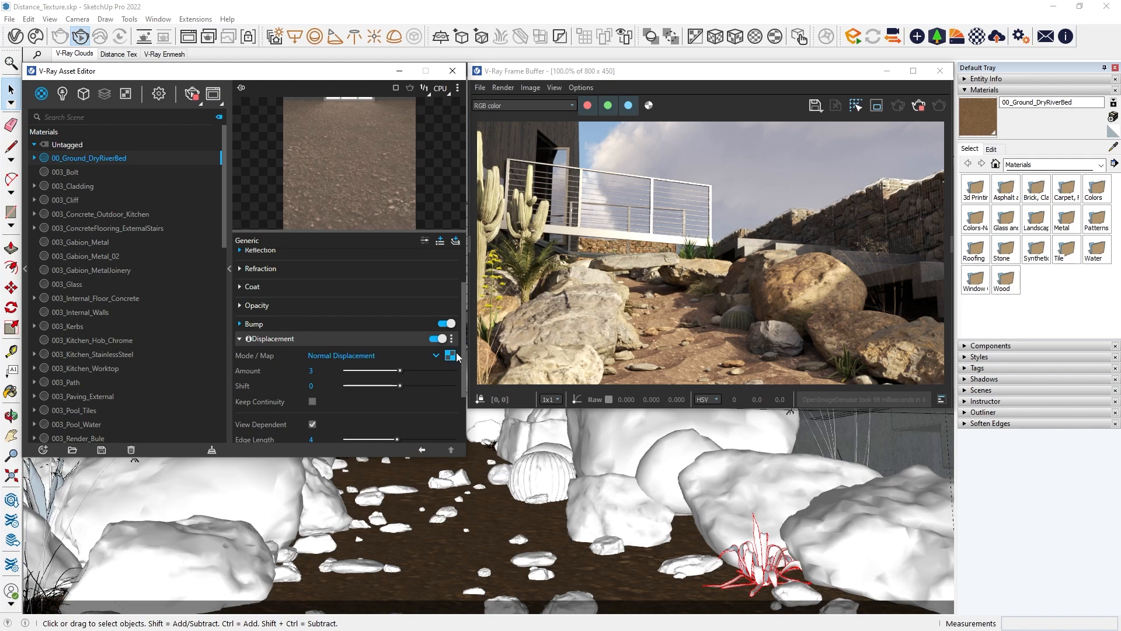
# Assign the Distance texture to the displacement and lower its distance value to 5
pyautogui.click(450, 355)
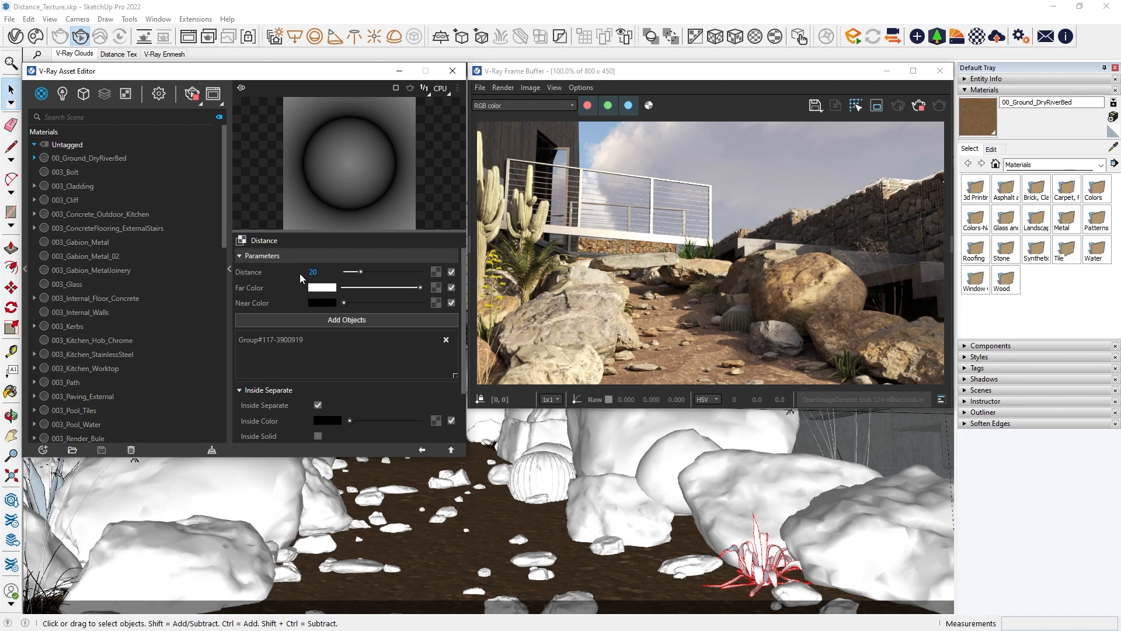
pyautogui.moveTo(372, 271); pyautogui.dragTo(350, 271)
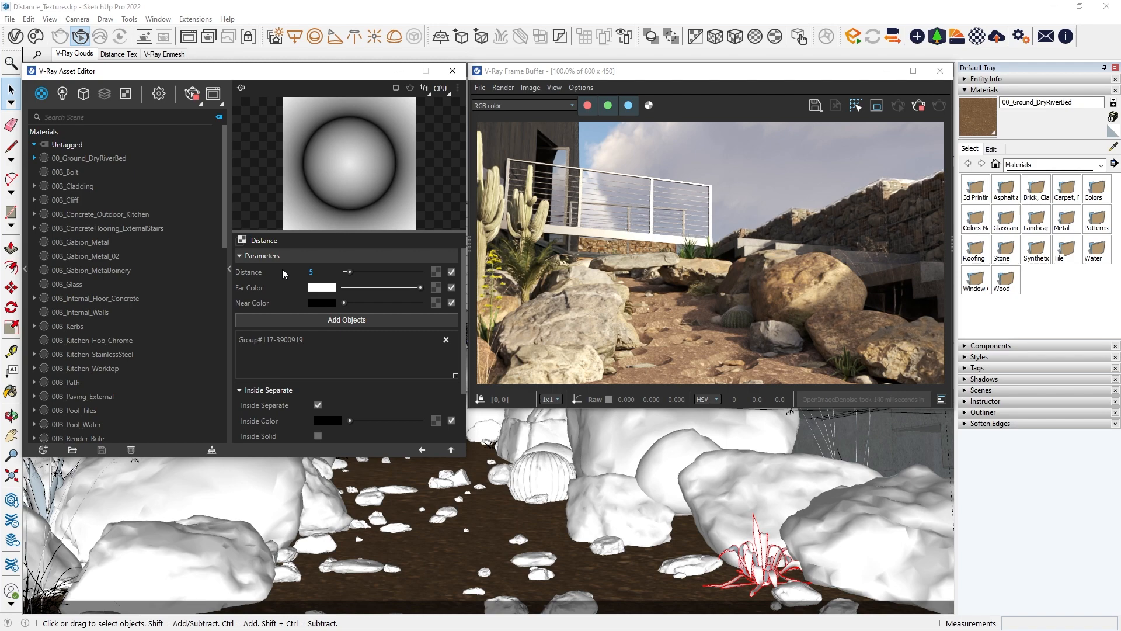
pyautogui.moveTo(675, 367)
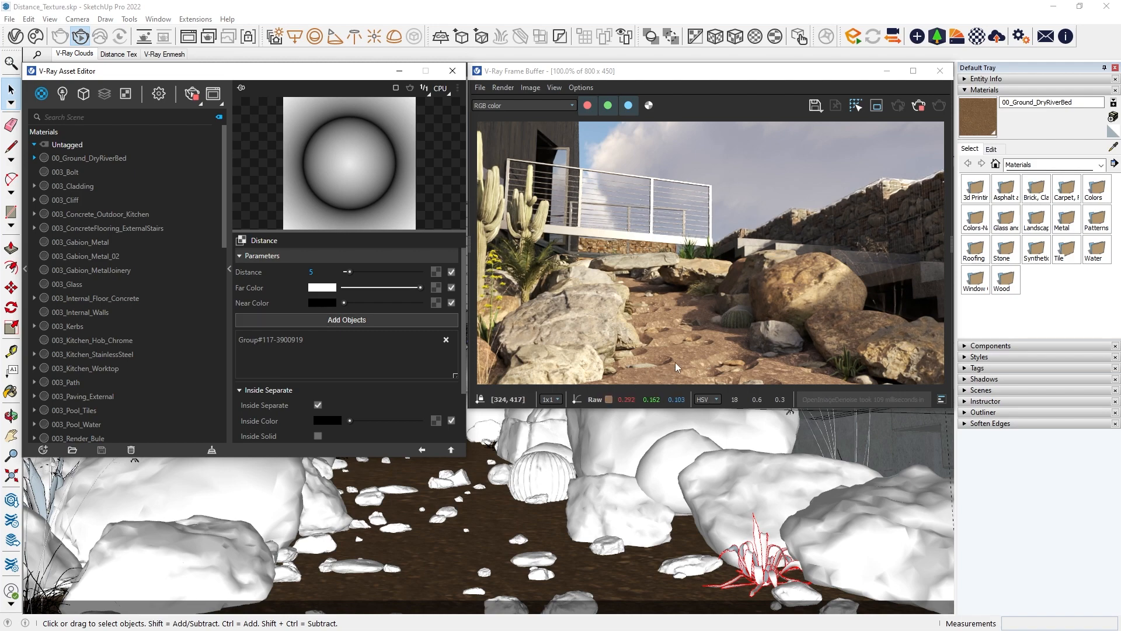
pyautogui.moveTo(700, 362)
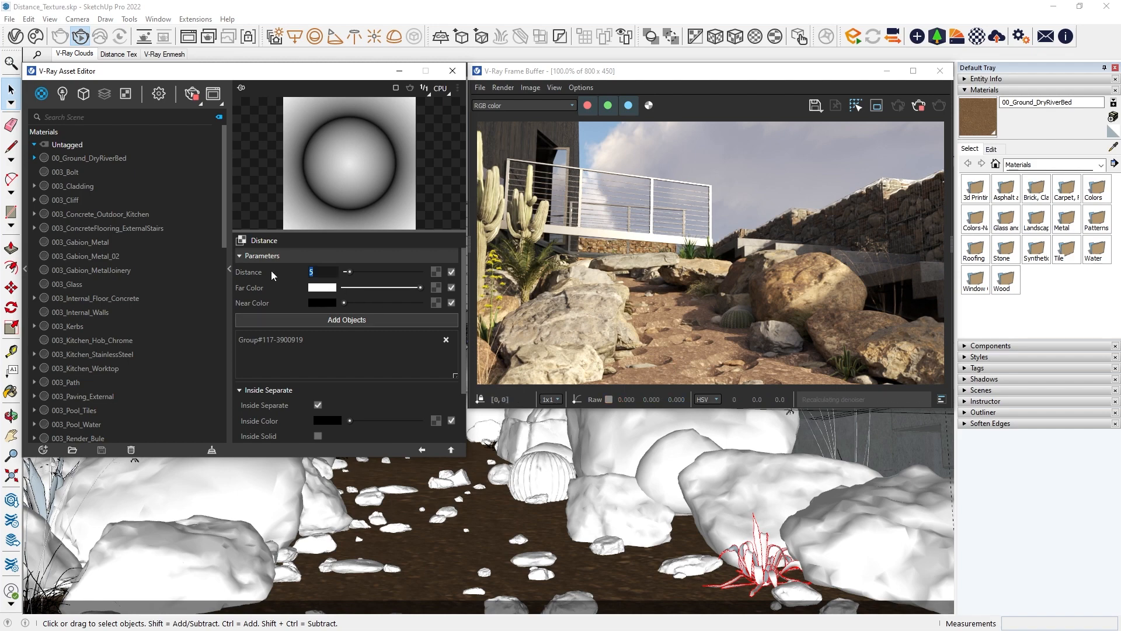
pyautogui.write('15')
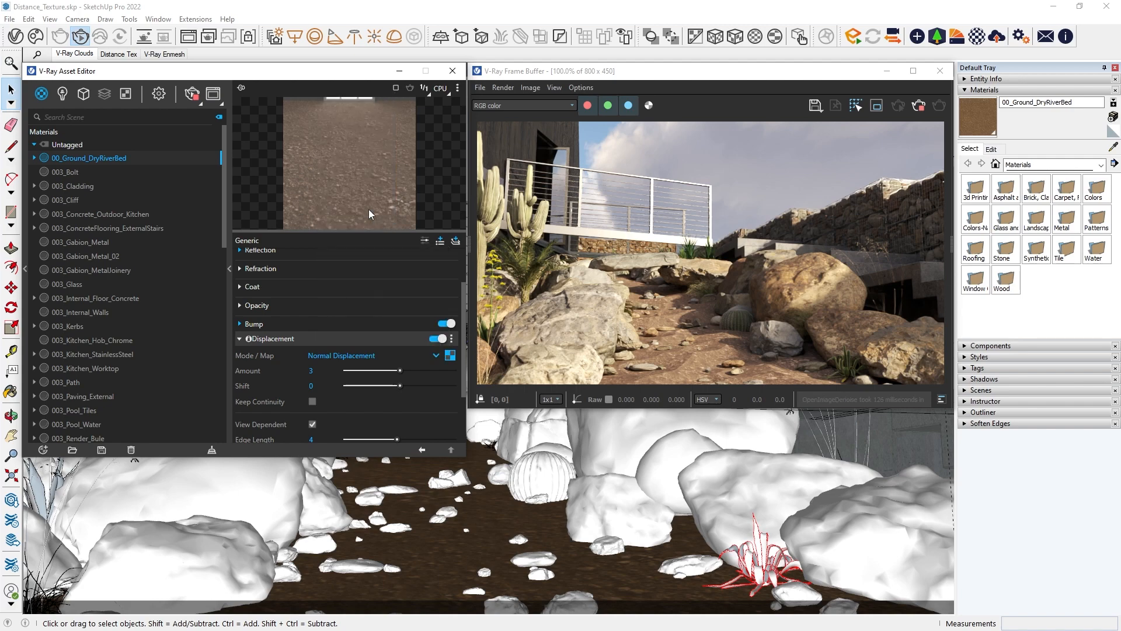
# Switch the displacement's Bezier Curve map to Mono mode and drag the curve upward
pyautogui.click(450, 355)
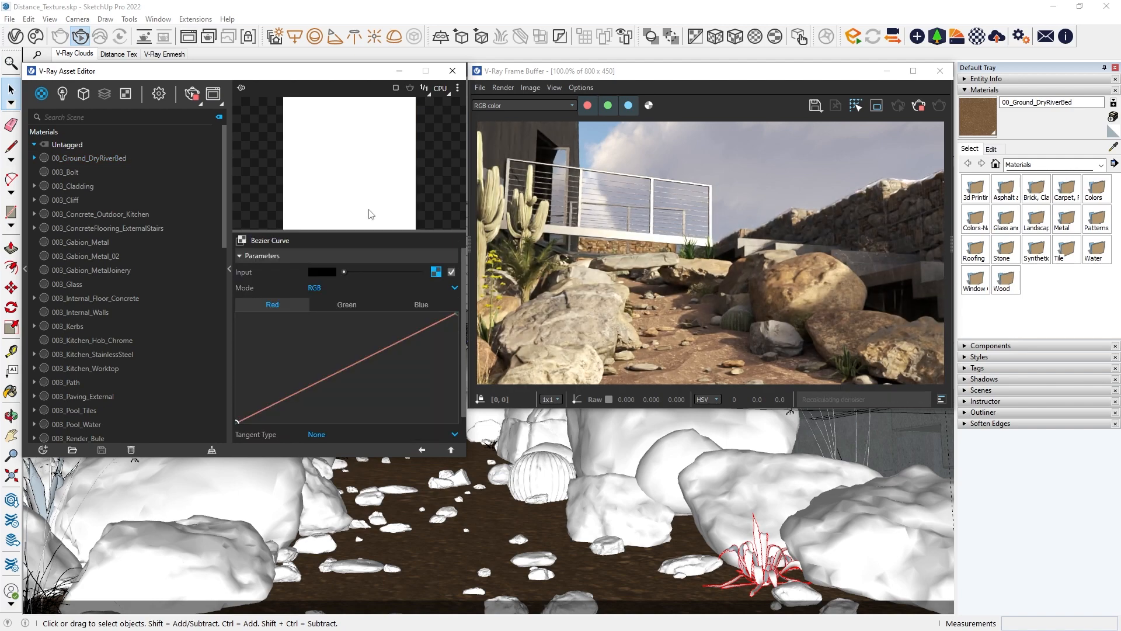
pyautogui.moveTo(336, 287)
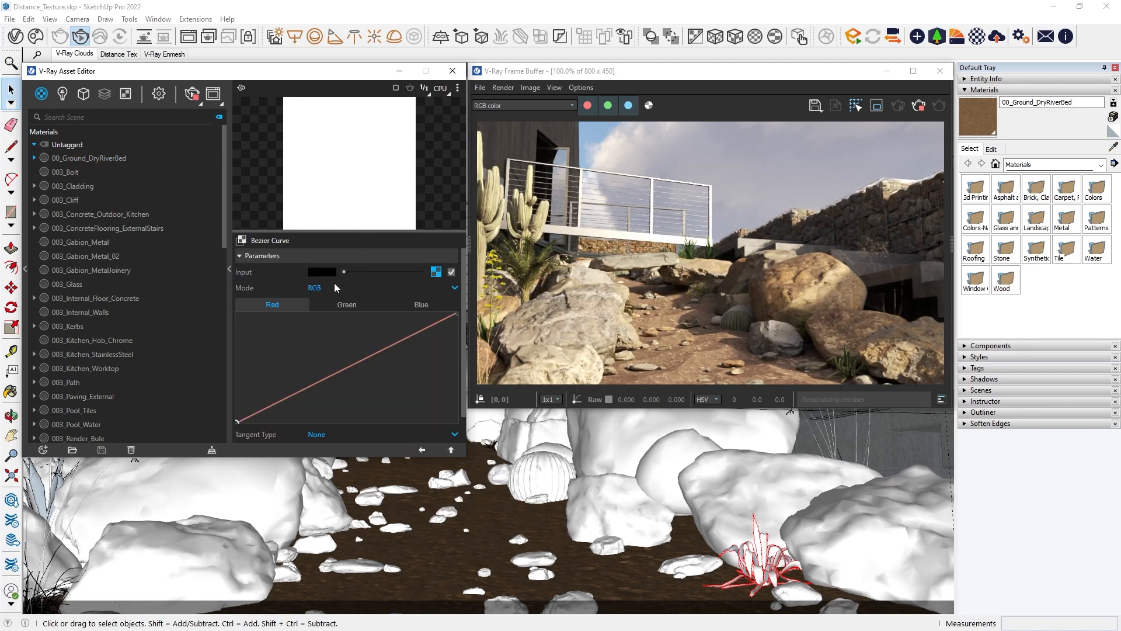
pyautogui.click(315, 287)
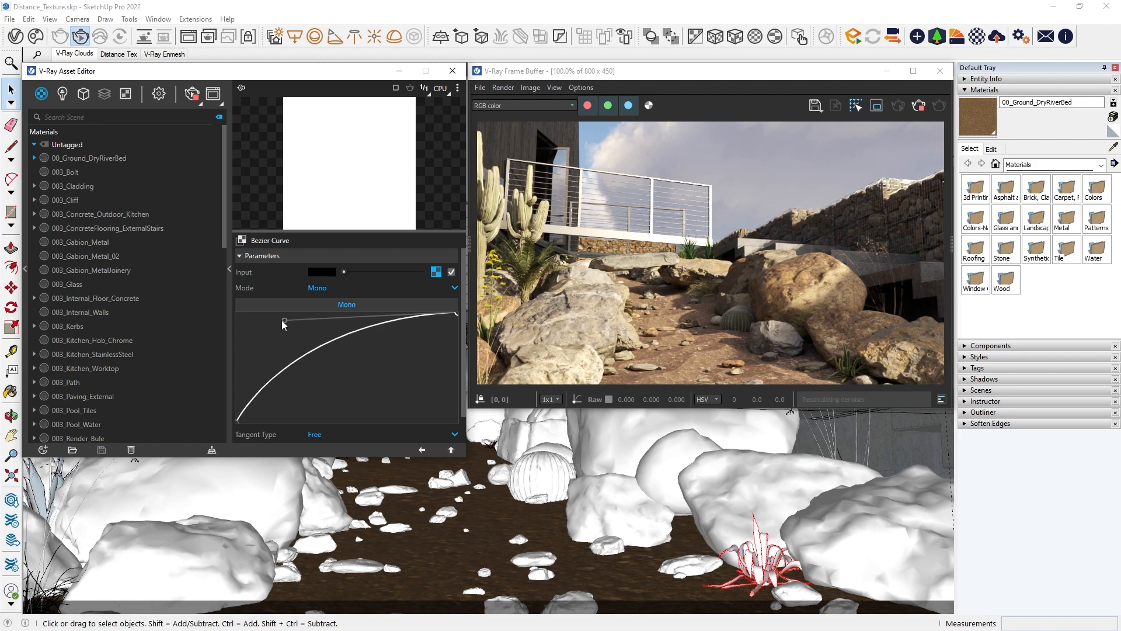
pyautogui.moveTo(284, 321); pyautogui.dragTo(239, 318)
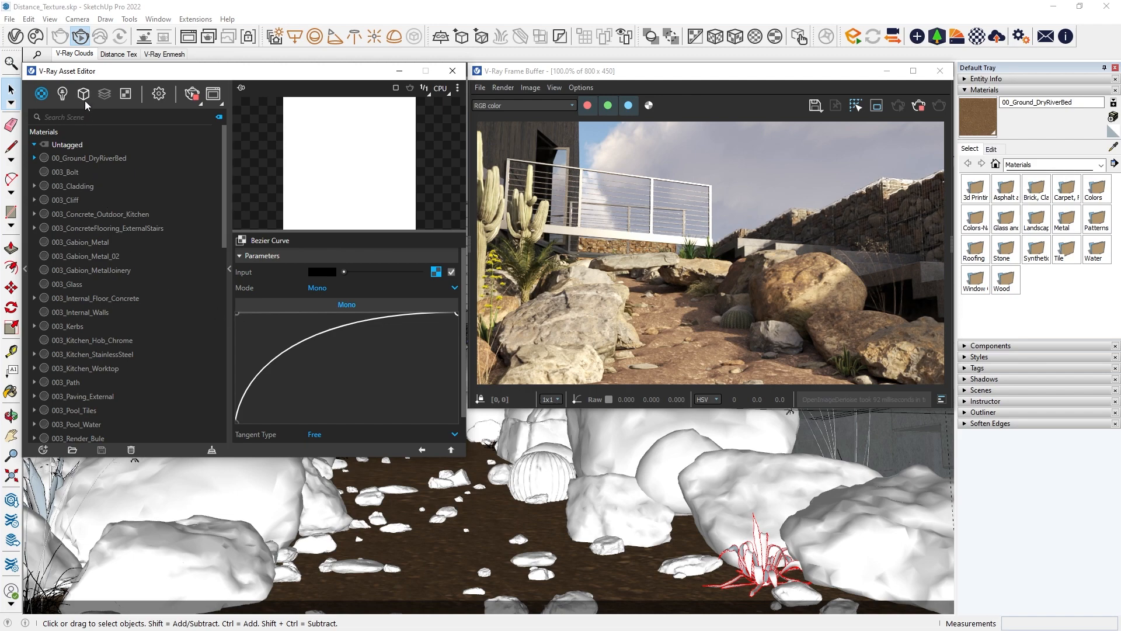
pyautogui.click(83, 94)
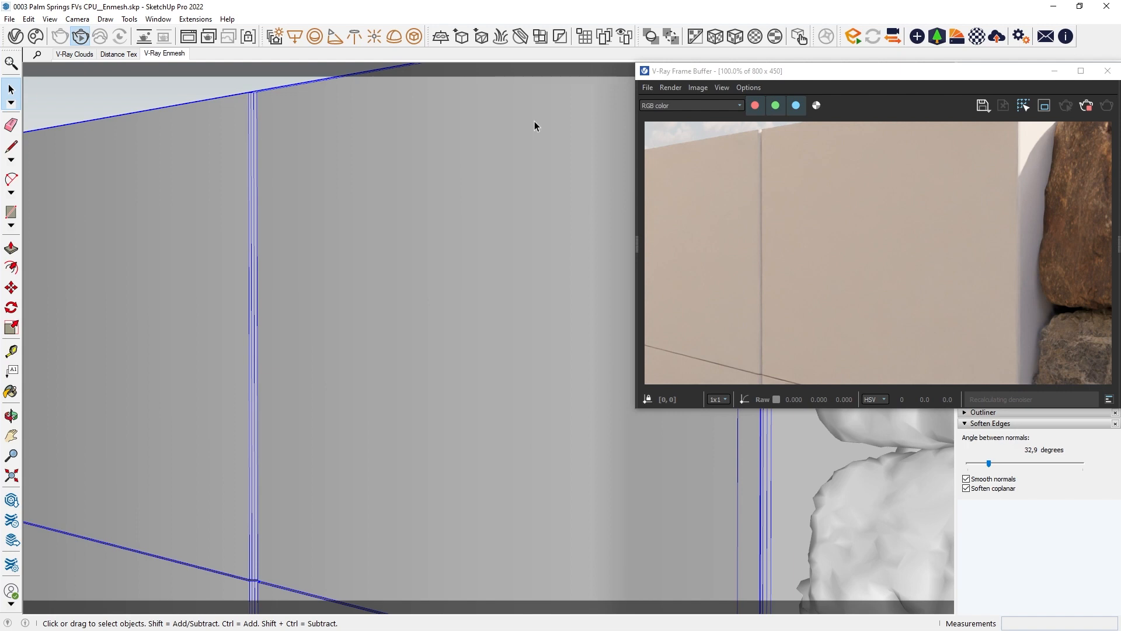
pyautogui.moveTo(528, 132)
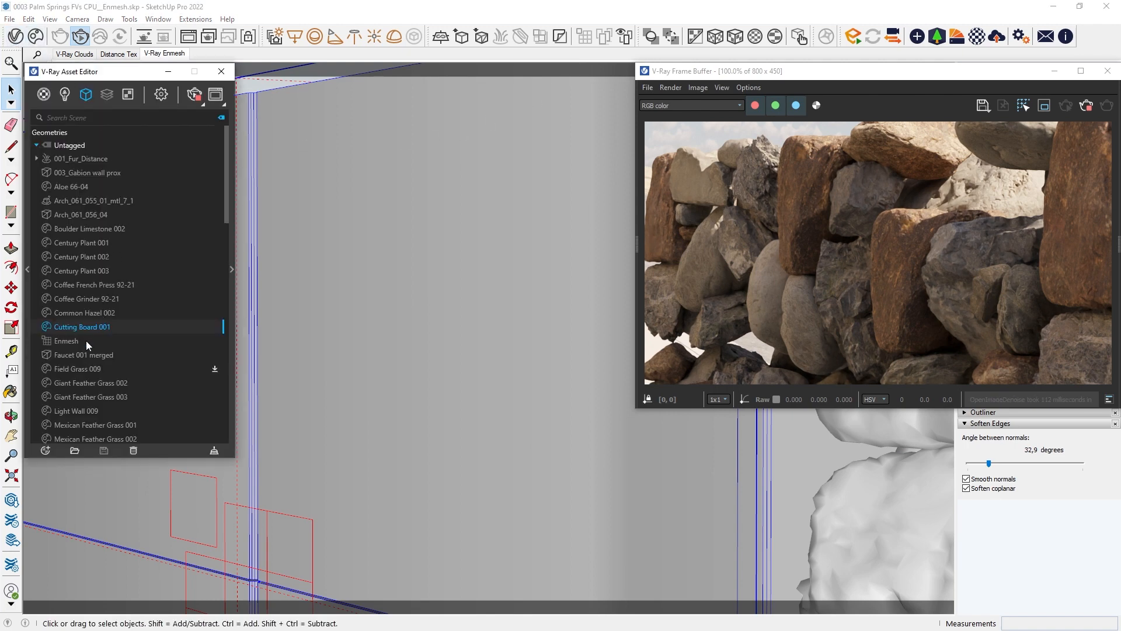
# In the Enmesh geometry settings, add the hexagon cage object as the mesh pattern
pyautogui.click(66, 341)
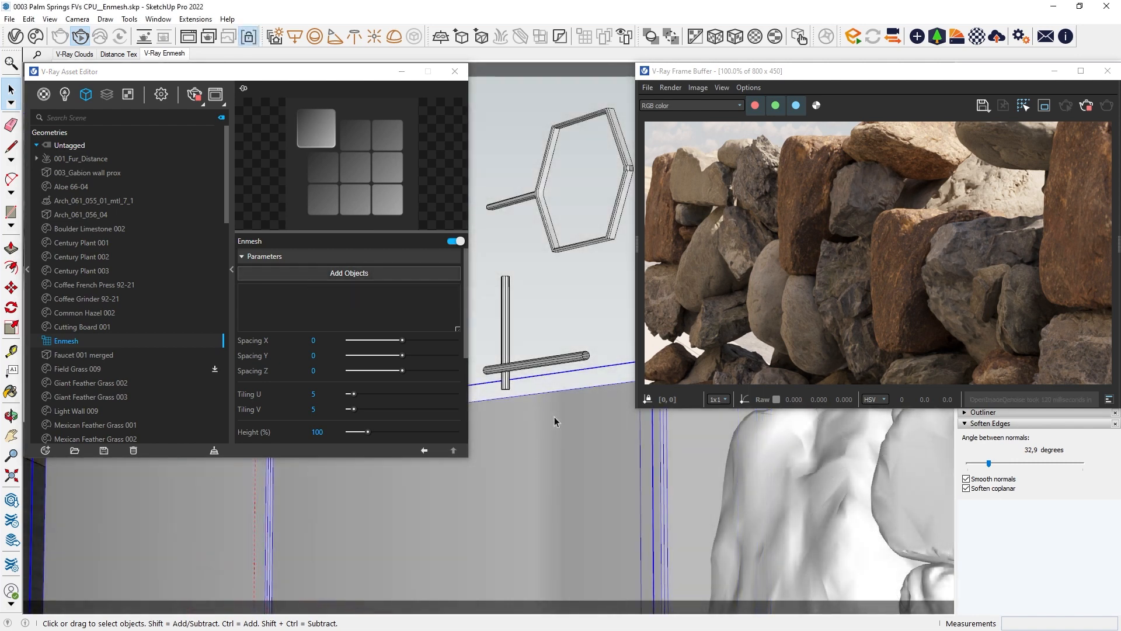
pyautogui.click(554, 240)
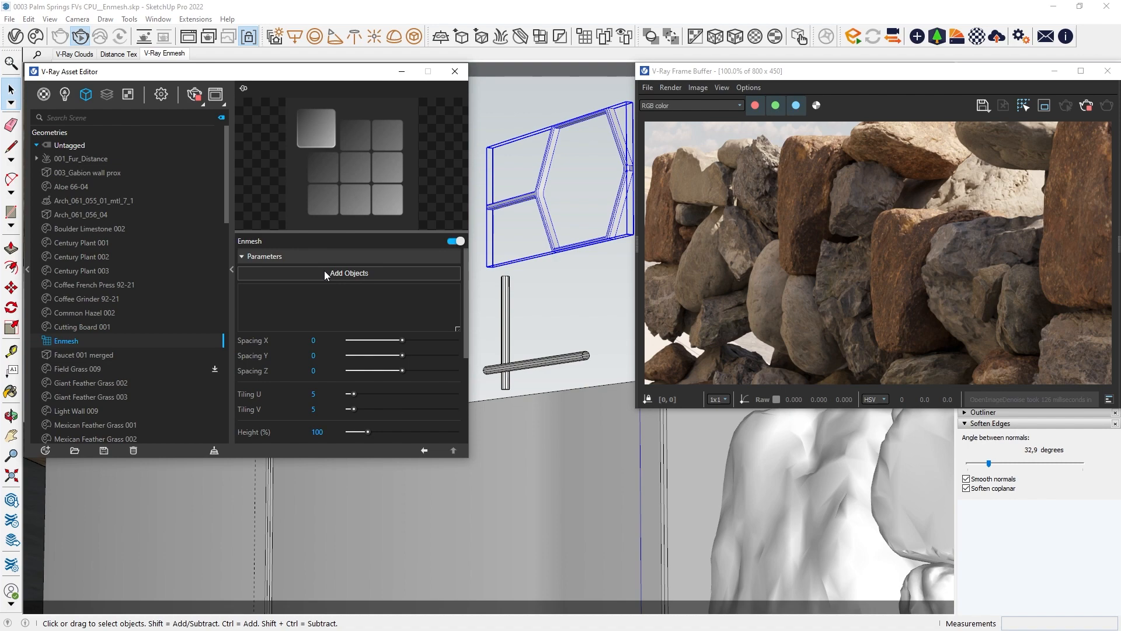
pyautogui.click(349, 272)
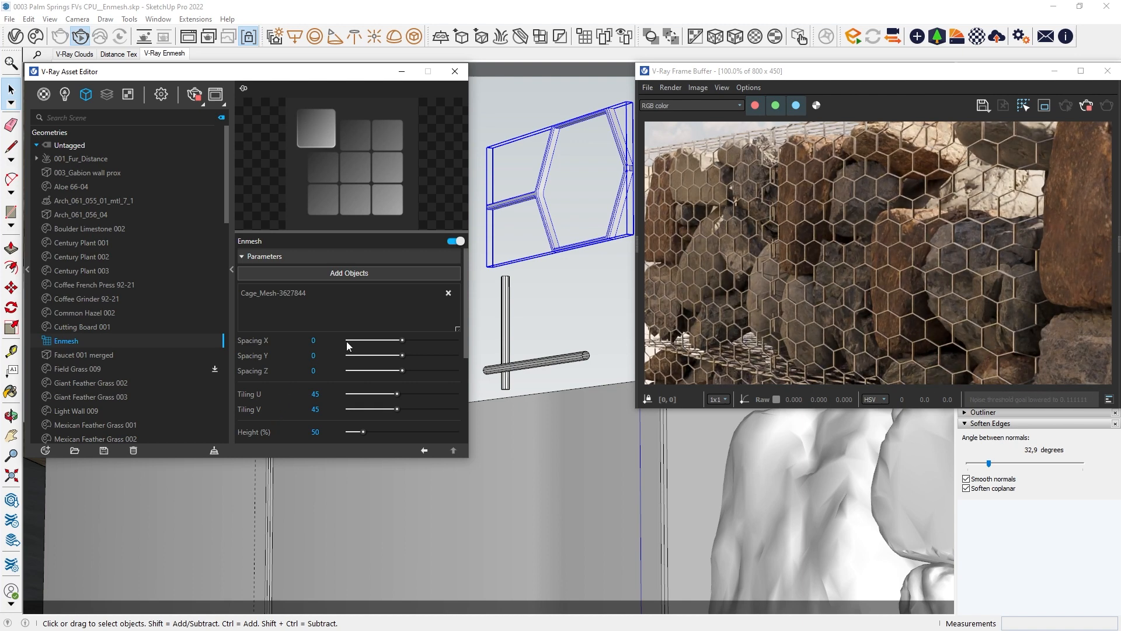
pyautogui.click(448, 292)
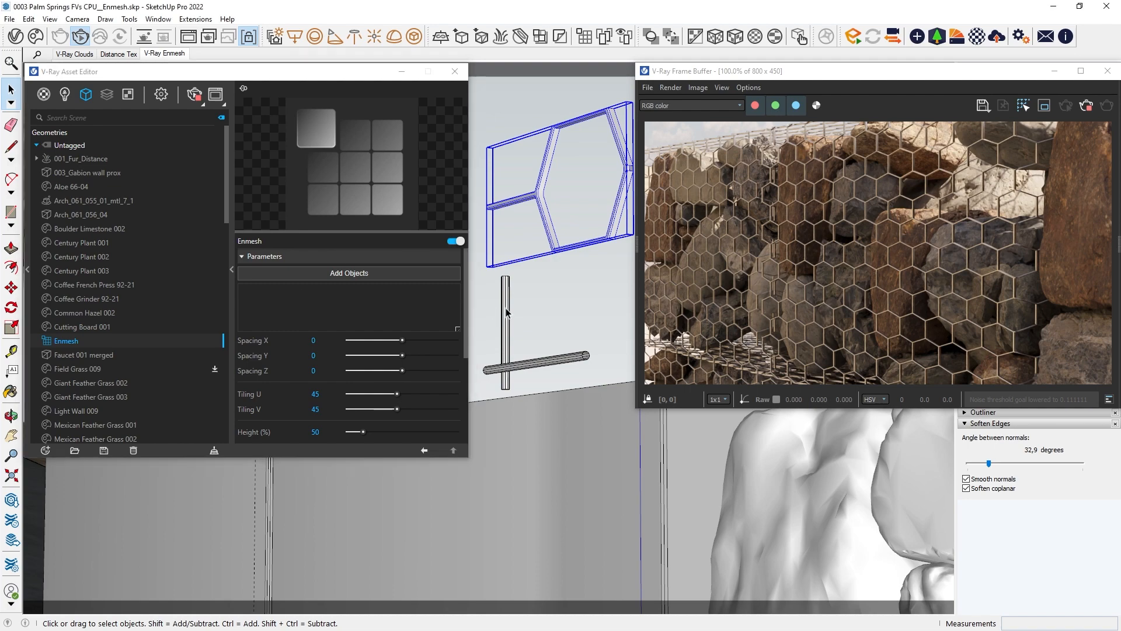
pyautogui.click(350, 272)
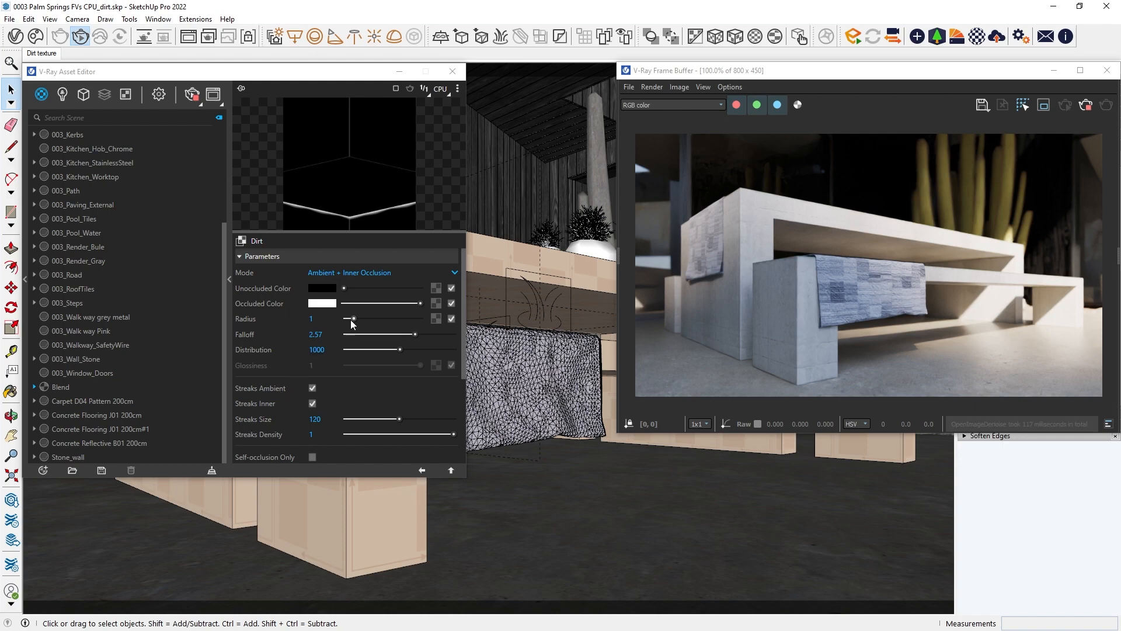
# Raise the Dirt texture's radius to 10 and expand its Affected By options
pyautogui.moveTo(351, 318); pyautogui.dragTo(420, 318)
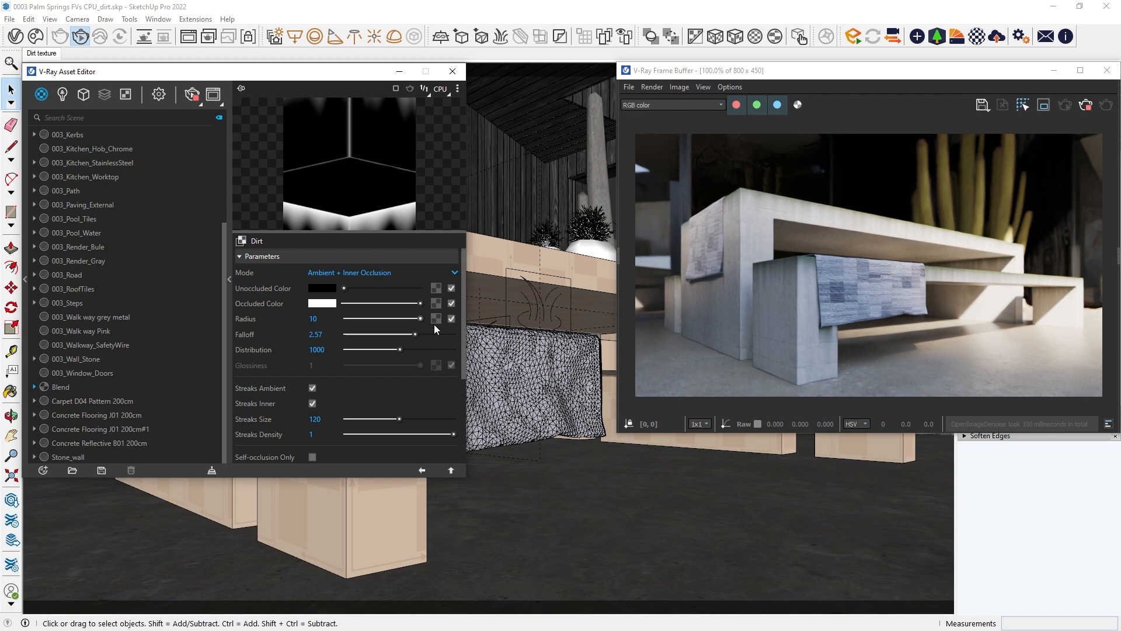
pyautogui.moveTo(825, 340)
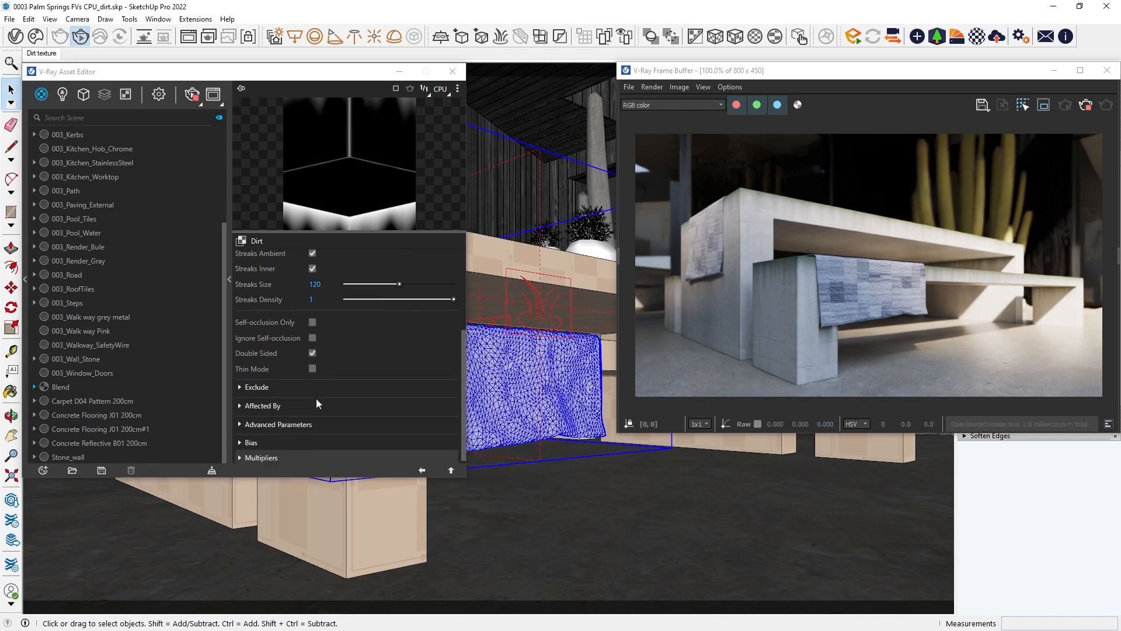
pyautogui.click(261, 405)
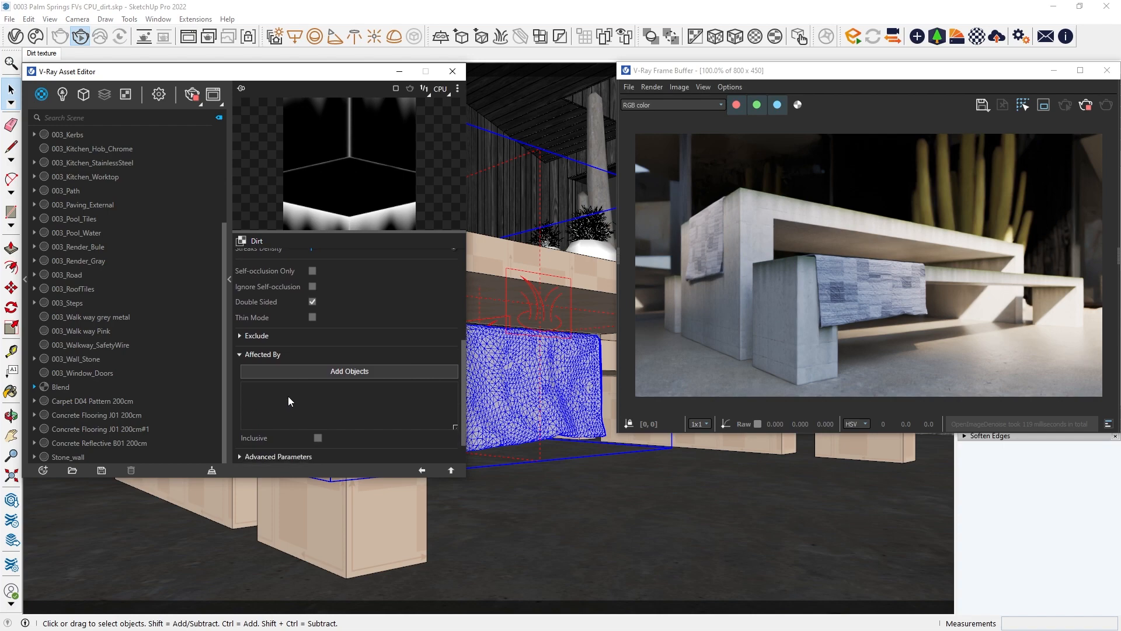
pyautogui.click(349, 371)
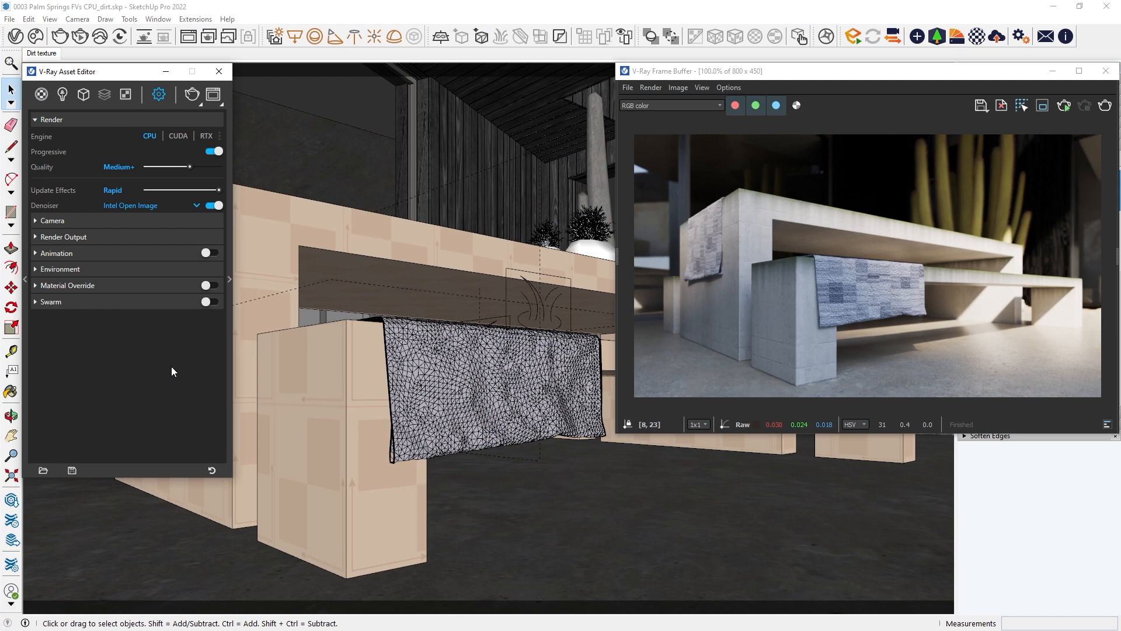
pyautogui.moveTo(174, 371)
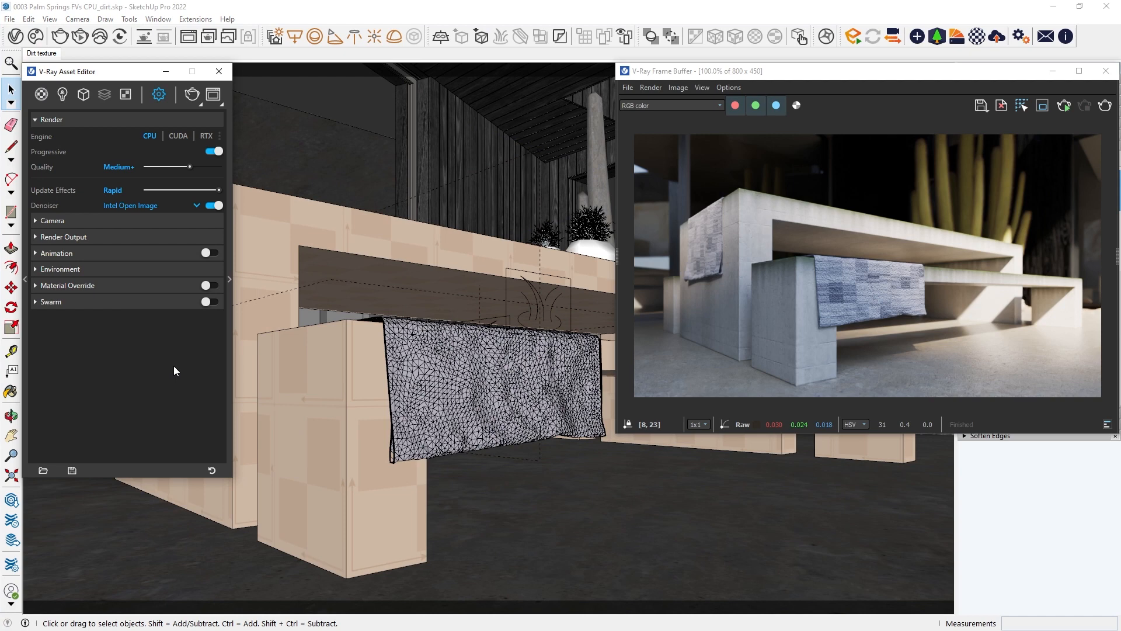
pyautogui.moveTo(224, 114)
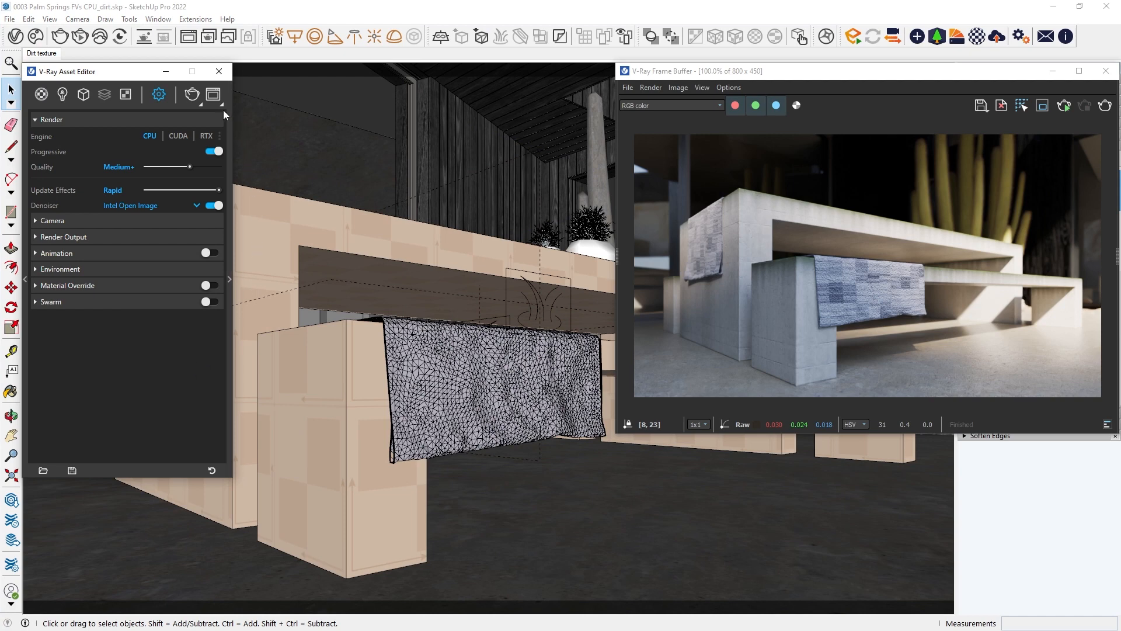
# Create a new Chaos Cloud project named 'V-Ray 6 images webinar' for the render
pyautogui.click(213, 95)
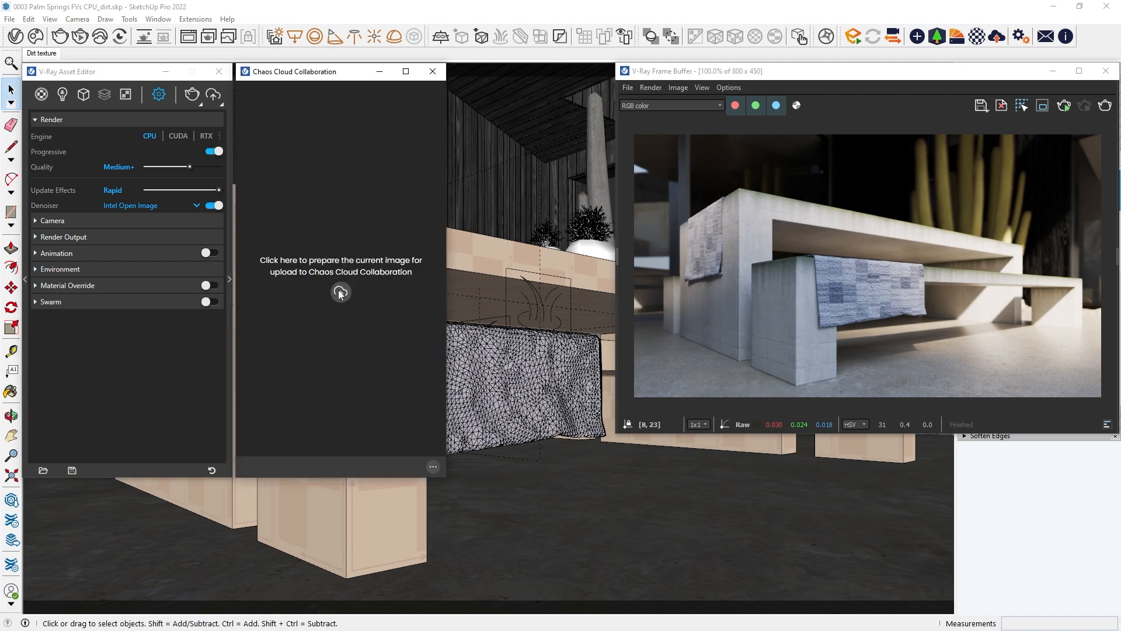
pyautogui.click(340, 291)
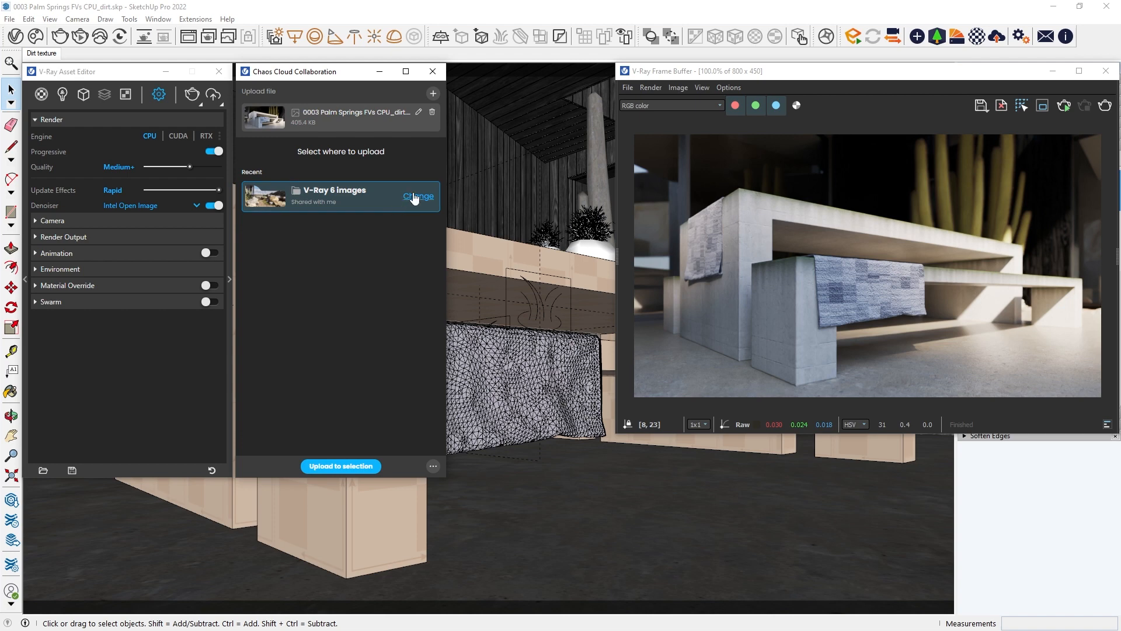
pyautogui.click(417, 196)
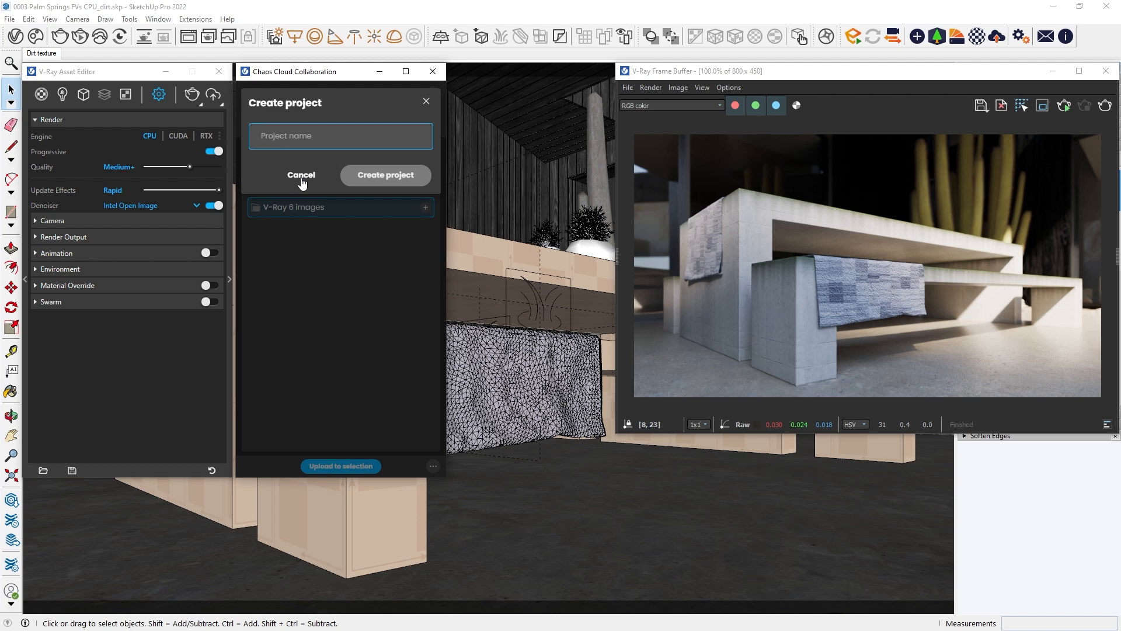
pyautogui.write('V-Ray 6 images')
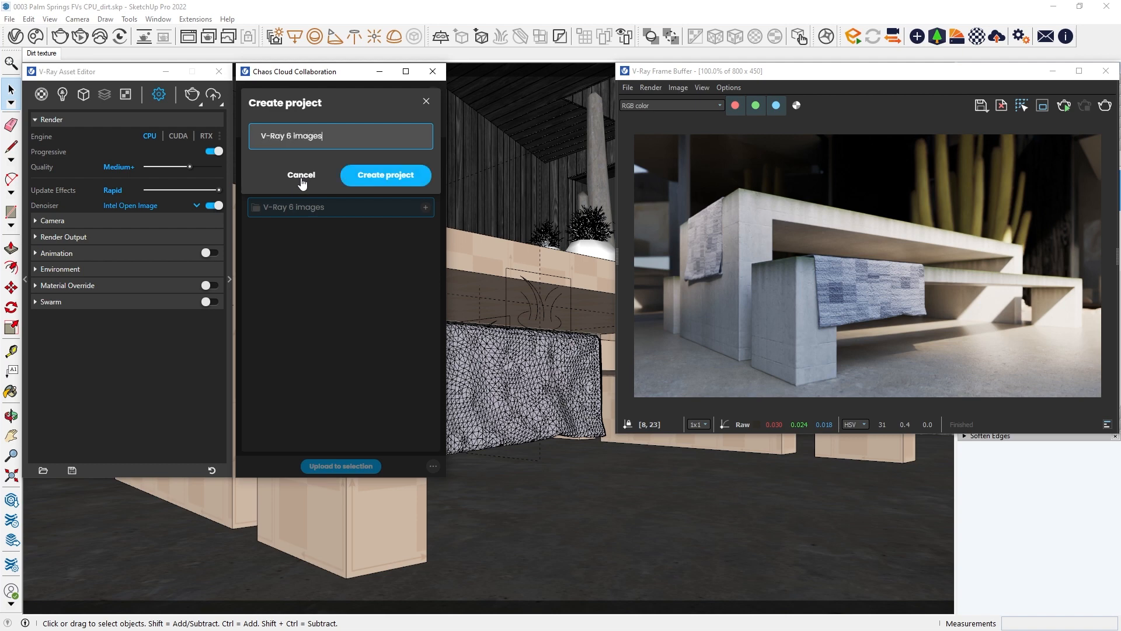
pyautogui.write('webinar')
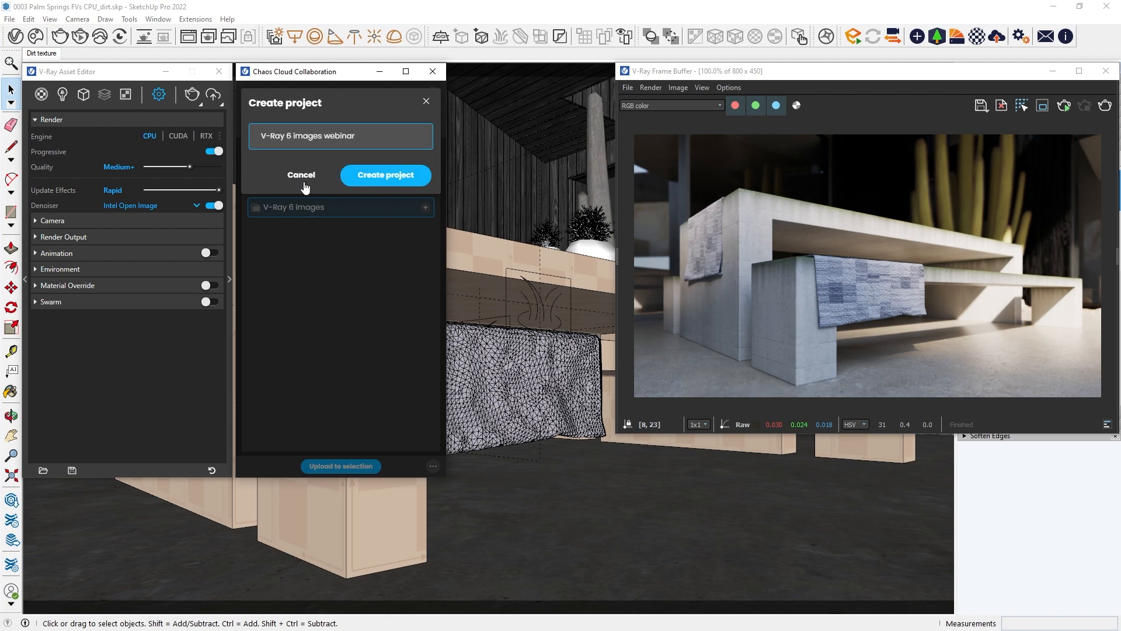
pyautogui.click(385, 175)
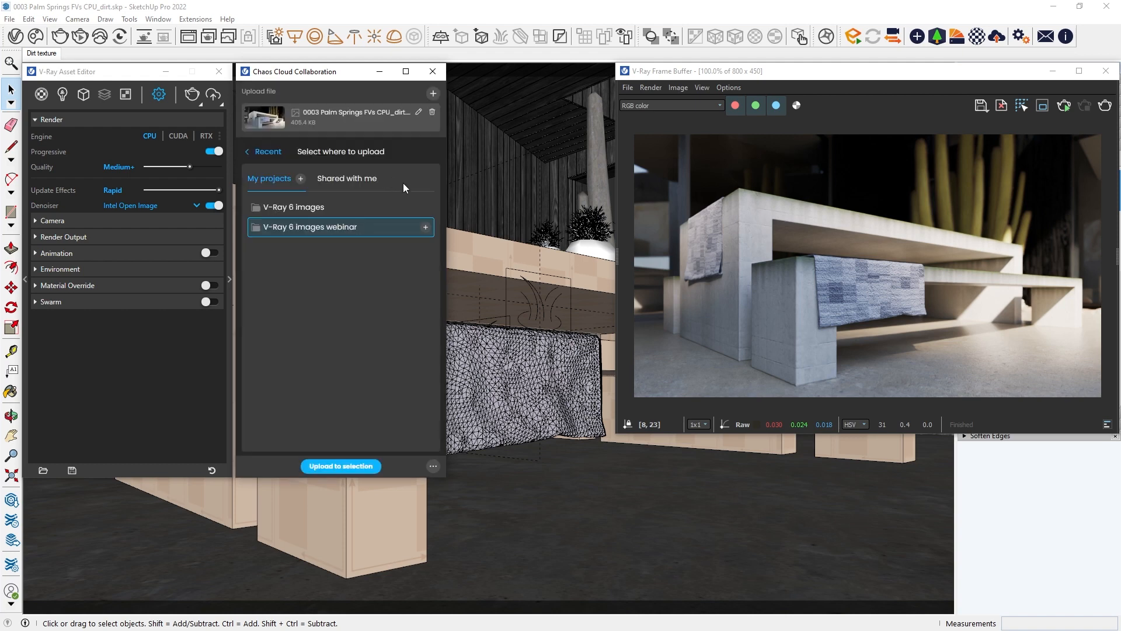
# Upload the render to the webinar project and view it in the browser
pyautogui.click(341, 466)
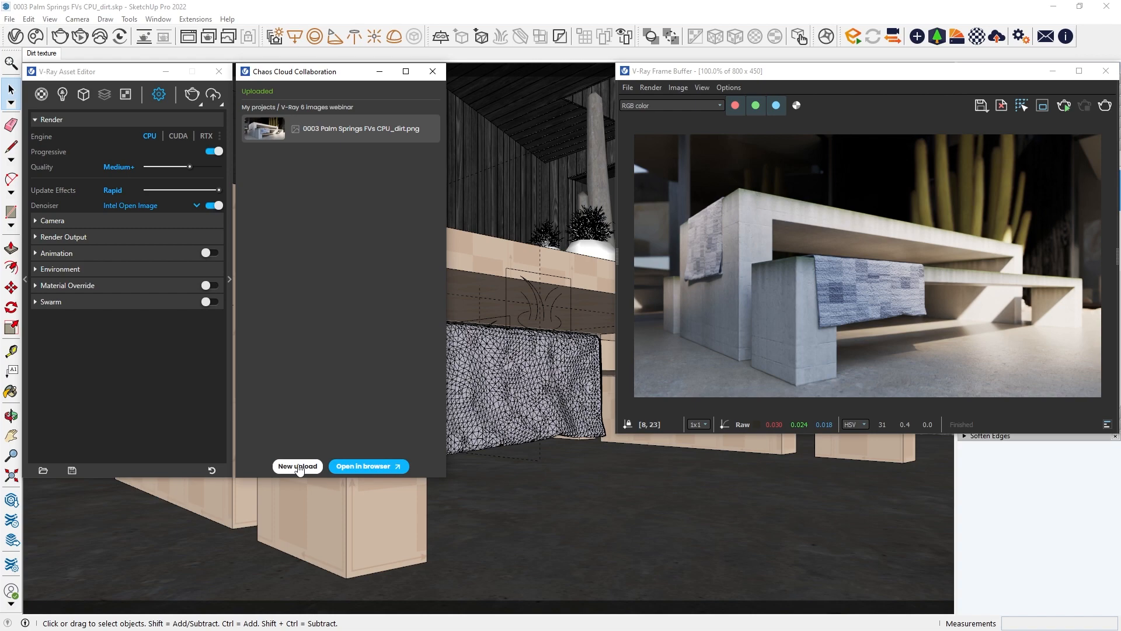
pyautogui.click(369, 465)
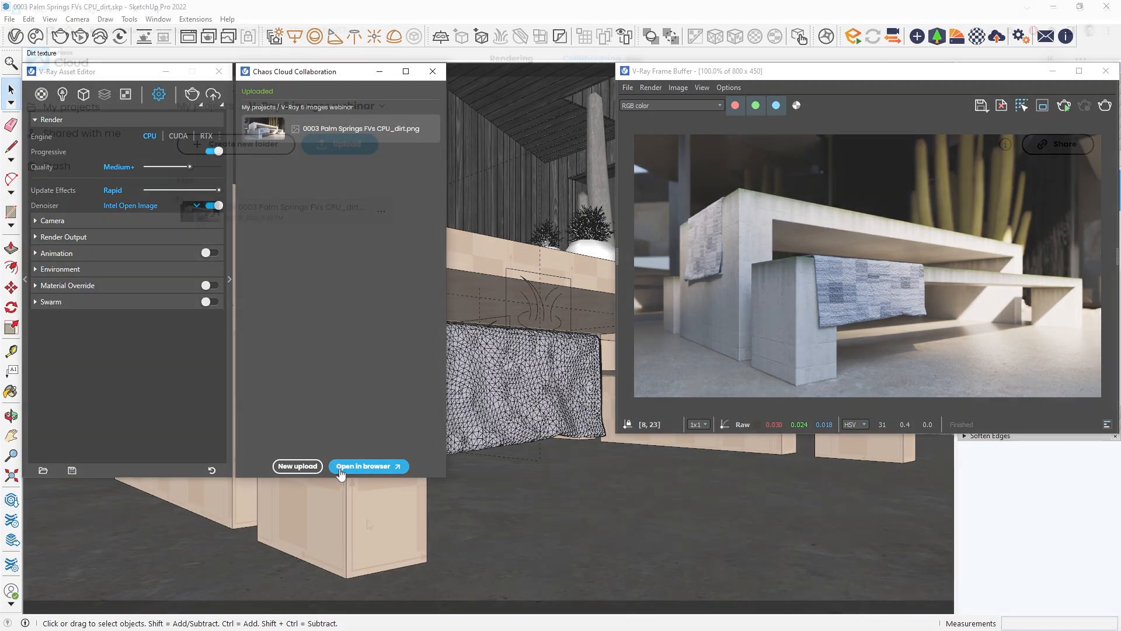
pyautogui.click(368, 465)
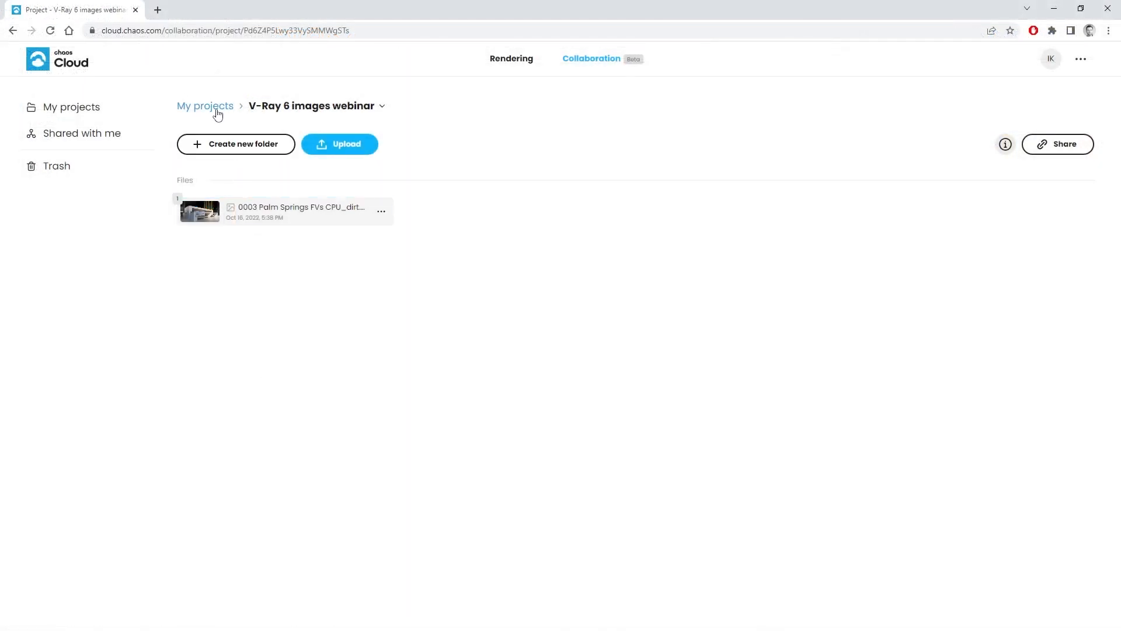
# From My projects, browse the V-Ray 6 images renders to Clouds start.png
pyautogui.click(205, 106)
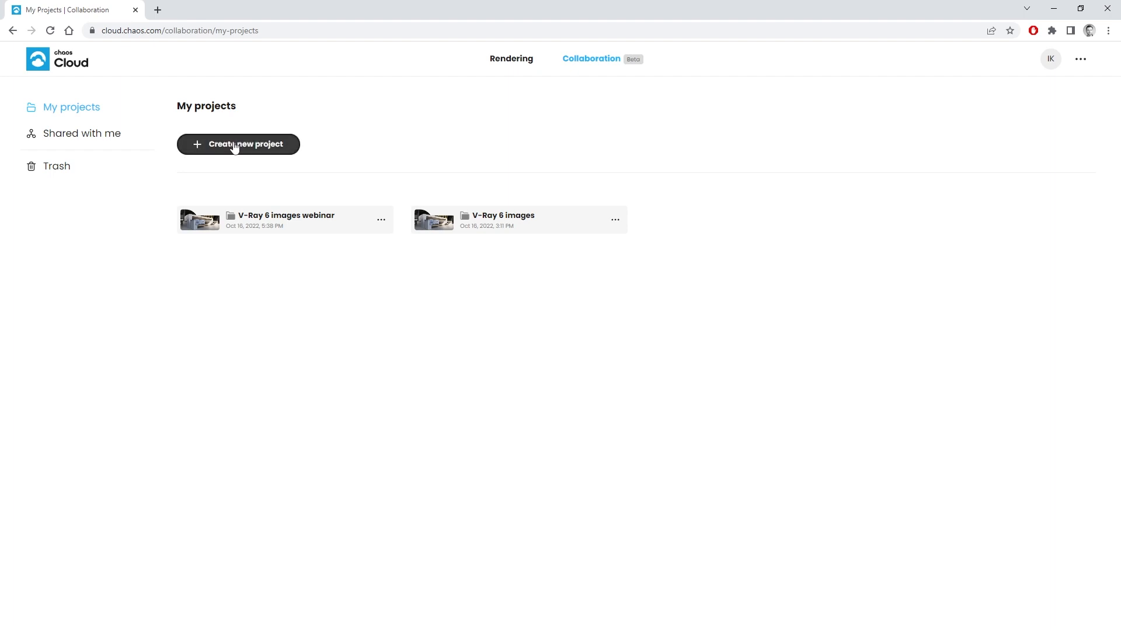
pyautogui.moveTo(392, 188)
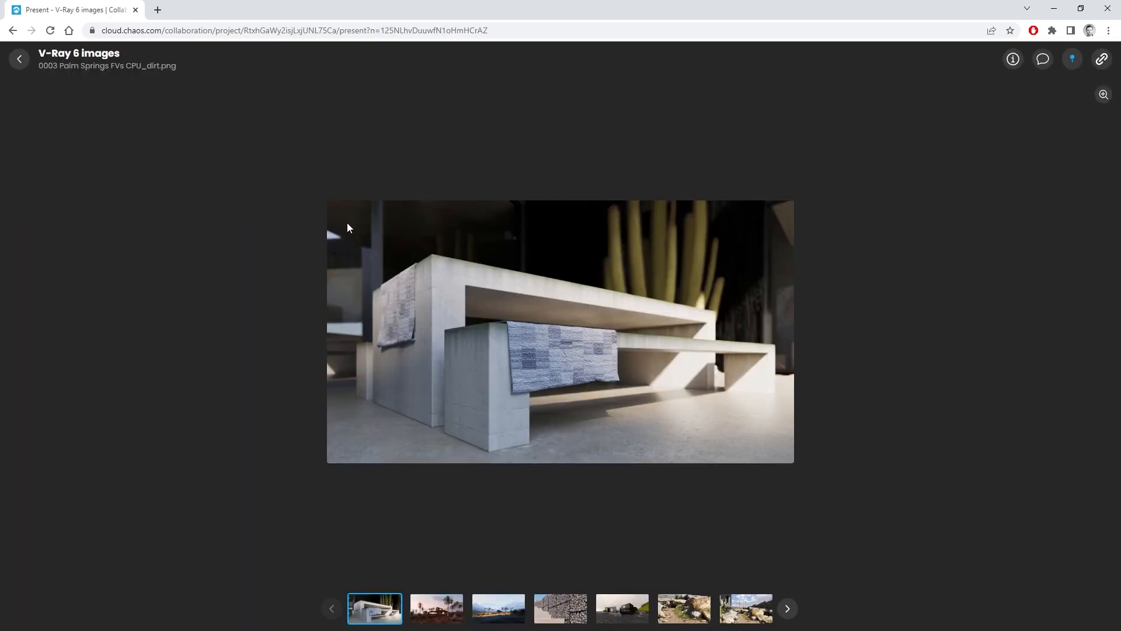
pyautogui.click(436, 608)
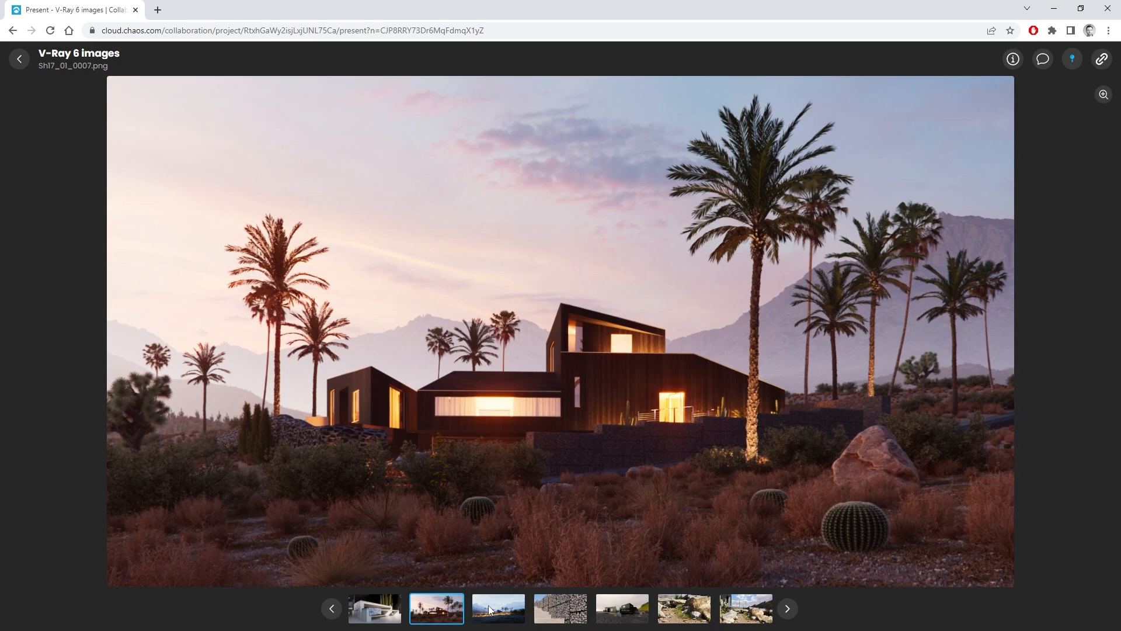
pyautogui.click(621, 607)
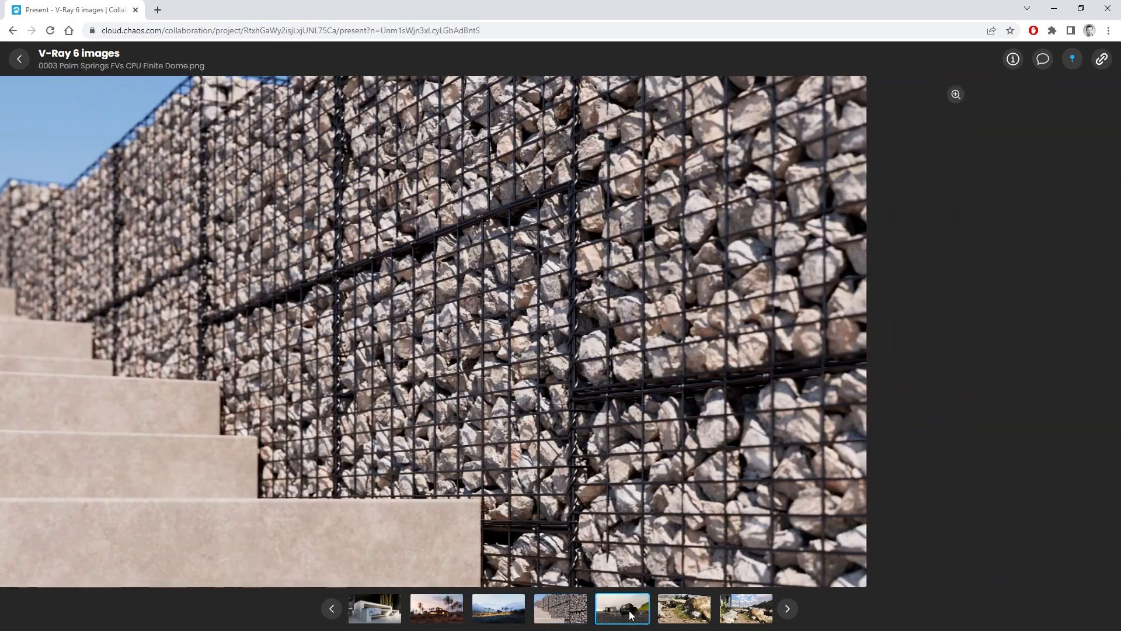
pyautogui.click(682, 608)
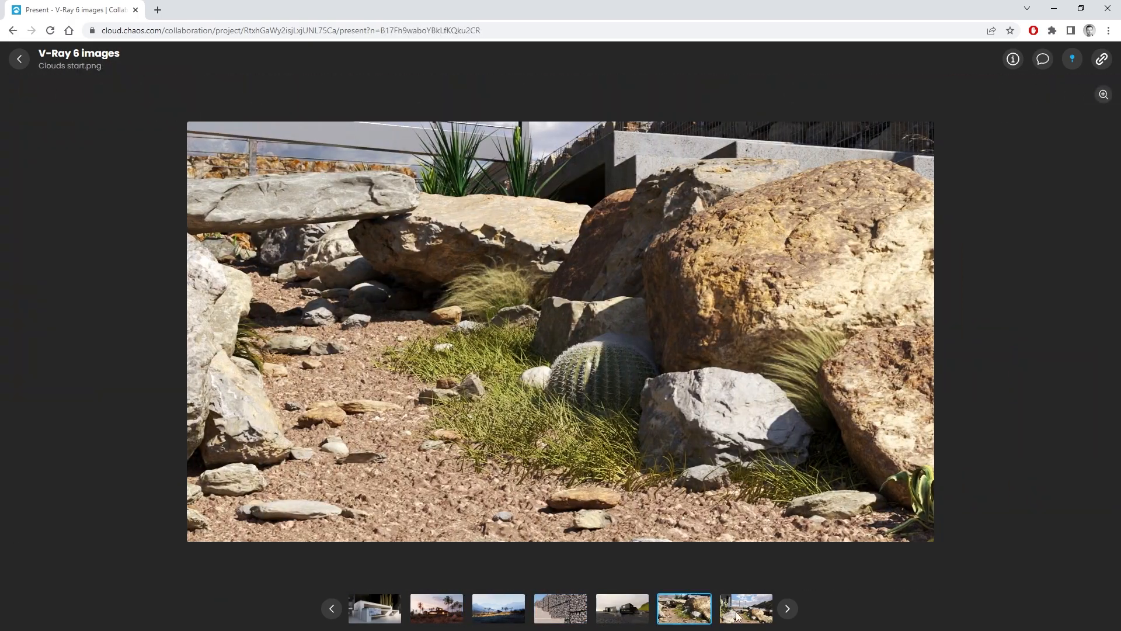
# Pin the comment 'Change the clouds' and open the share access-level dropdown
pyautogui.click(1041, 59)
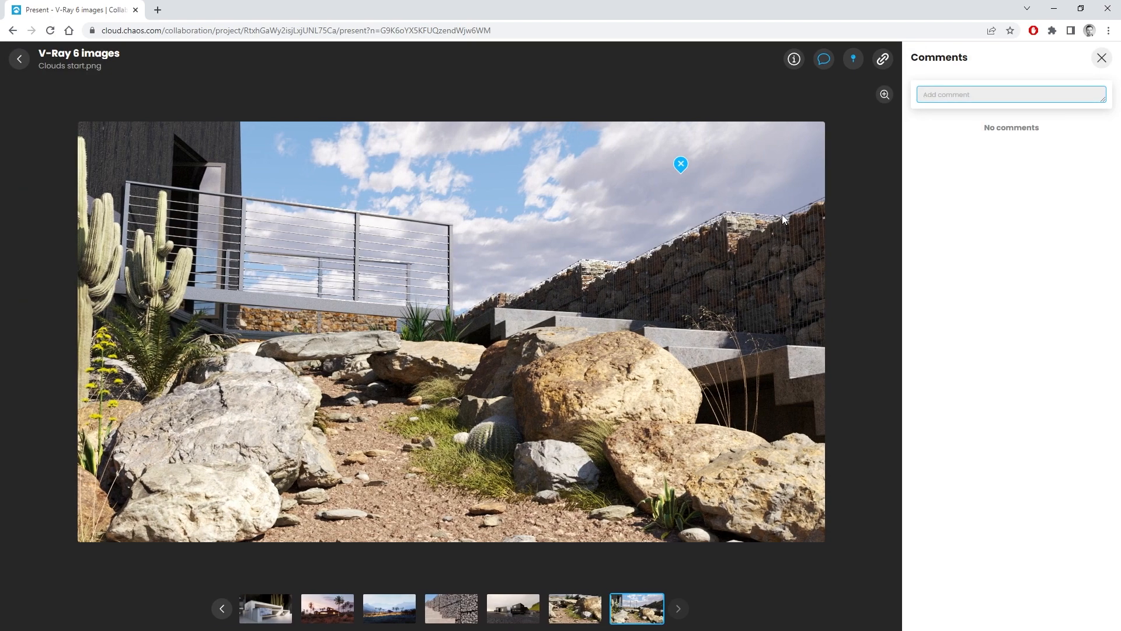
pyautogui.write('Change the c')
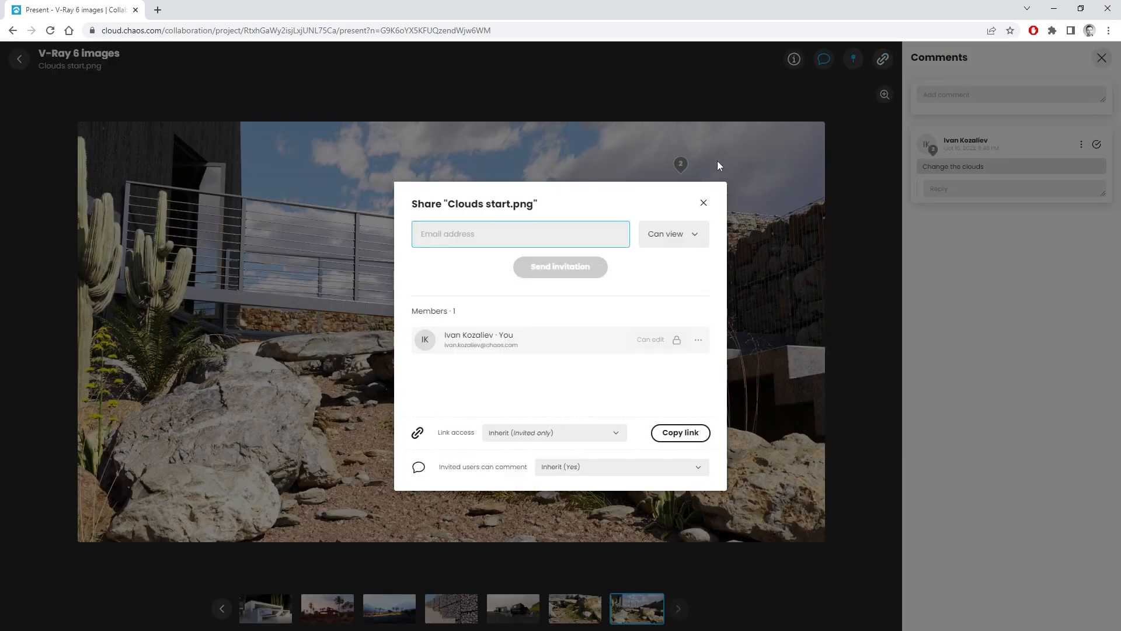
pyautogui.click(671, 233)
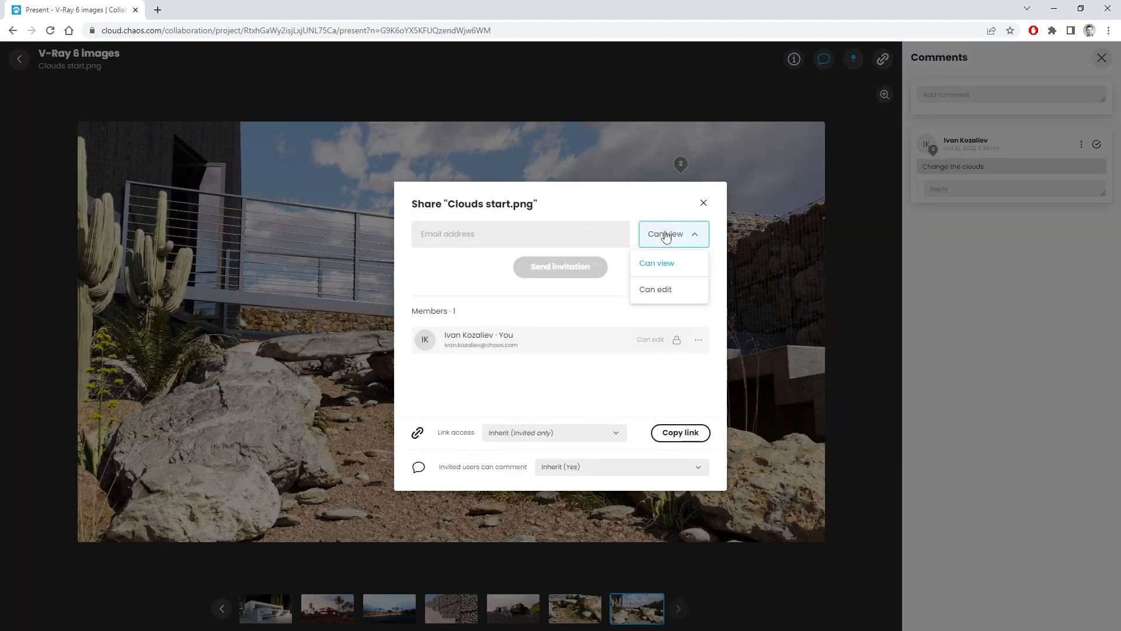
pyautogui.click(679, 432)
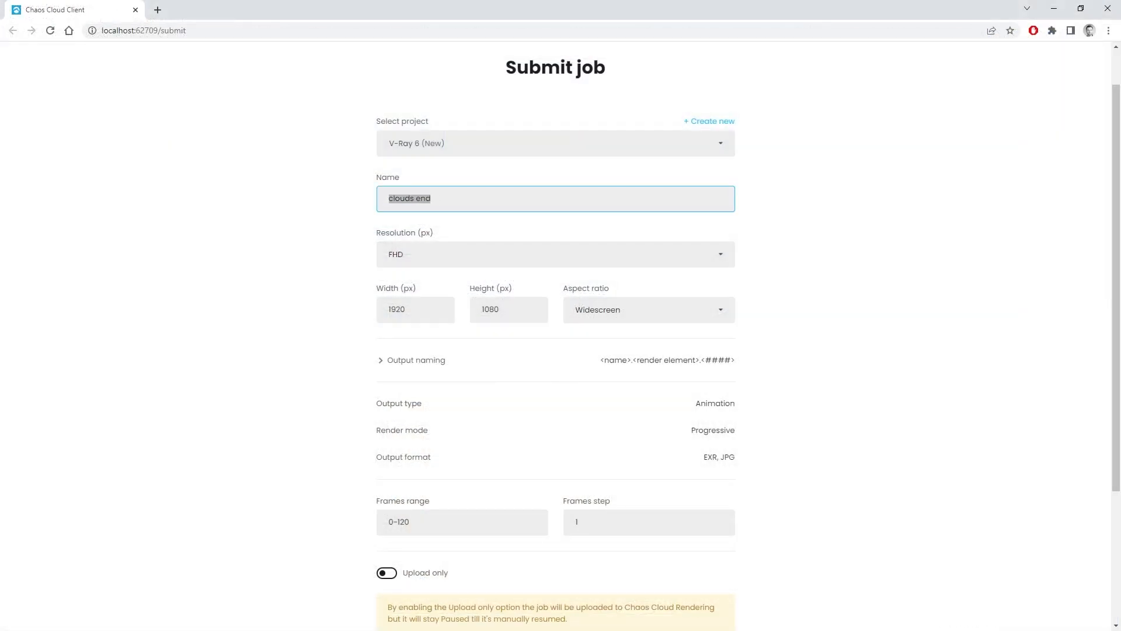
# Enter 'Clouds shot' in the Submit job form's Name field
pyautogui.write('C')
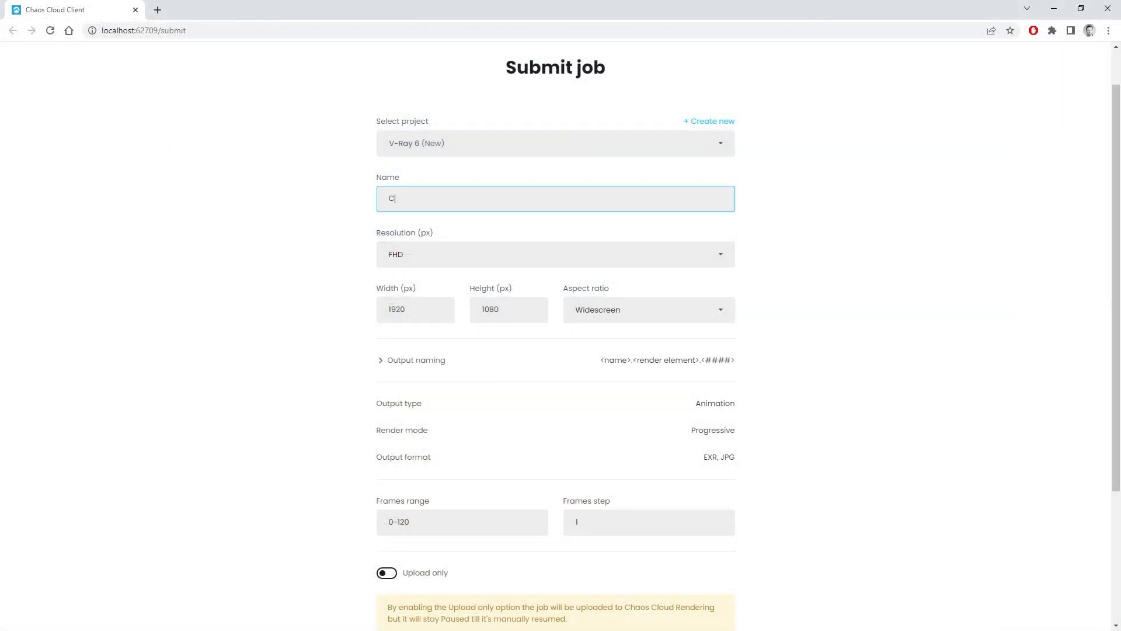
pyautogui.write('louds')
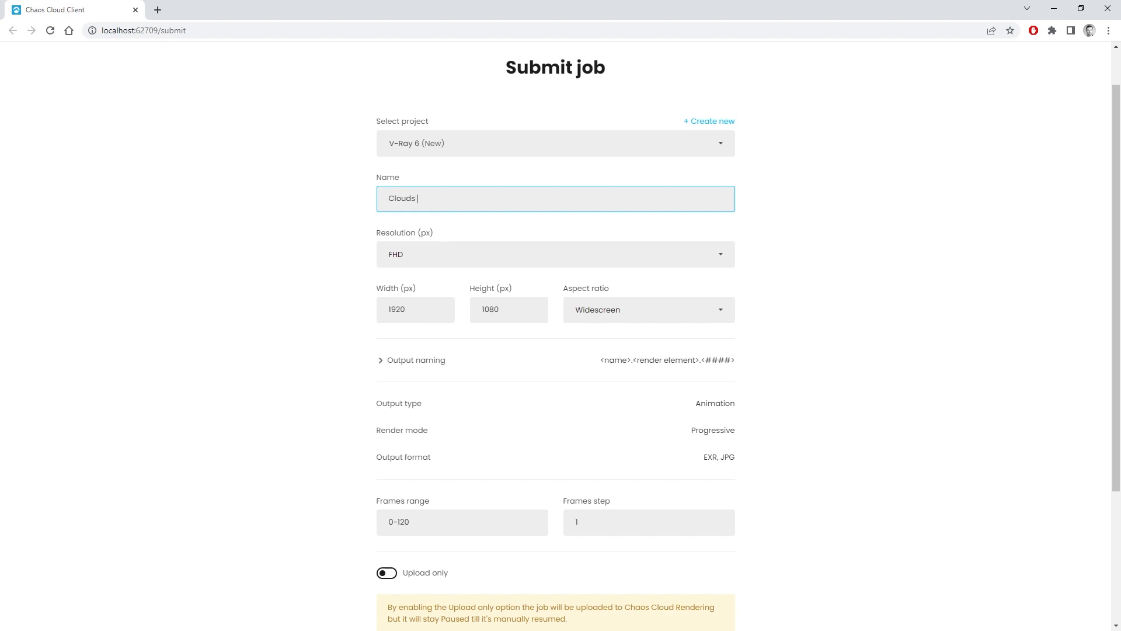
pyautogui.write('shot')
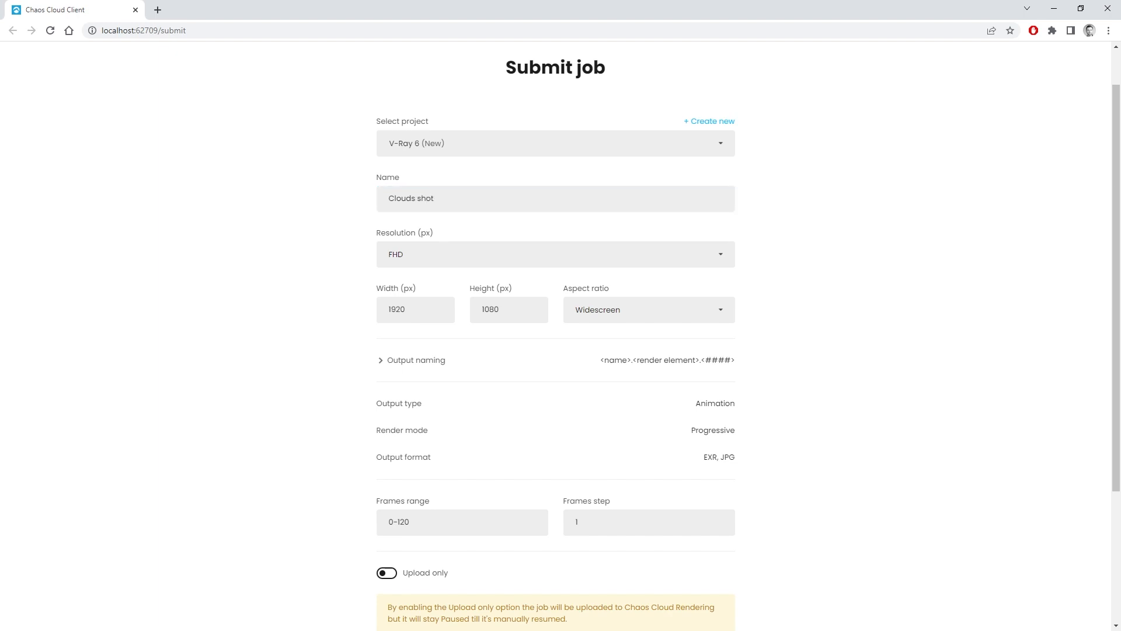
pyautogui.scroll(-3)
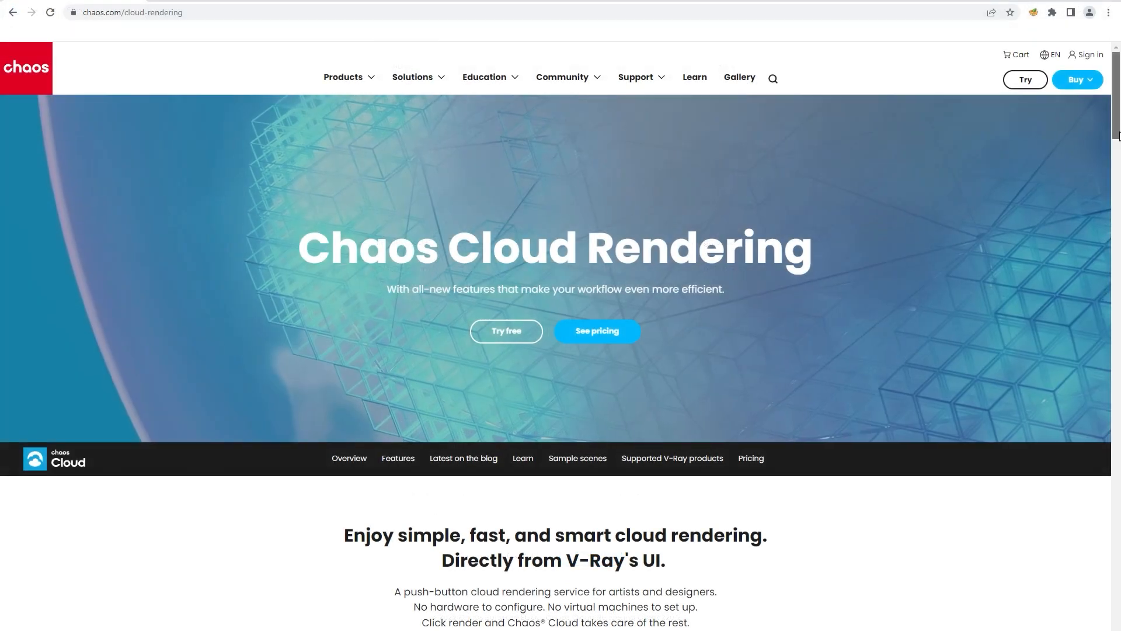
pyautogui.scroll(-3)
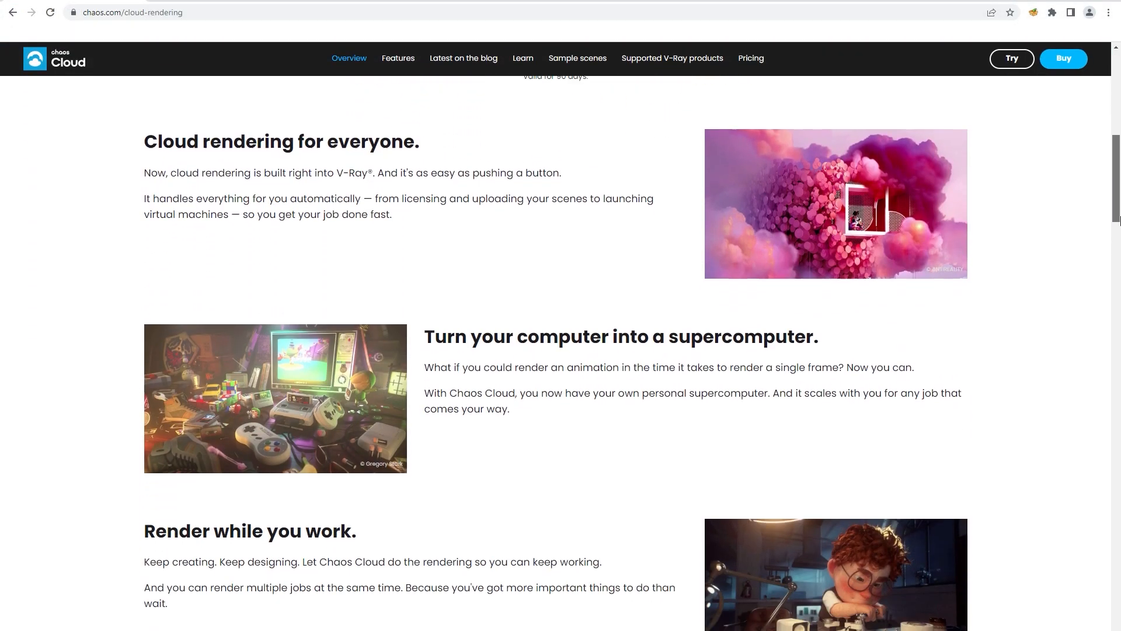
pyautogui.scroll(-3)
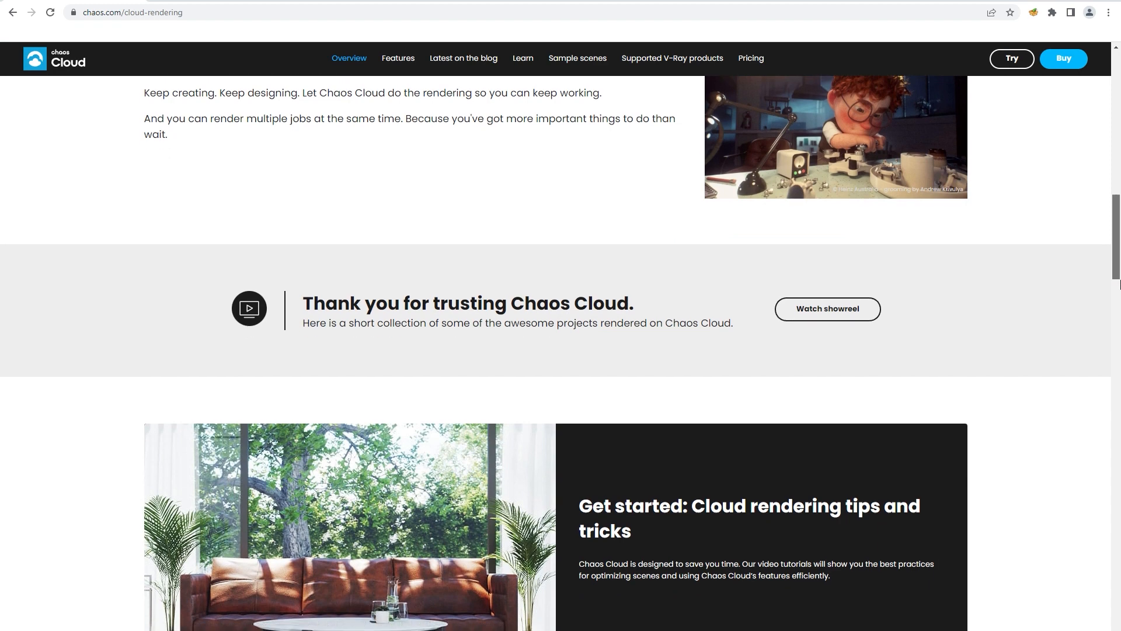
pyautogui.scroll(-3)
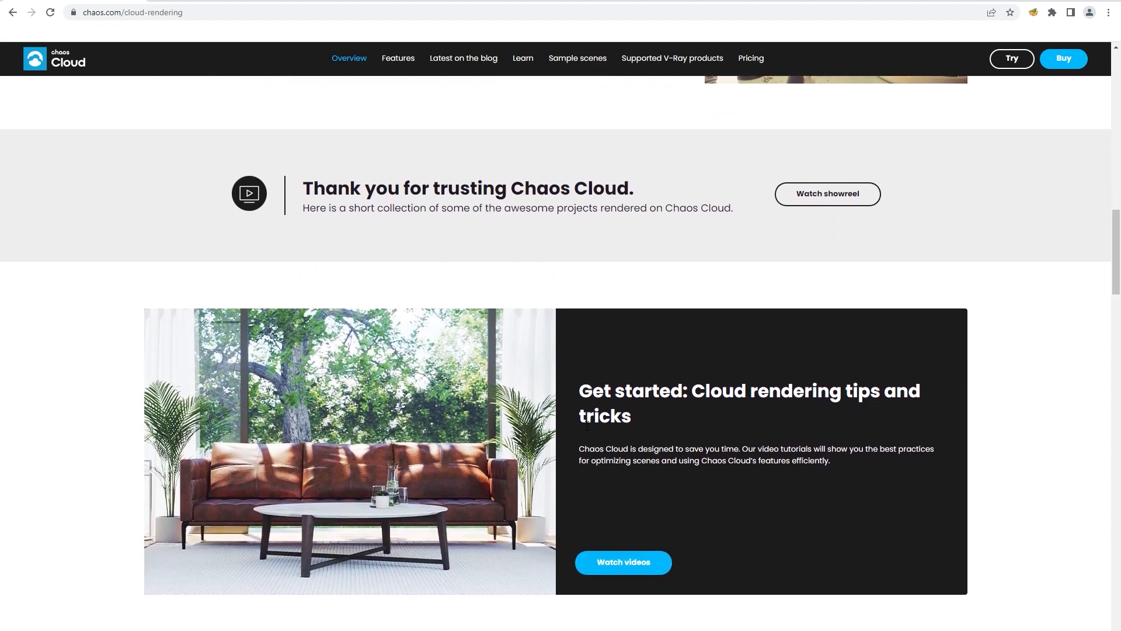
pyautogui.moveTo(491, 456)
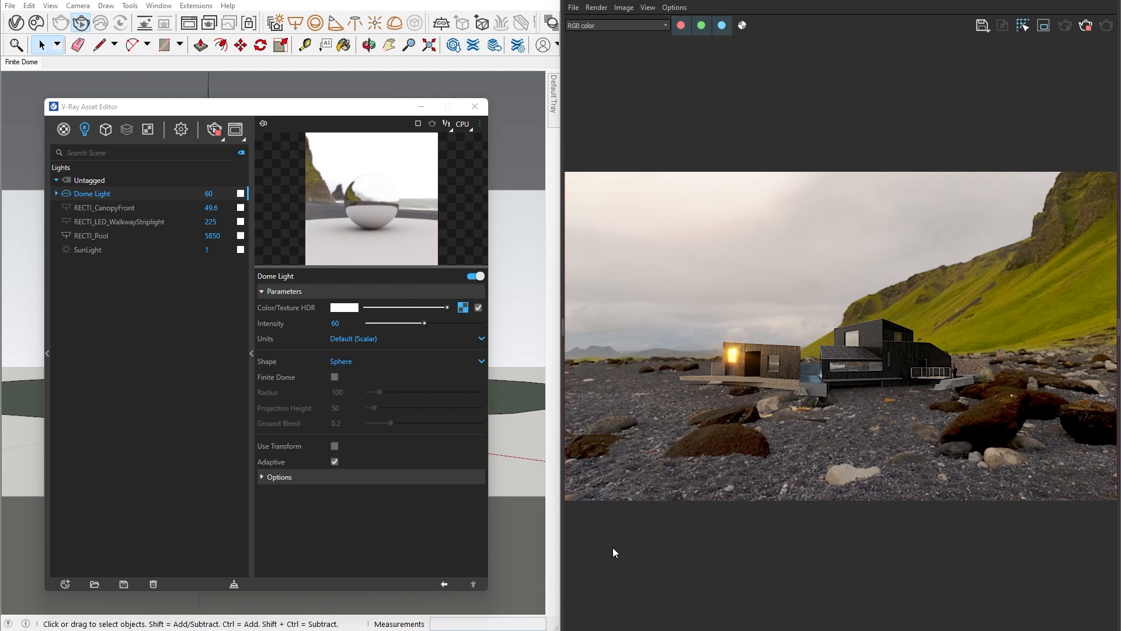
pyautogui.moveTo(91, 197)
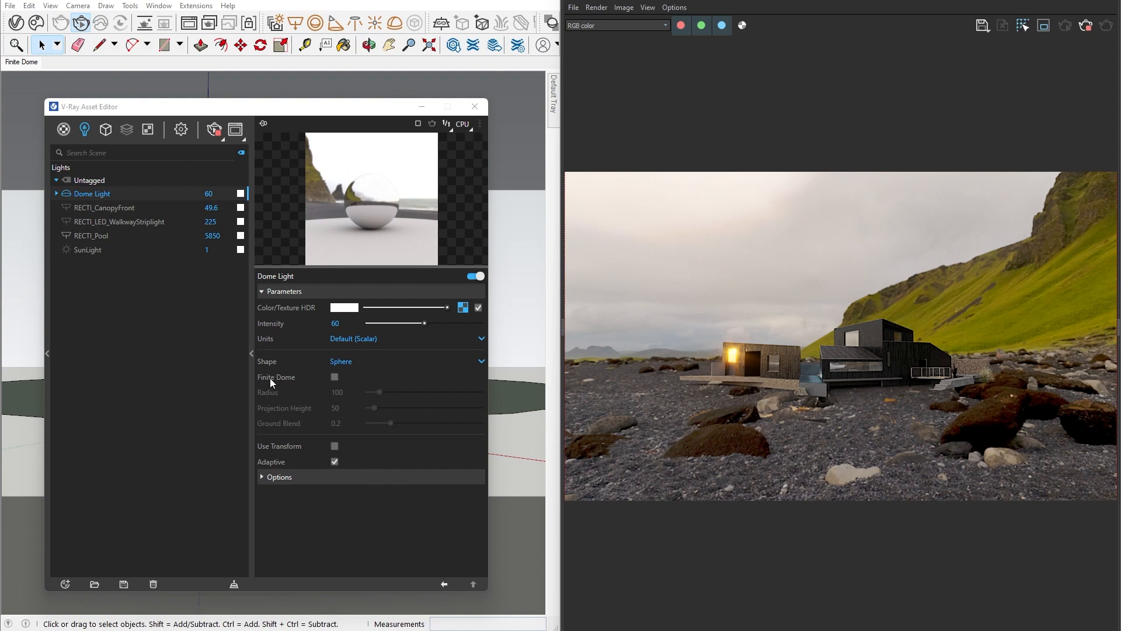
# Enable Finite Dome, set Radius to 10000 and enter Projection Height 100
pyautogui.click(334, 376)
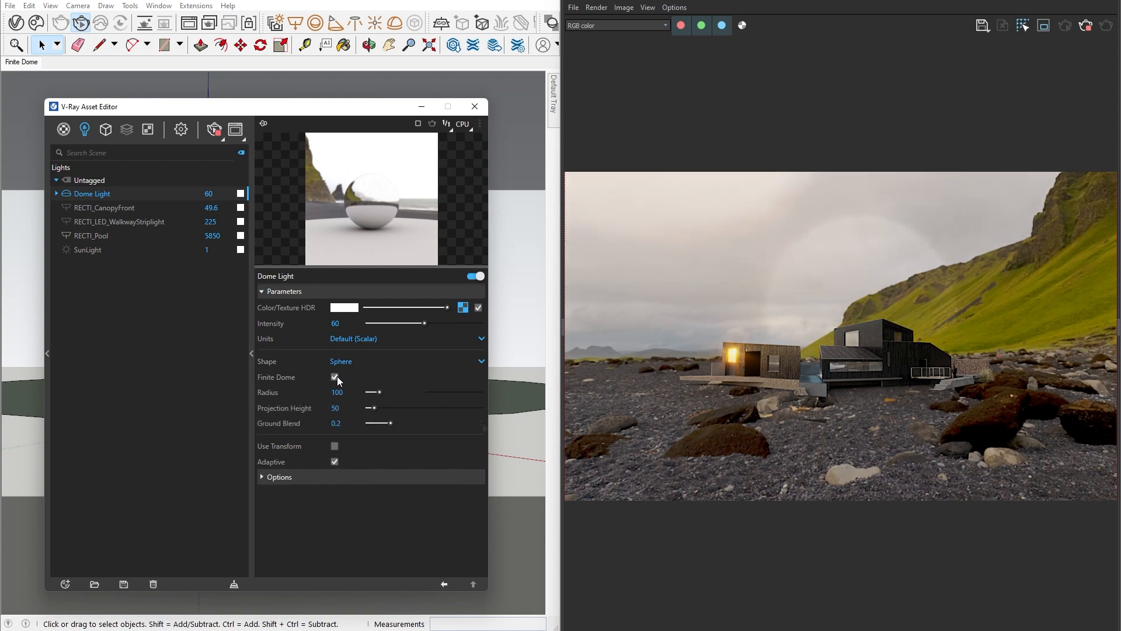
pyautogui.moveTo(367, 391); pyautogui.dragTo(417, 391)
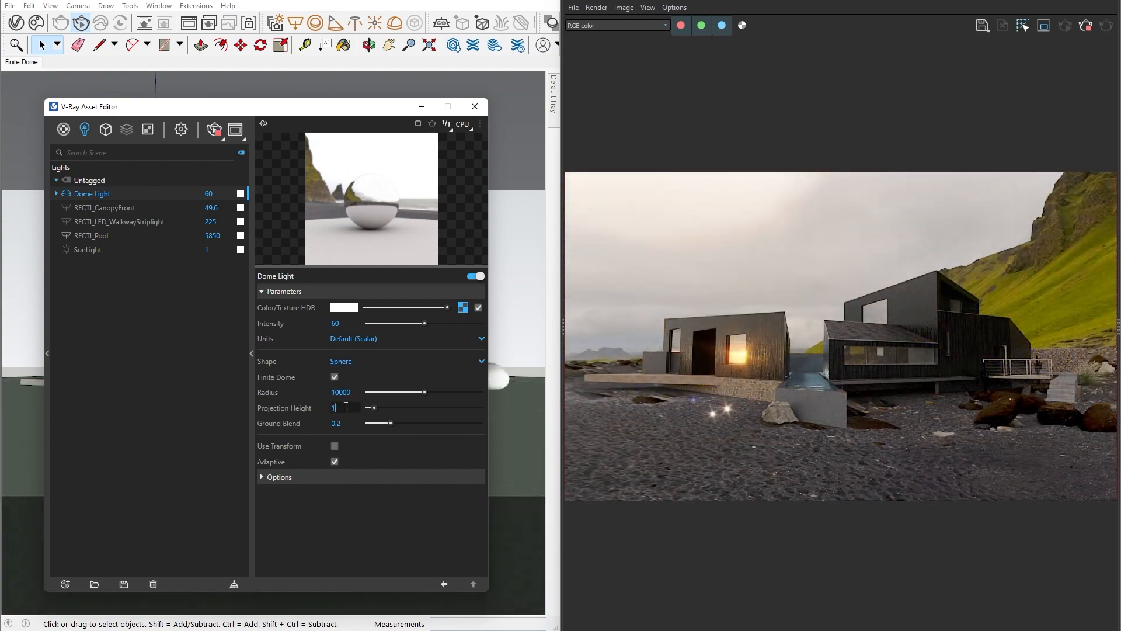
pyautogui.write('100')
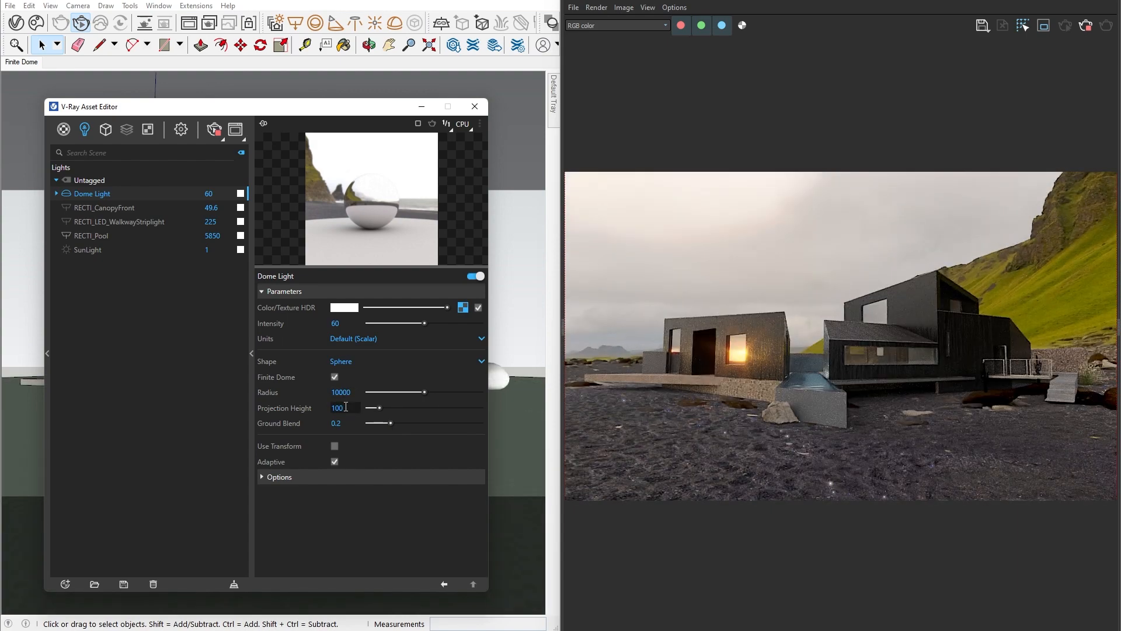